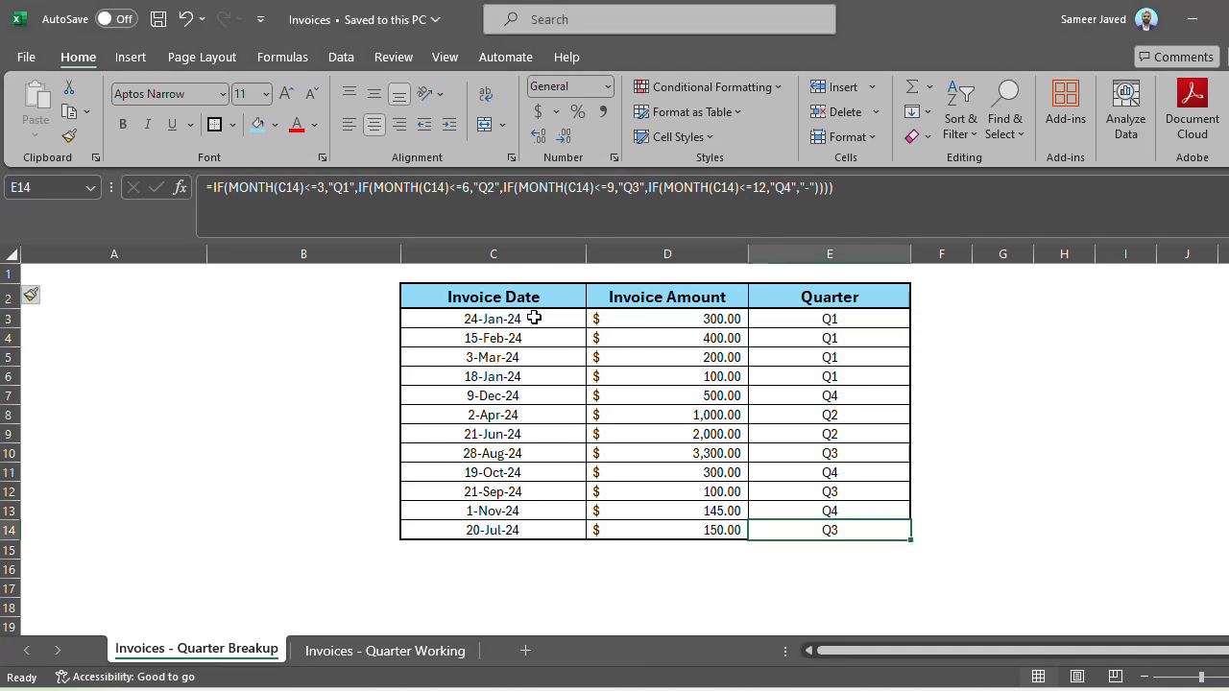
- Inspect the first invoice's date, amount and existing quarter formula on the Breakup sheet
left_click(491, 318)
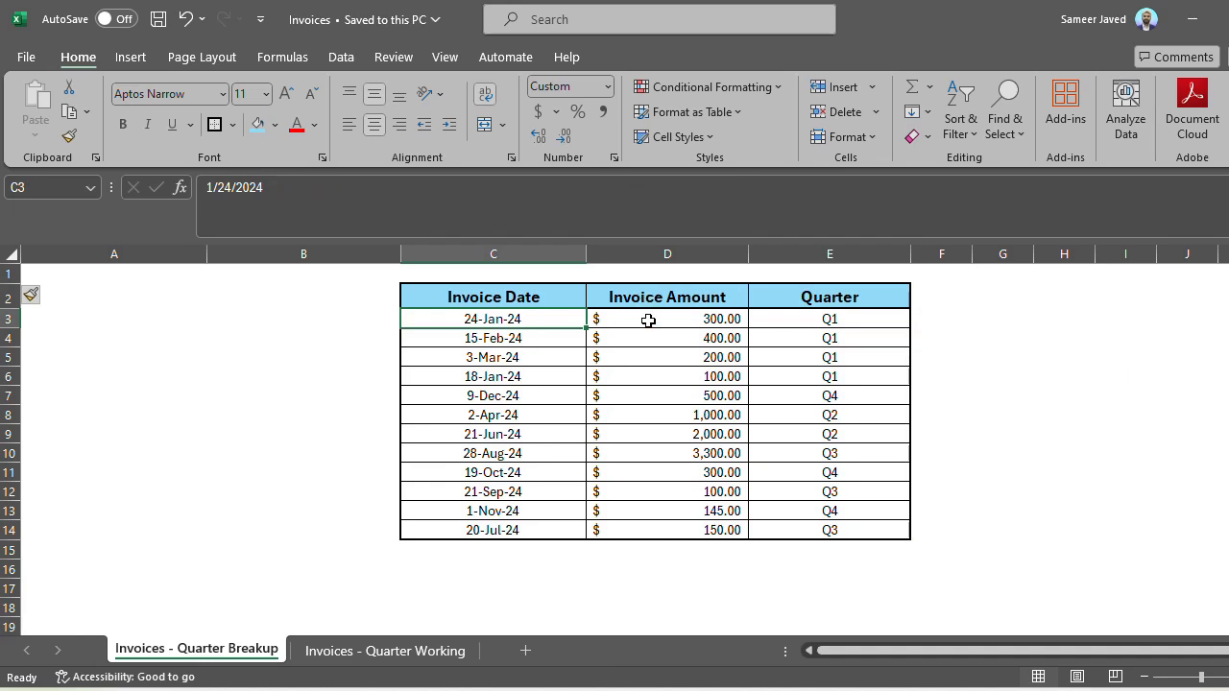
left_click(666, 318)
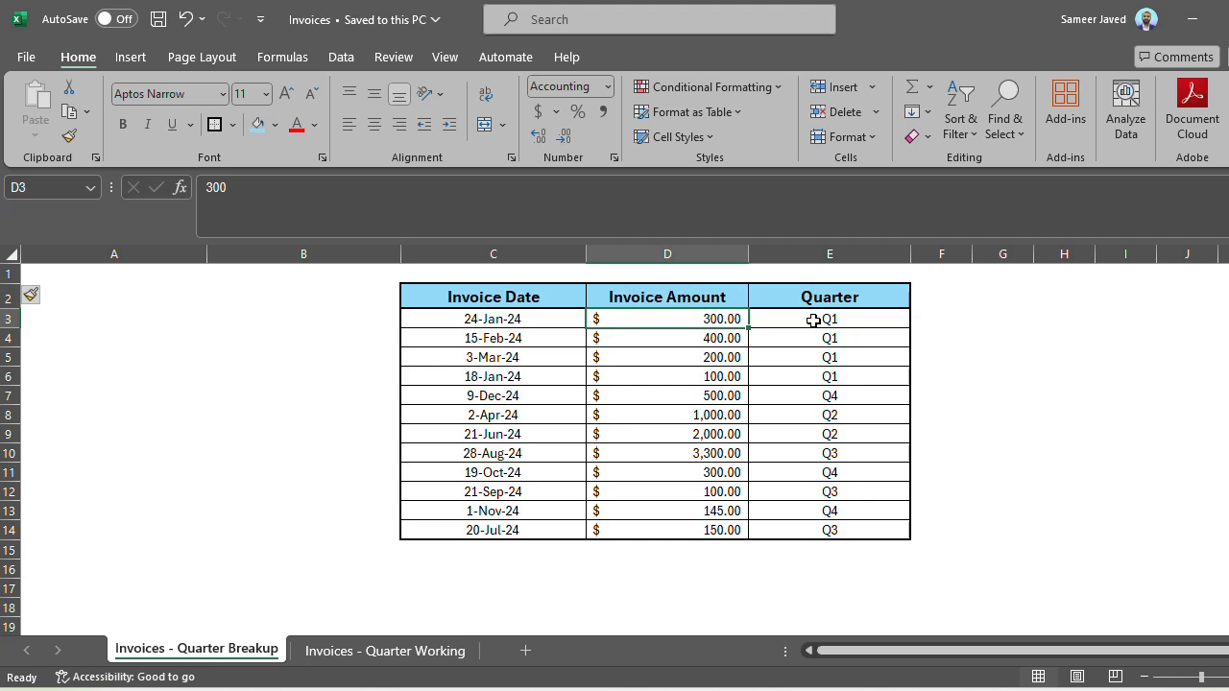
left_click(830, 318)
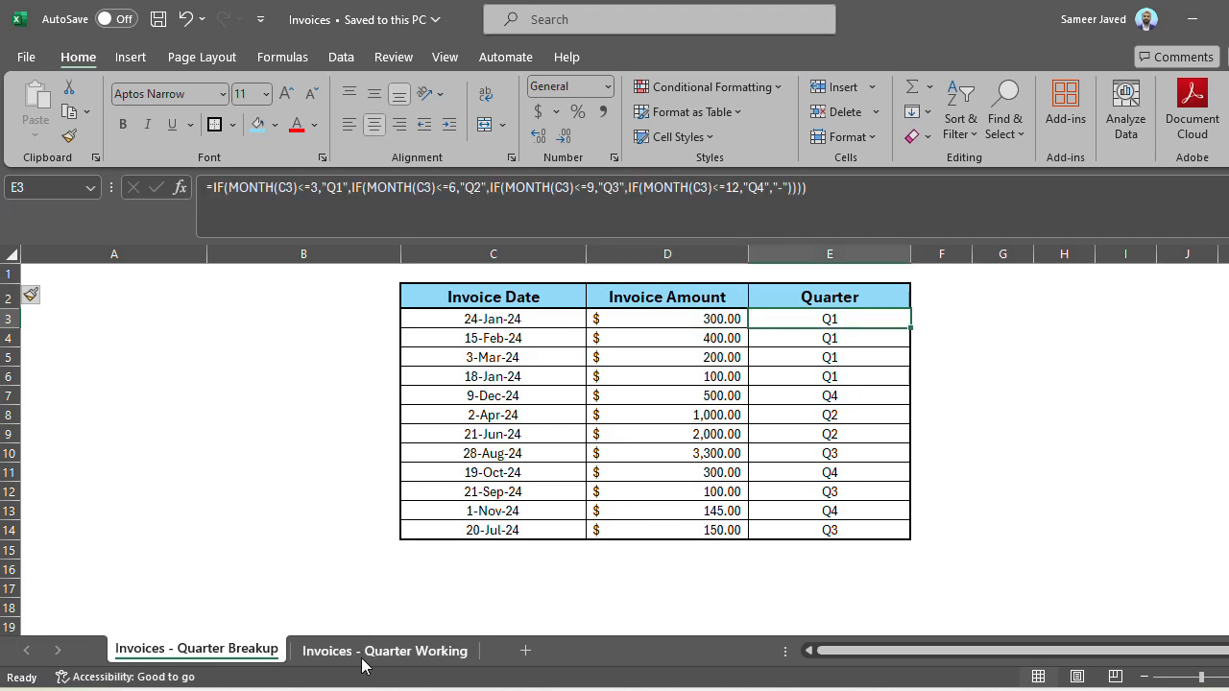
- Switch to the Invoices - Quarter Working sheet and discard a half-typed =if in C2
left_click(384, 649)
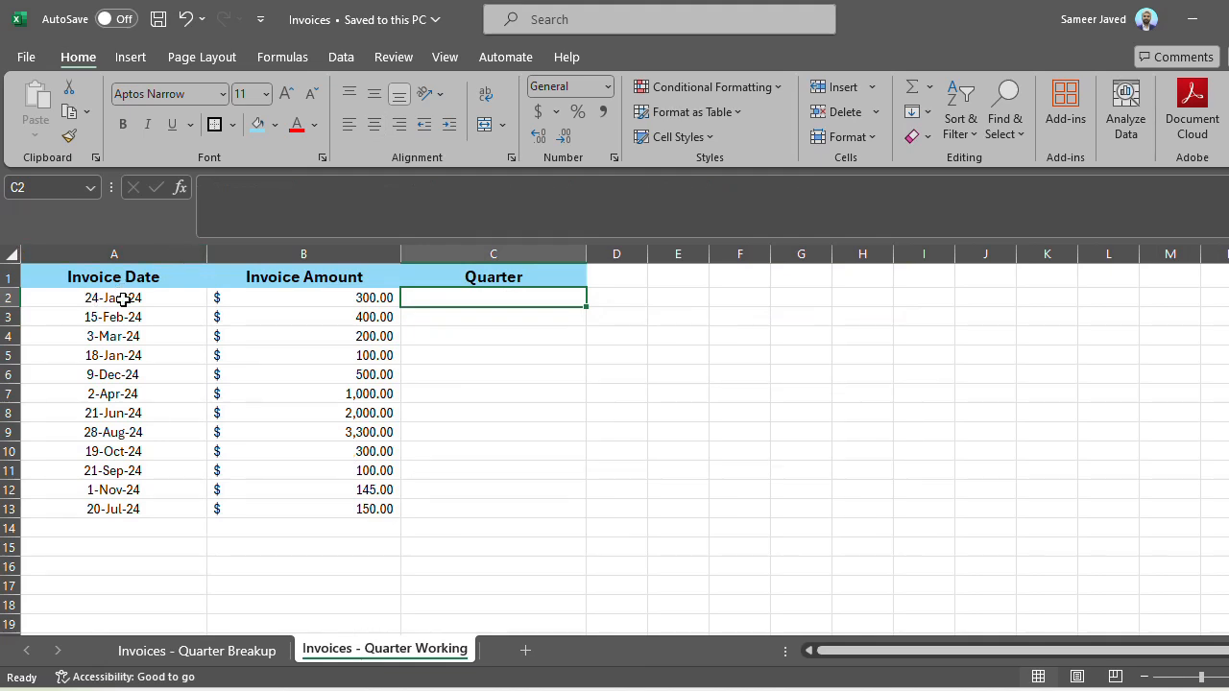
mouse_move(514, 294)
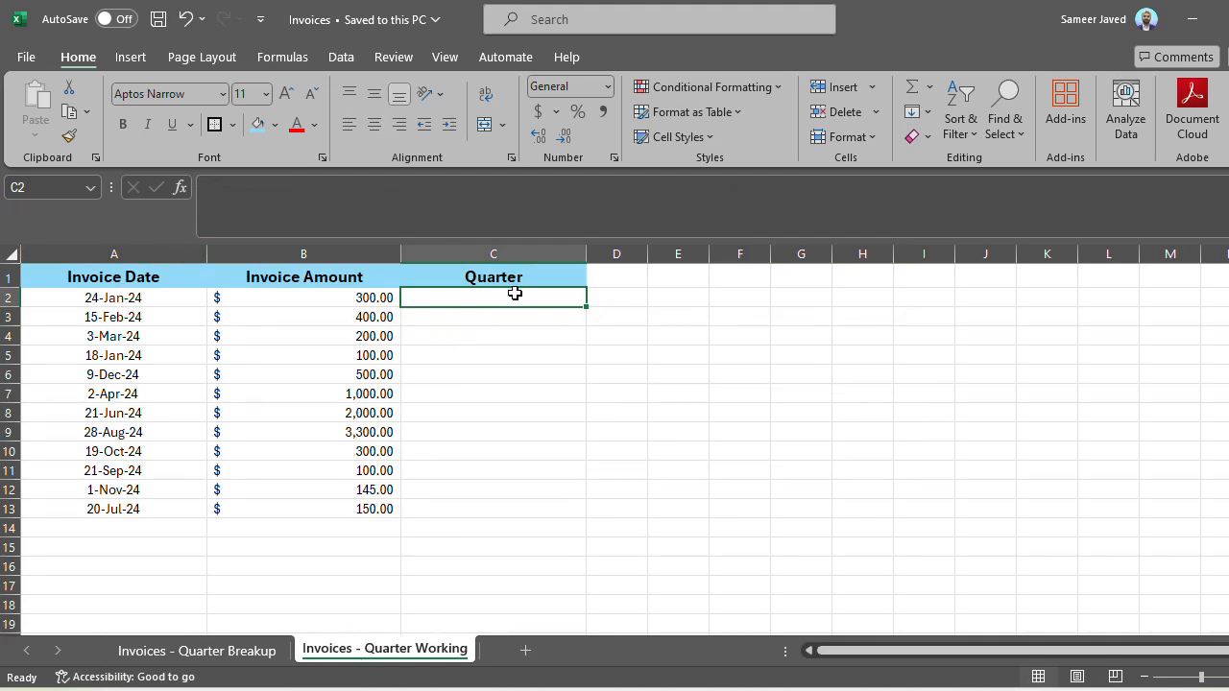
mouse_move(497, 259)
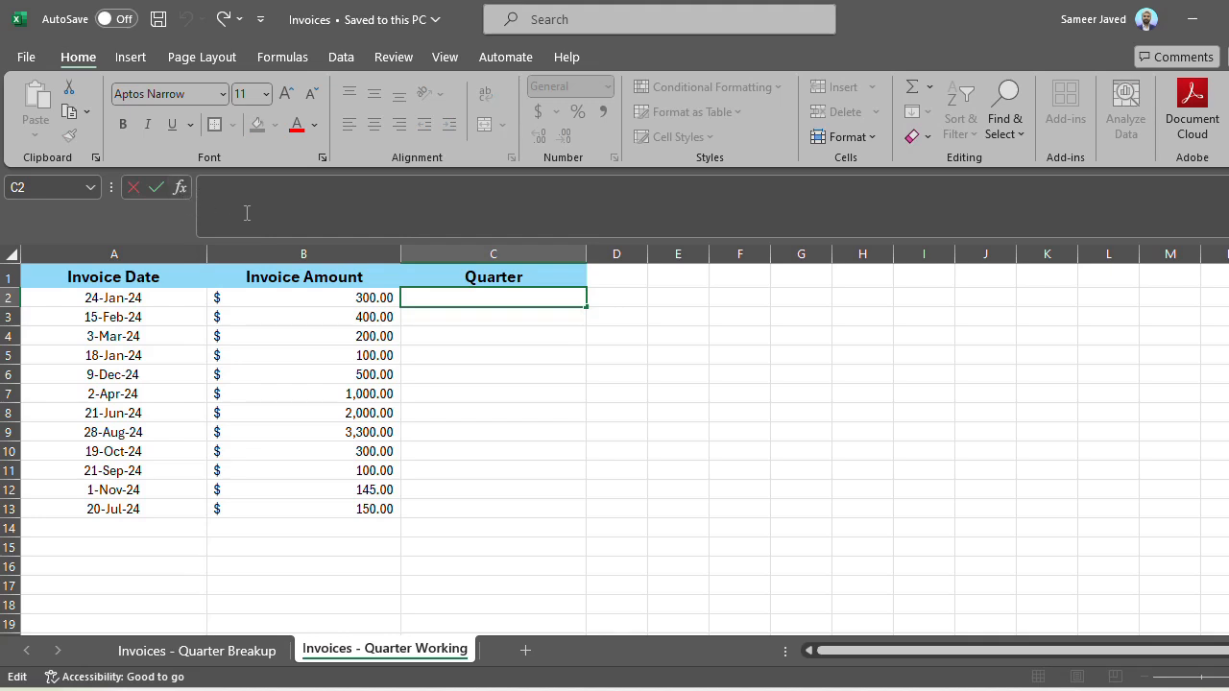
mouse_move(206, 198)
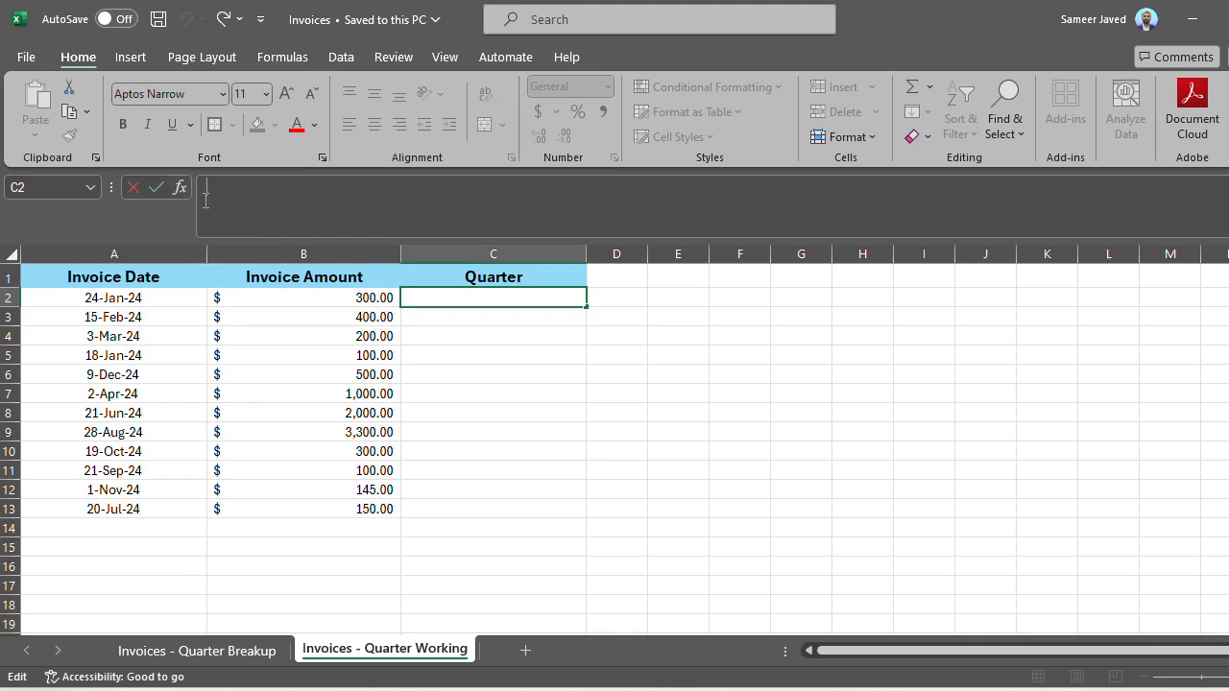
type("=")
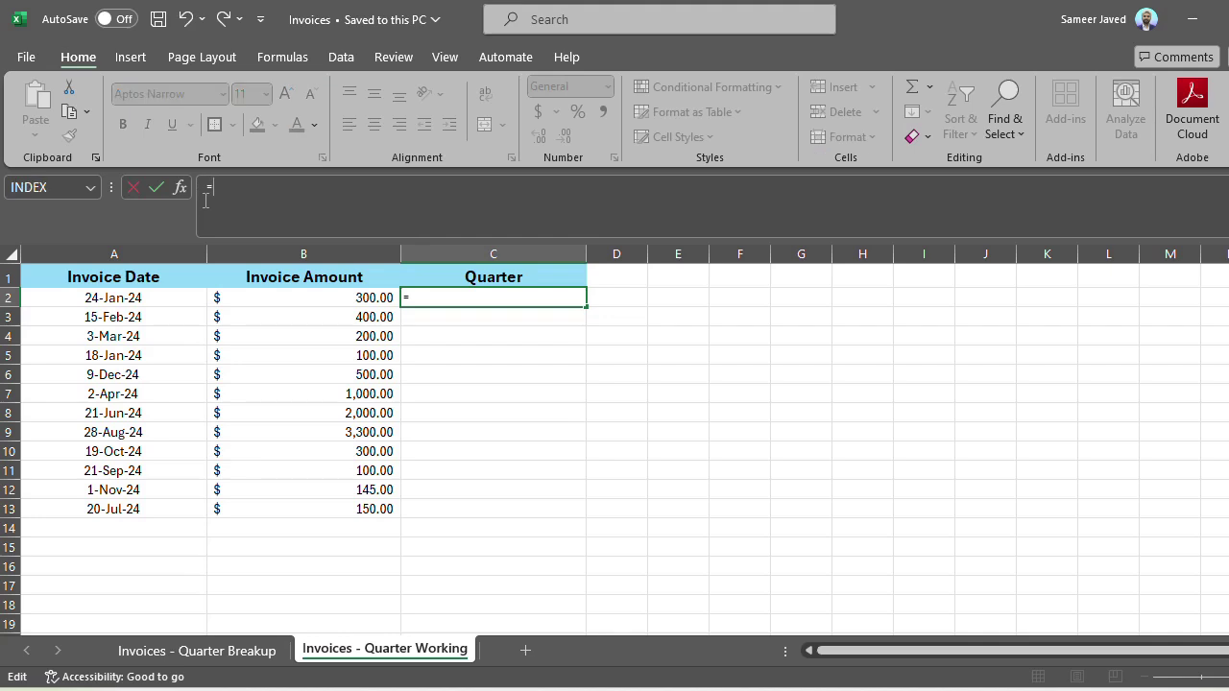
type("if")
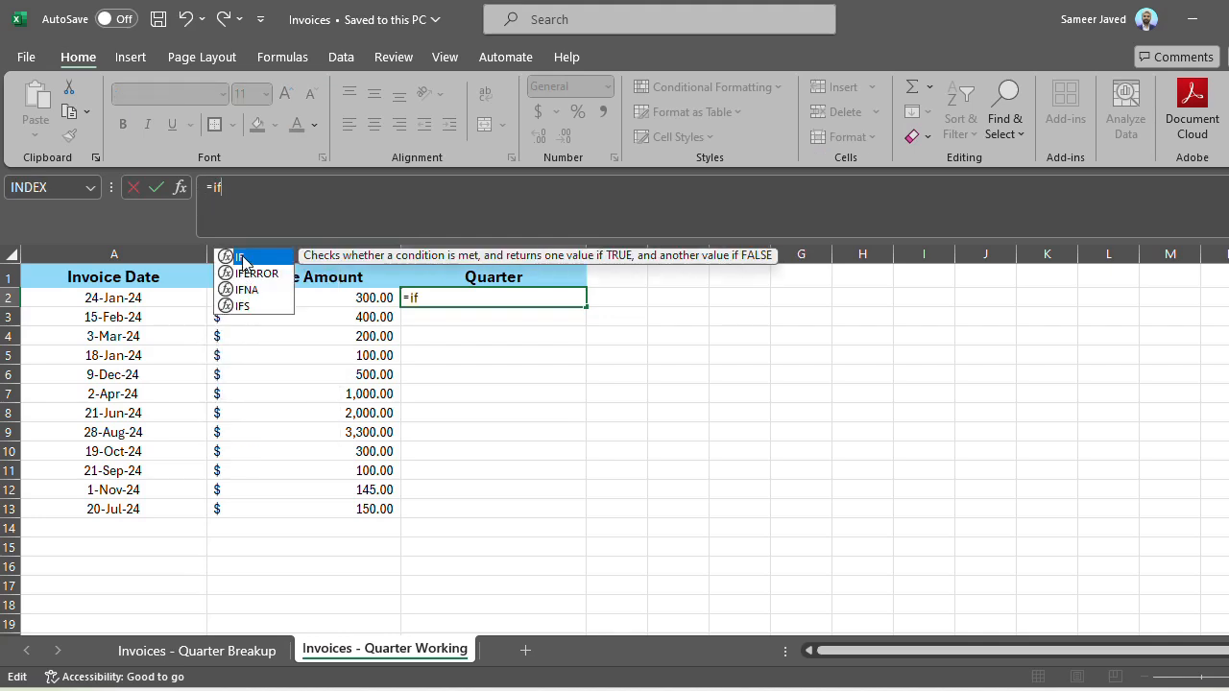
mouse_move(248, 326)
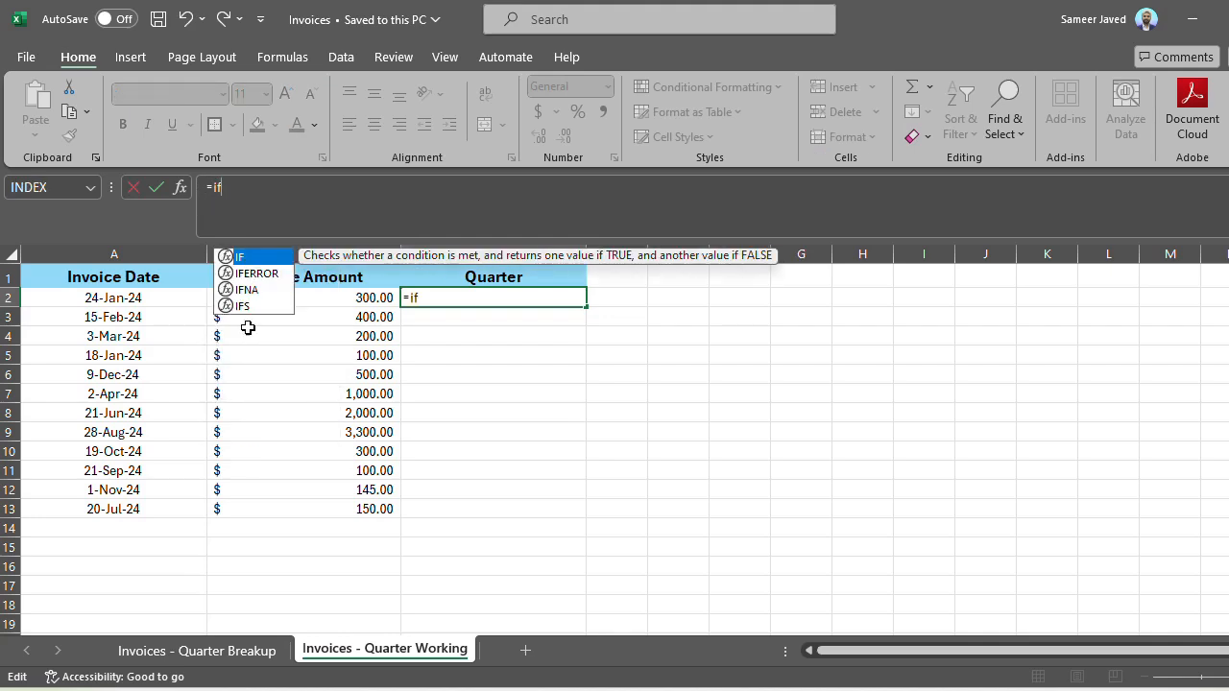
mouse_move(281, 180)
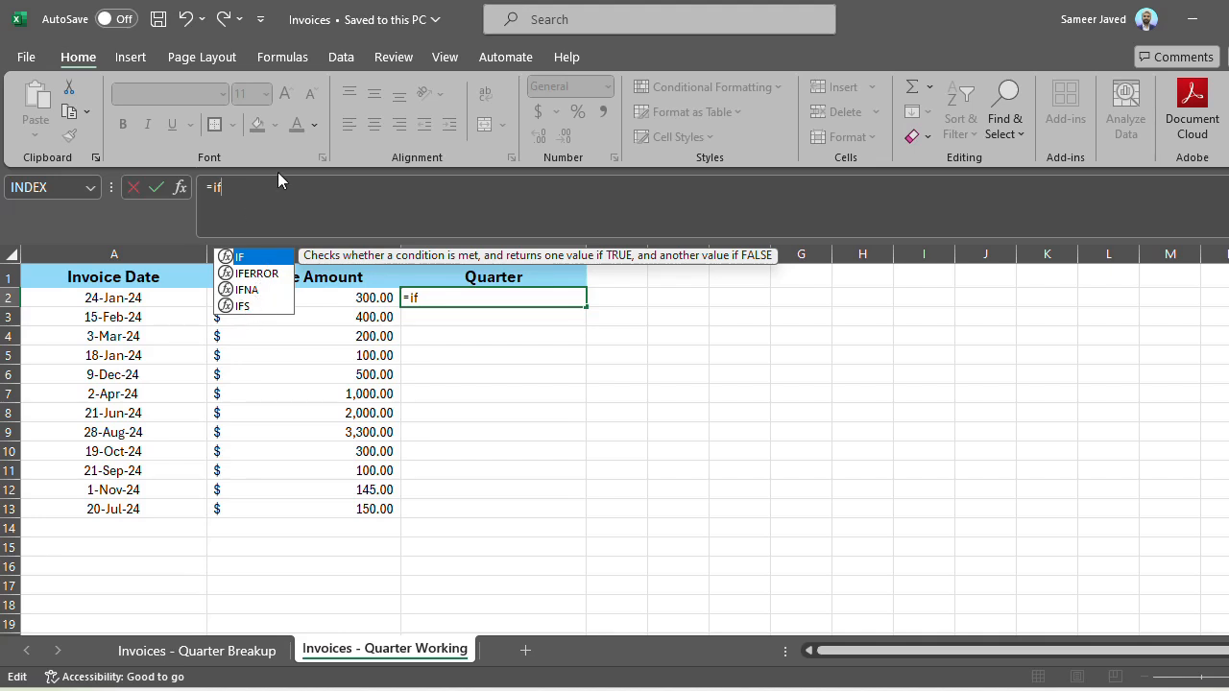
key("Escape")
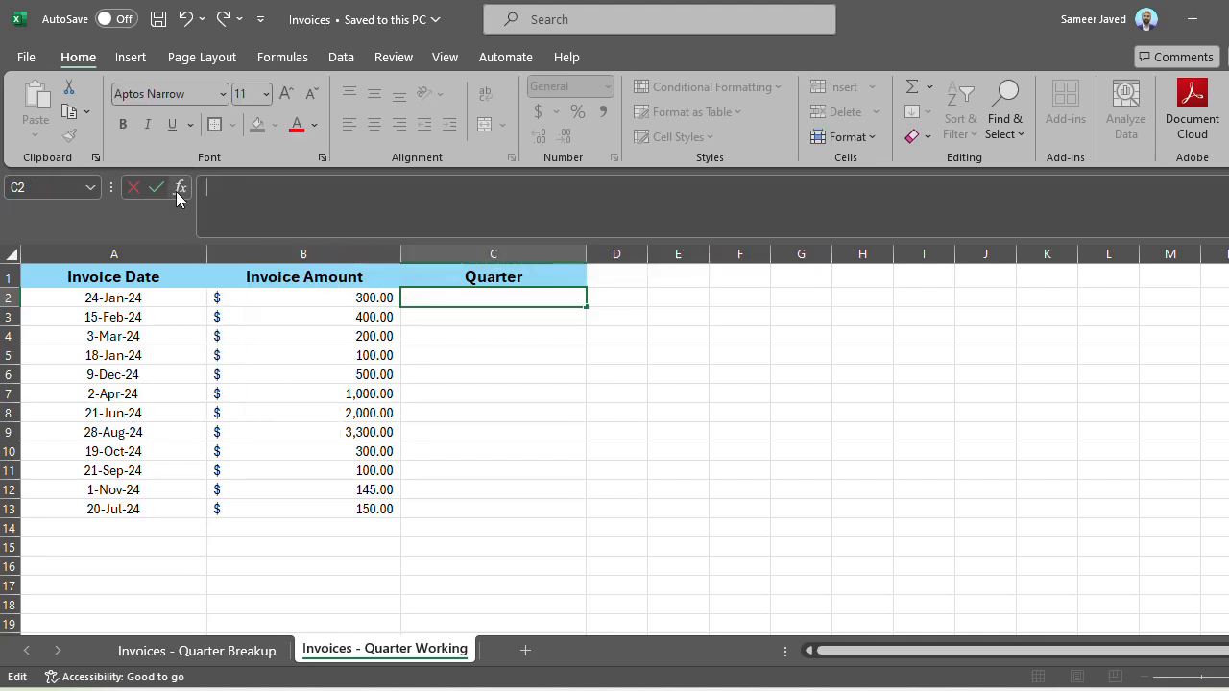
mouse_move(181, 188)
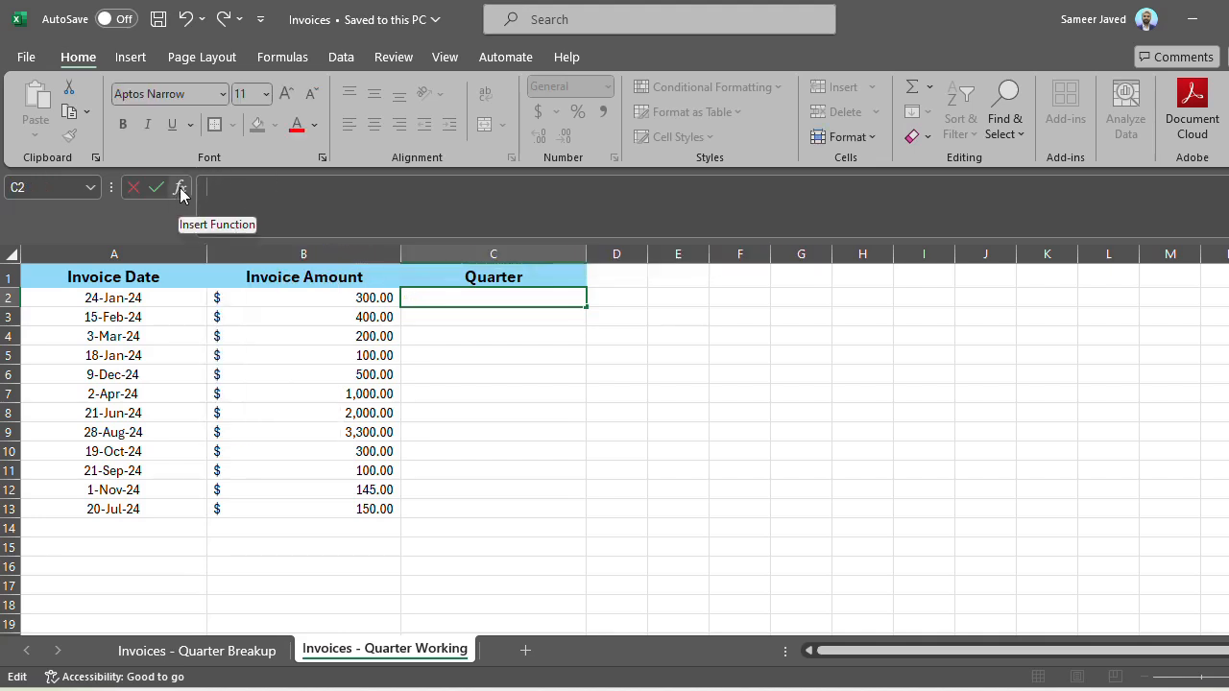
- Search the Insert Function dialog for 'if' so IF is highlighted
left_click(181, 188)
type("if")
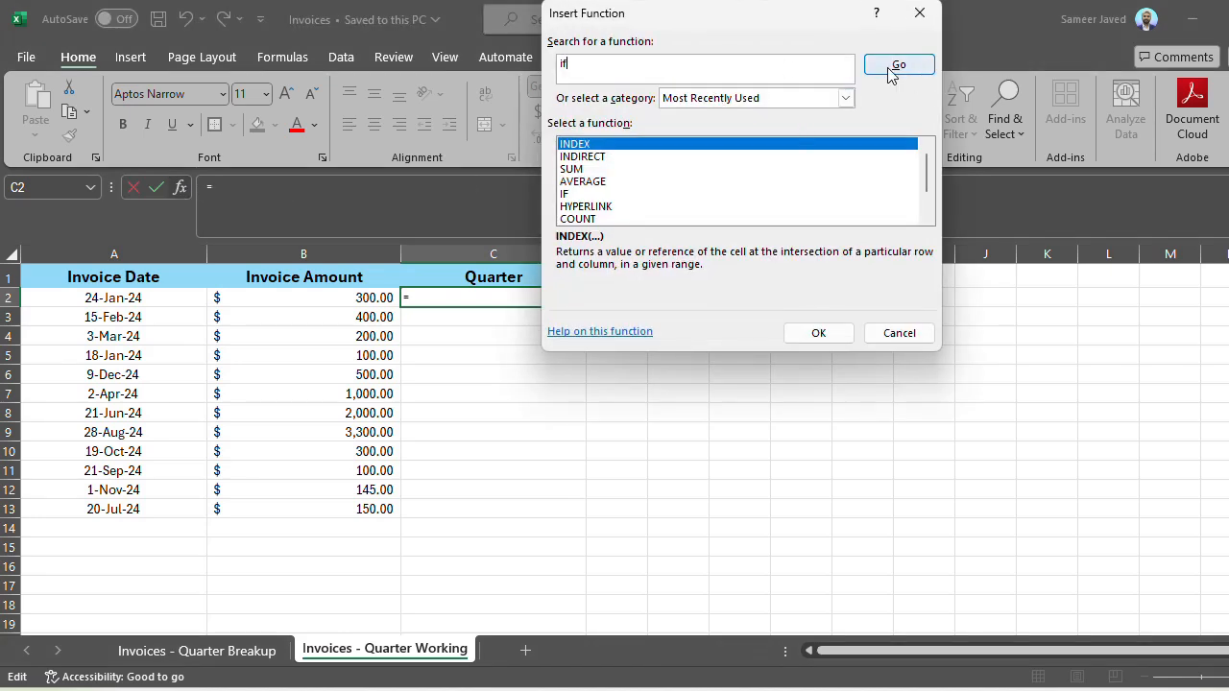
left_click(898, 65)
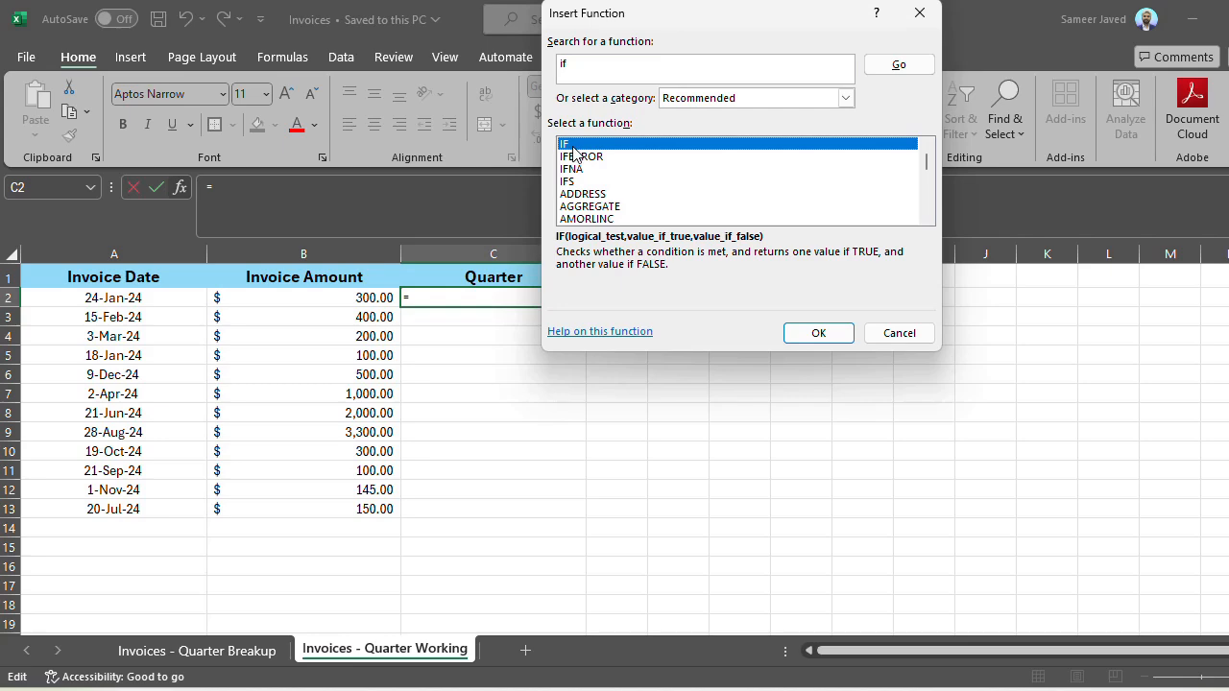
- Start =IF() in C2 via Function Arguments and review the Logical_test, Value_if_true and Value_if_false fields
left_click(818, 332)
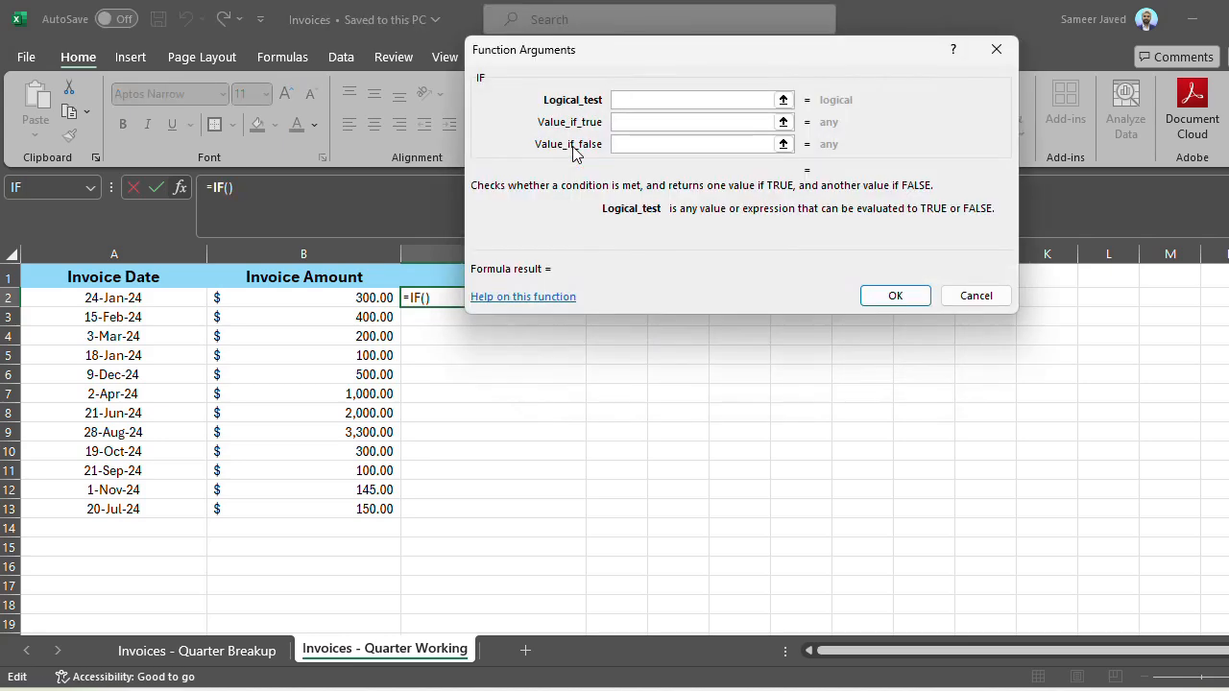
left_click(695, 100)
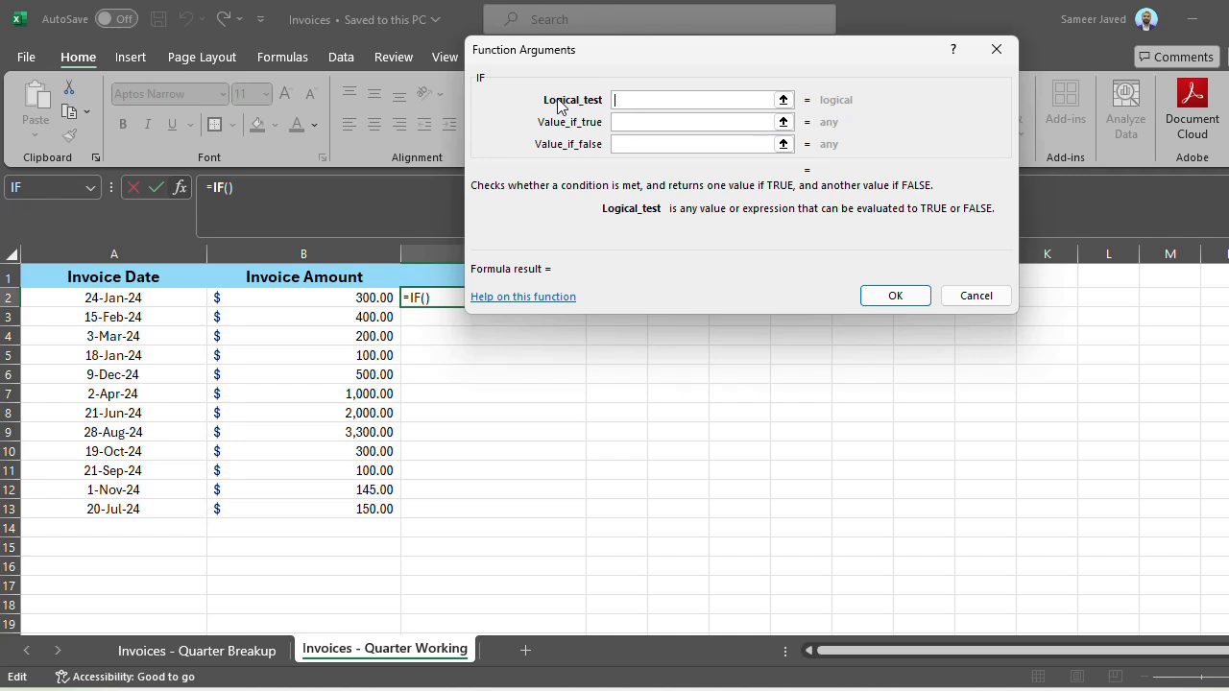
mouse_move(726, 165)
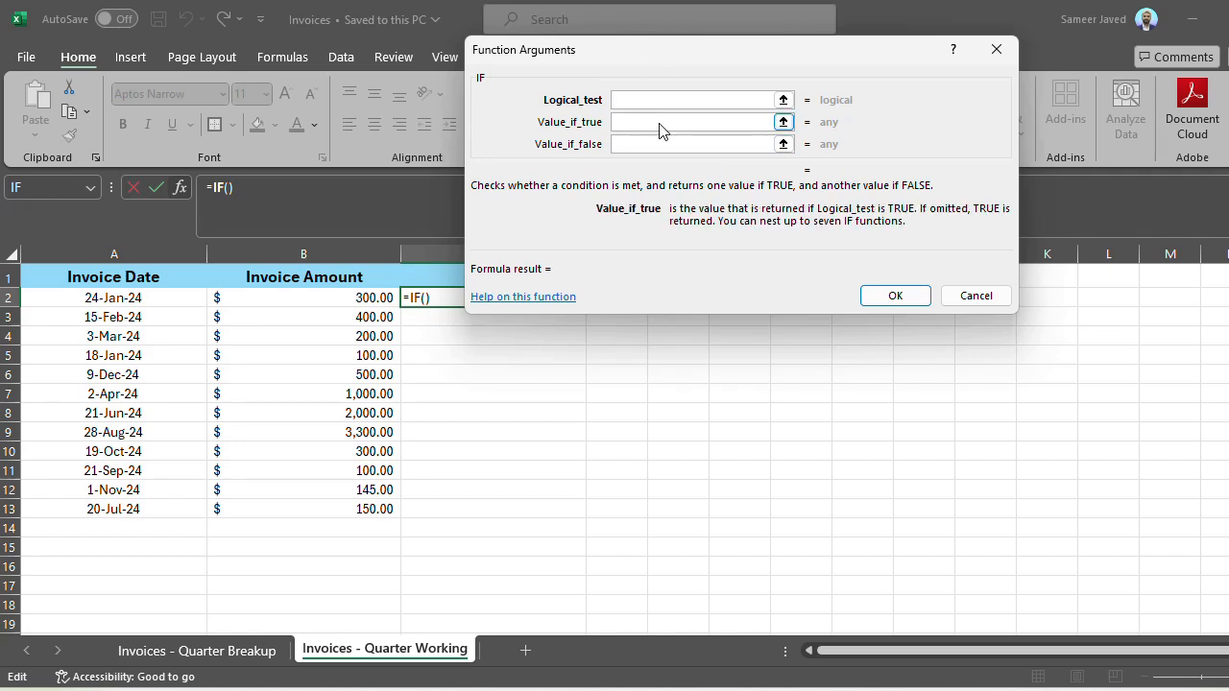
left_click(691, 123)
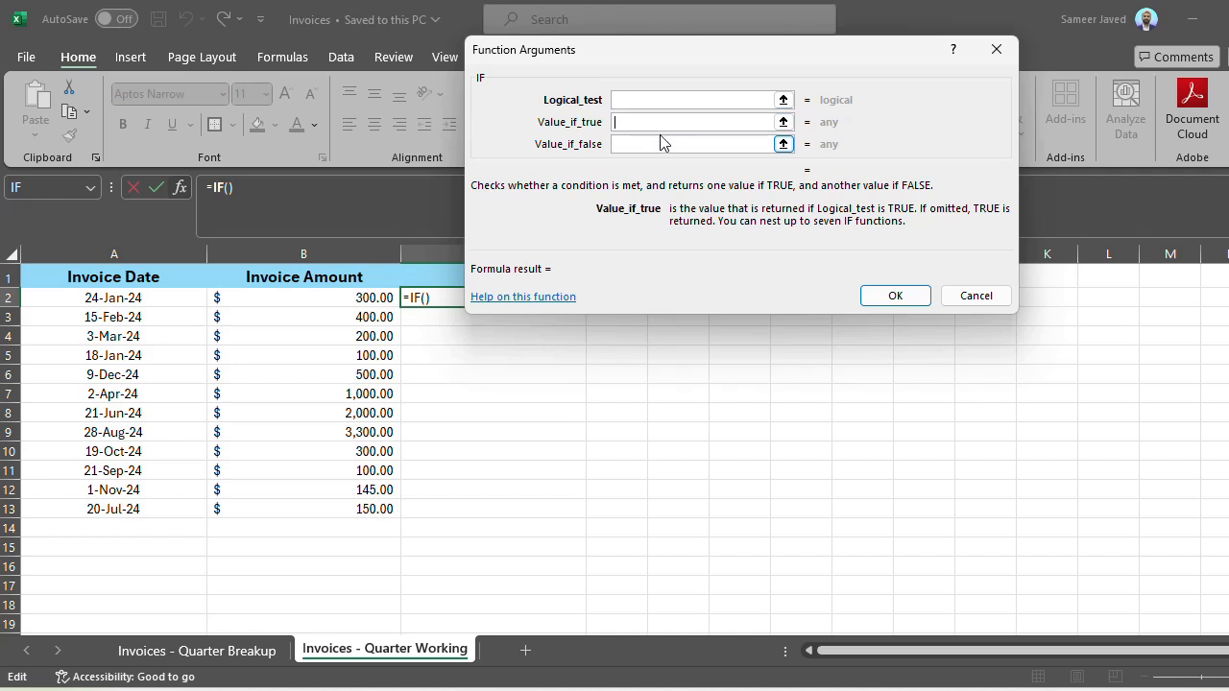
left_click(695, 144)
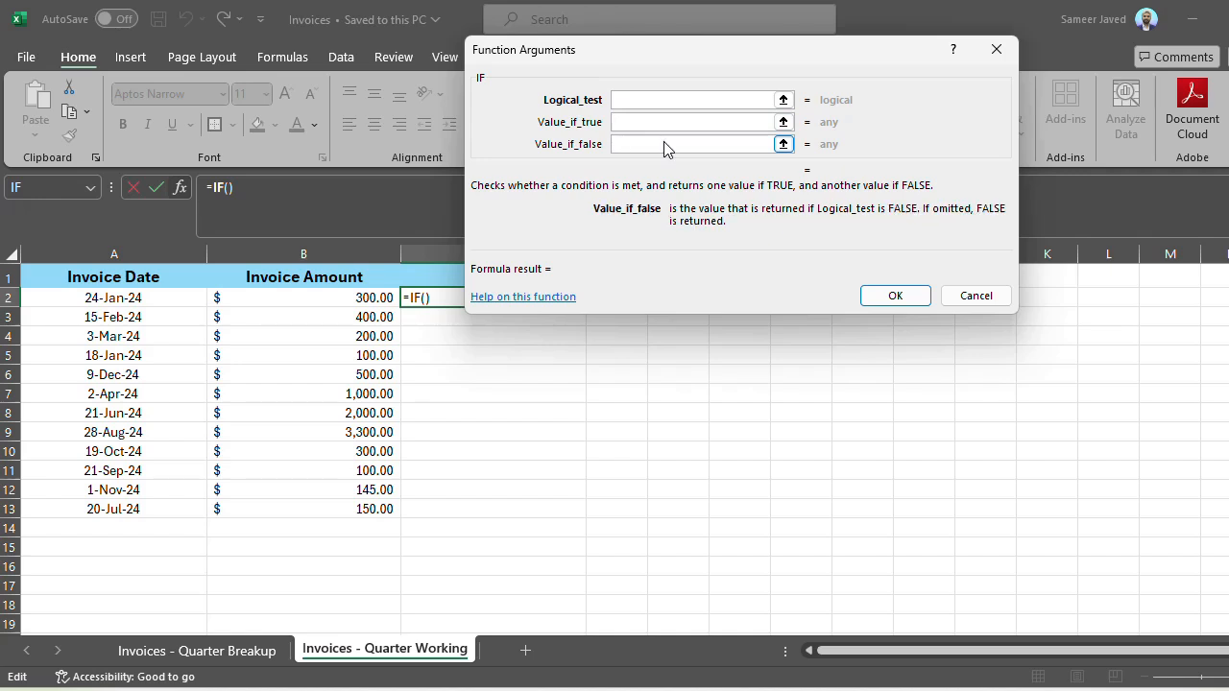
left_click(691, 144)
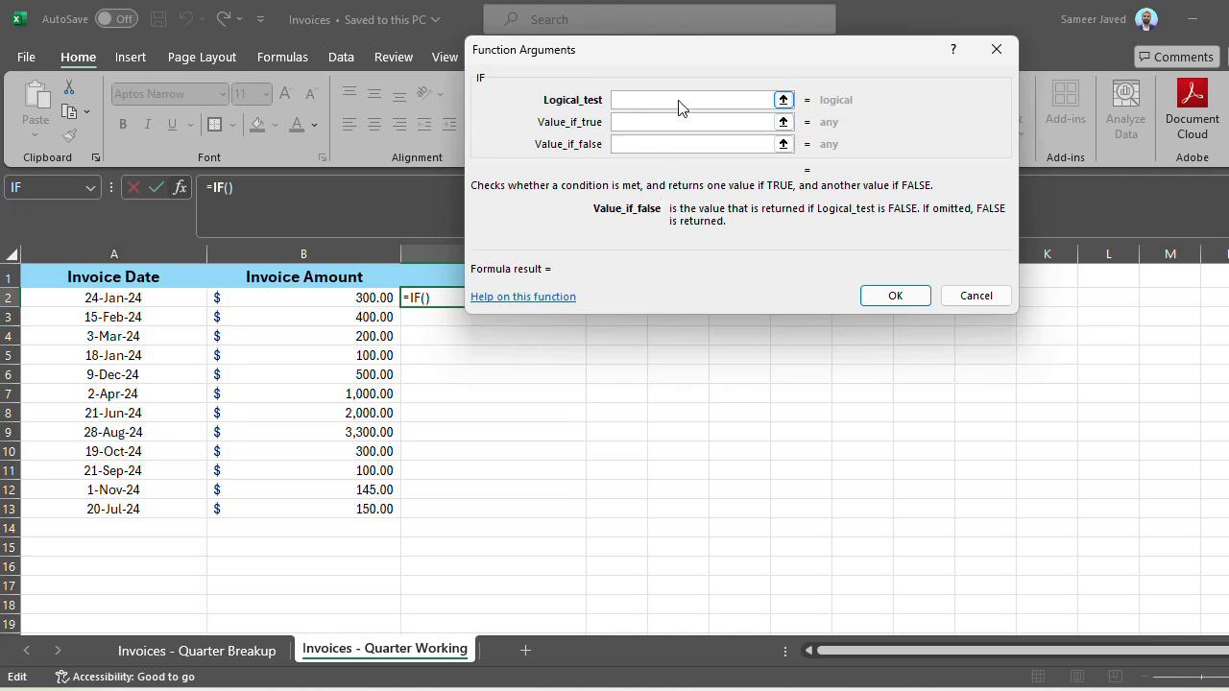
left_click(693, 99)
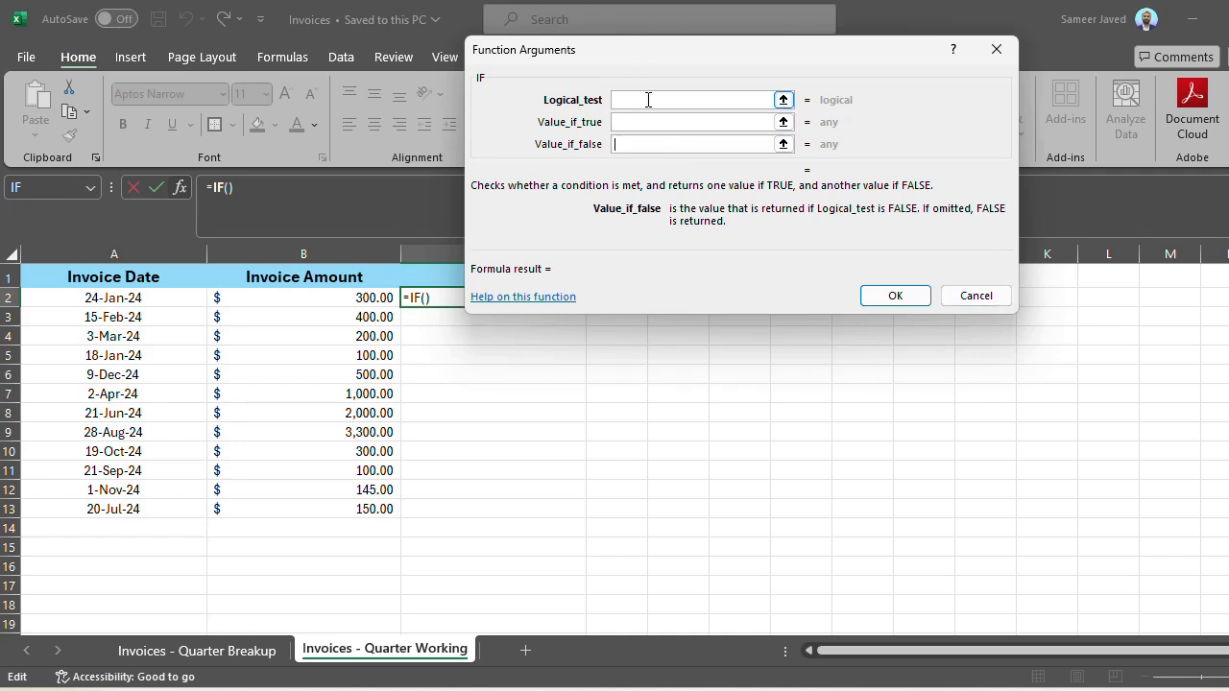
left_click(695, 100)
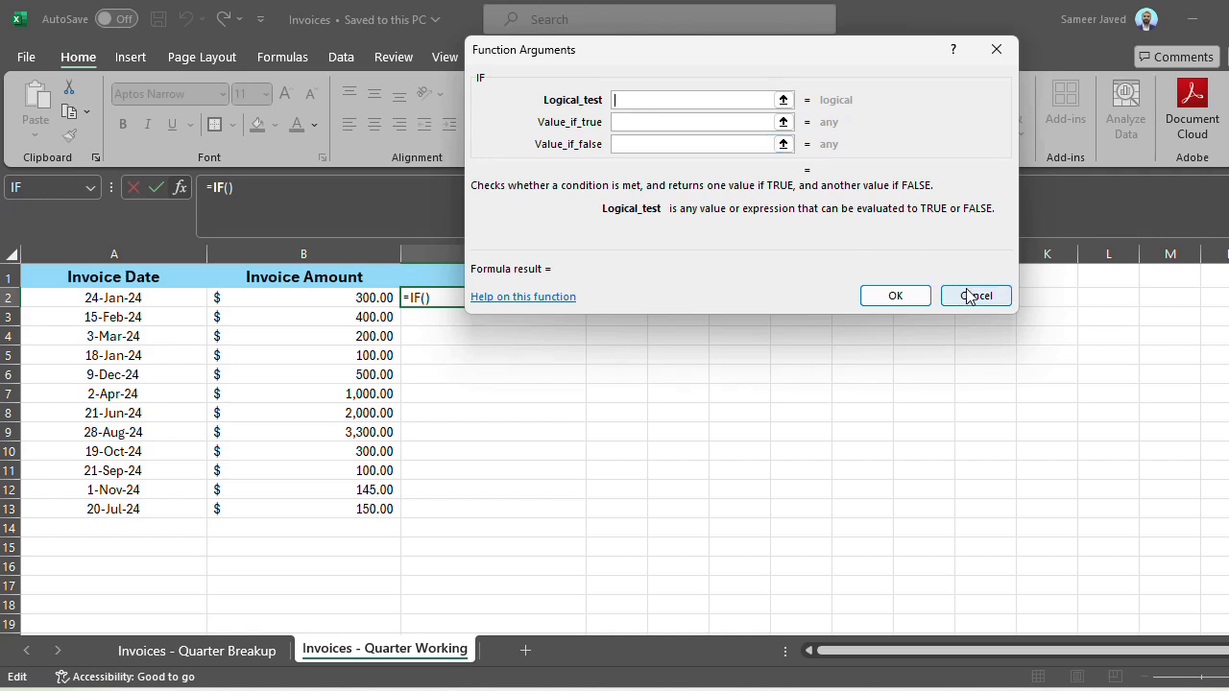
mouse_move(940, 283)
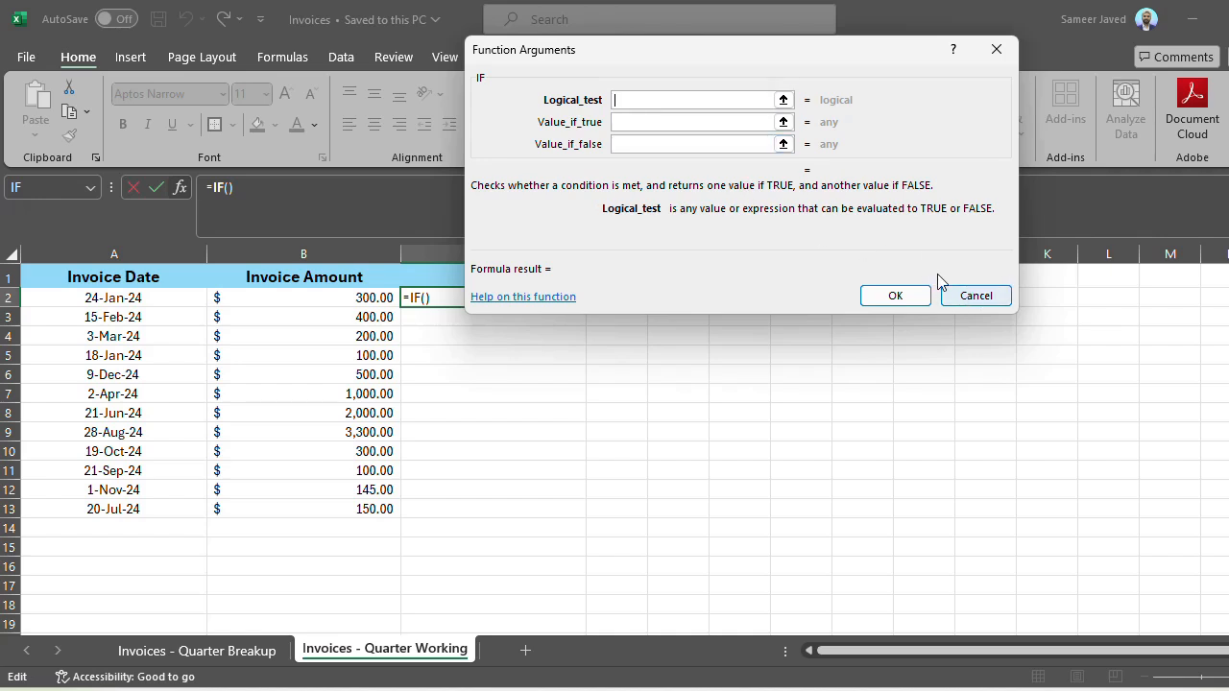
- Close the argument form and type =IF(MONTH(A2)<=3 directly into C2
left_click(975, 295)
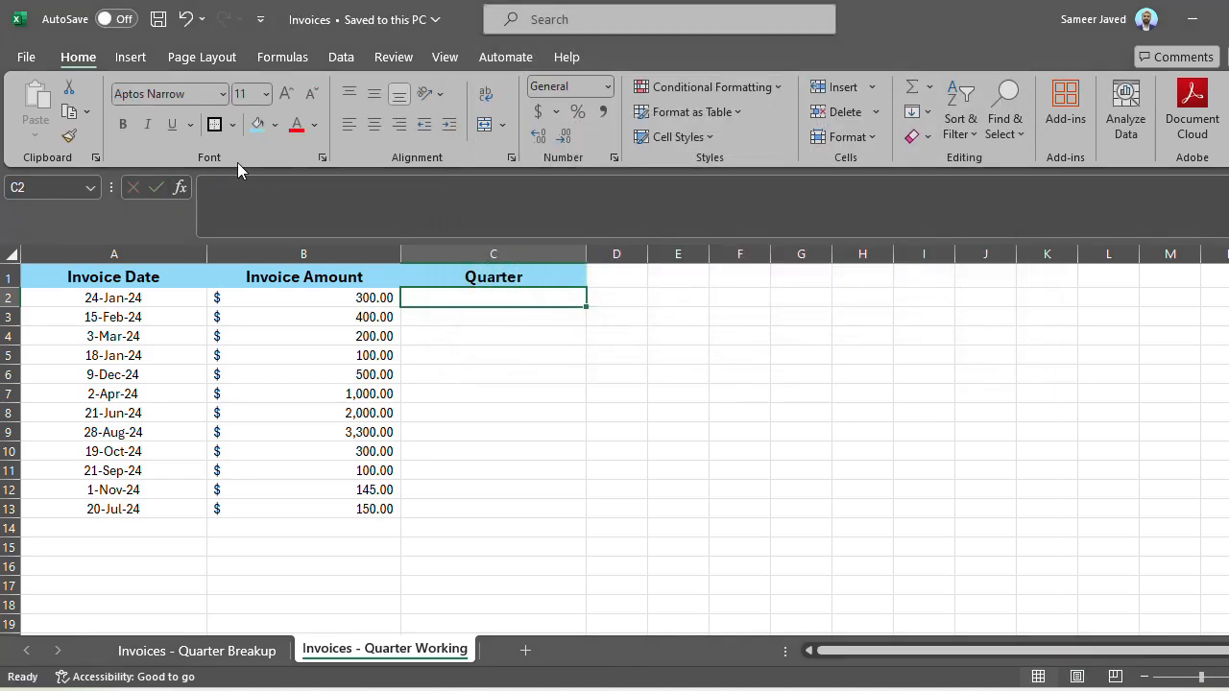
double_click(491, 296)
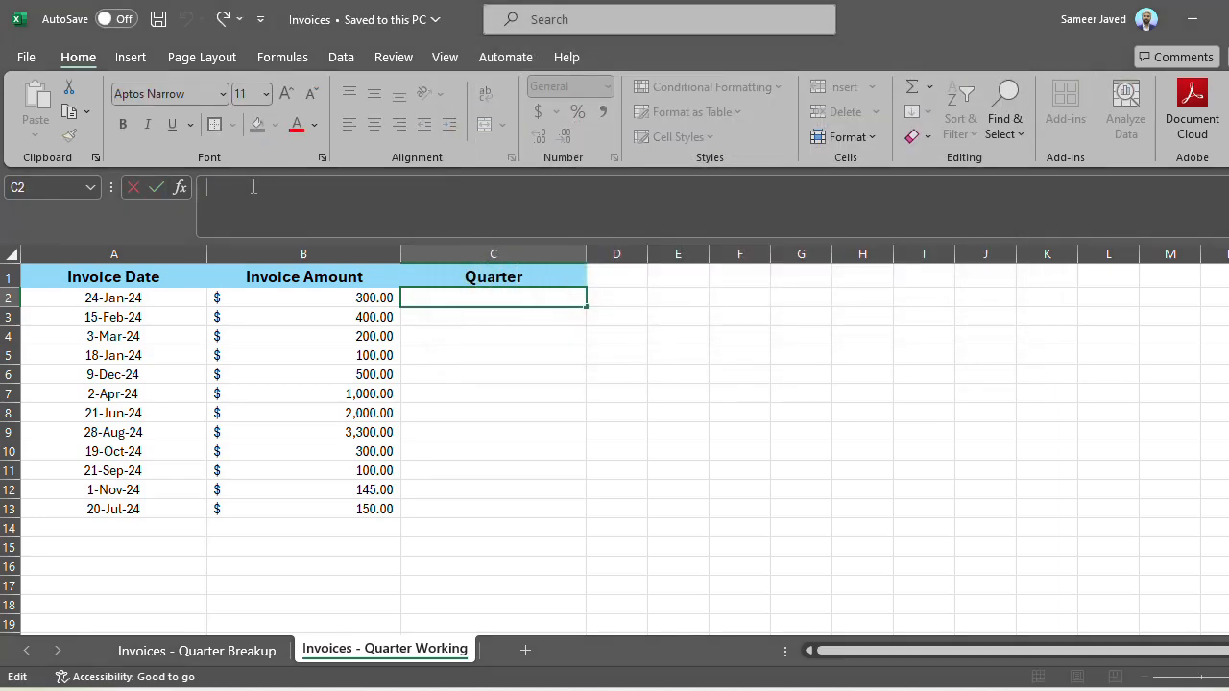
type("=if")
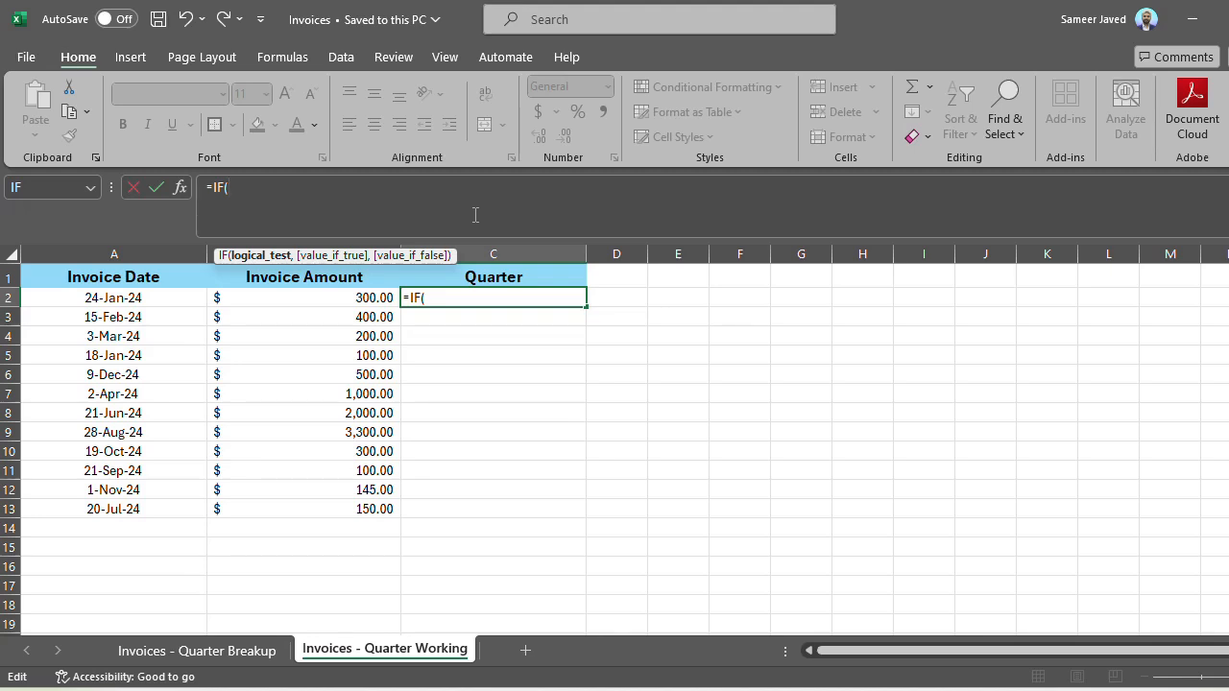
mouse_move(138, 296)
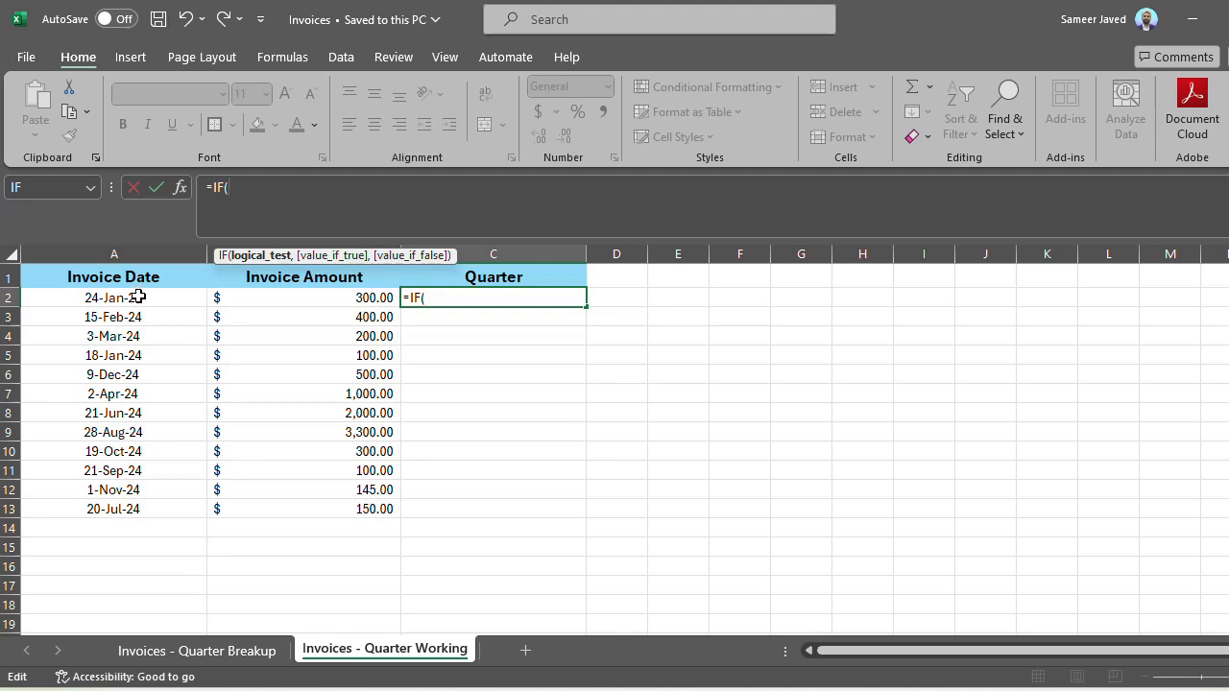
type("mont")
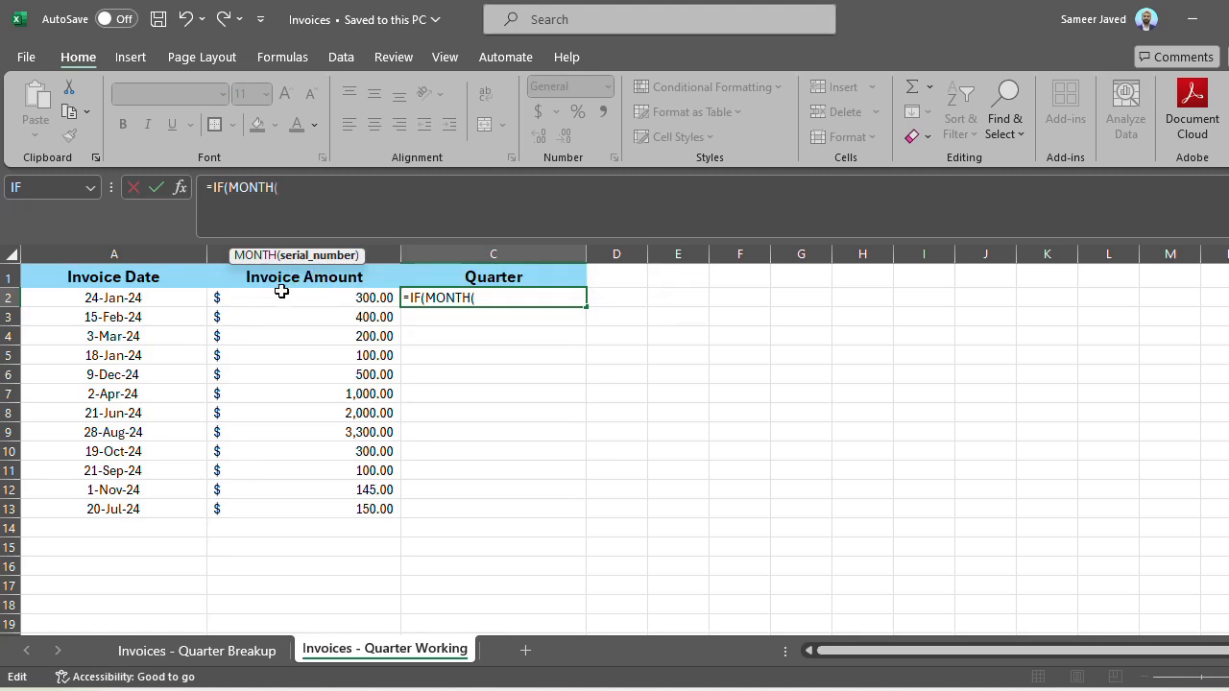
mouse_move(487, 298)
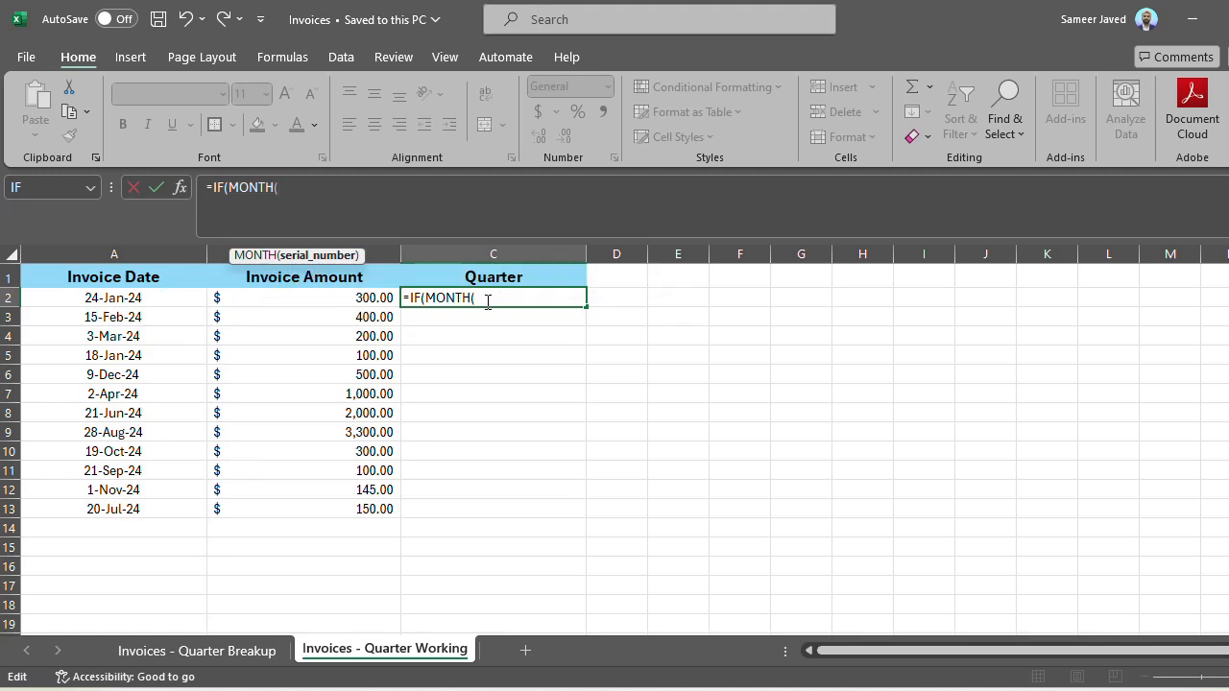
left_click(112, 297)
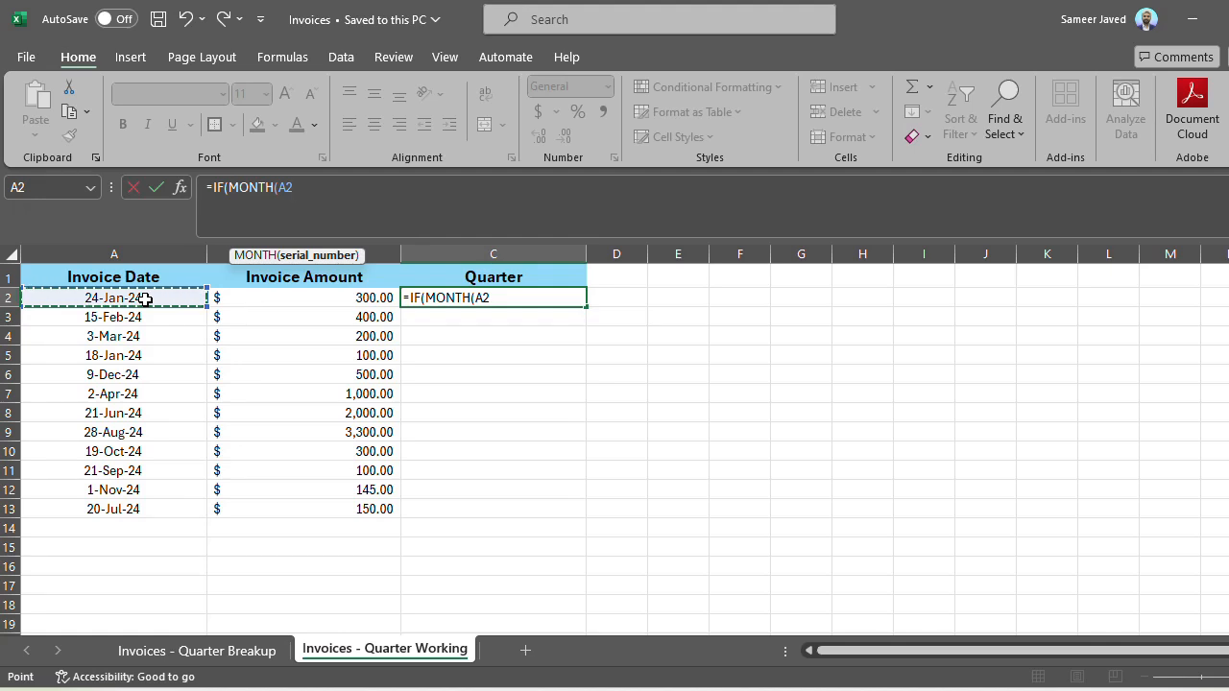
type(")")
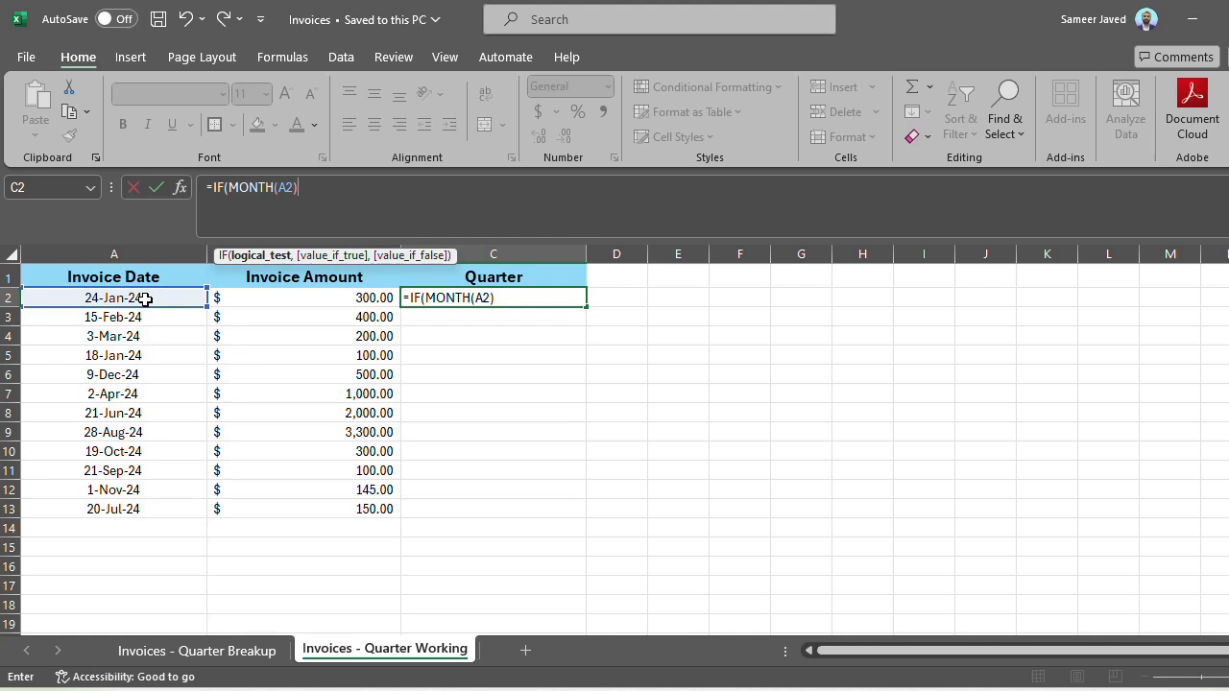
type("<")
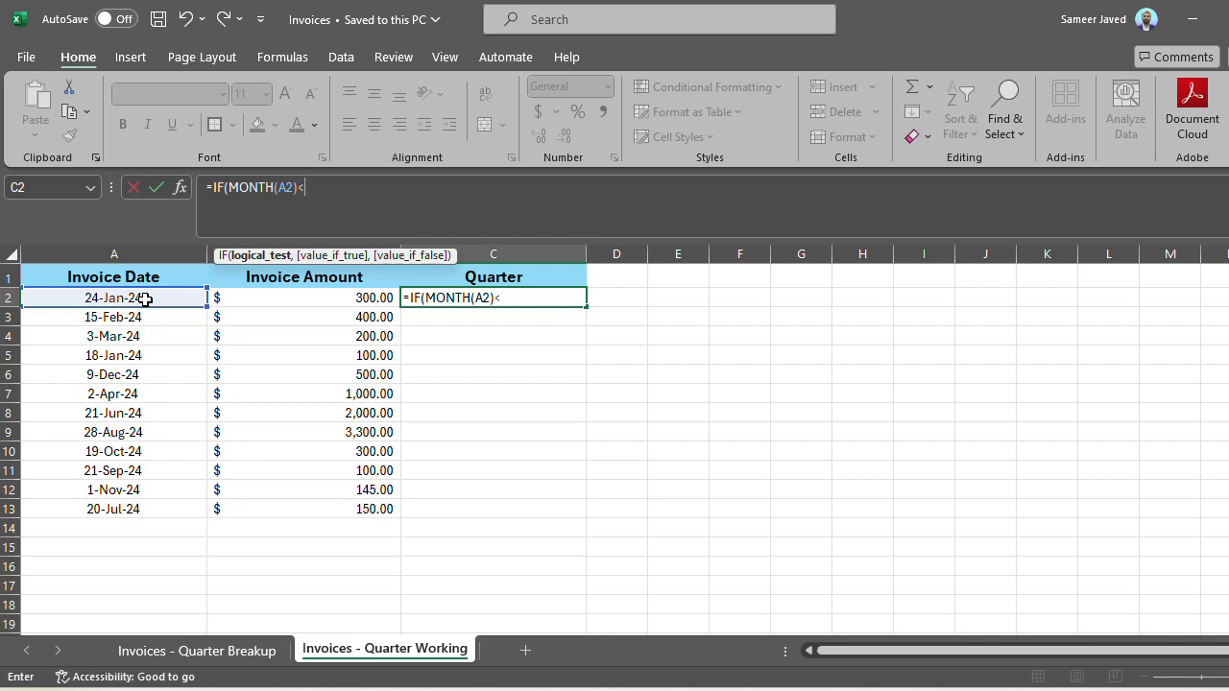
type("=")
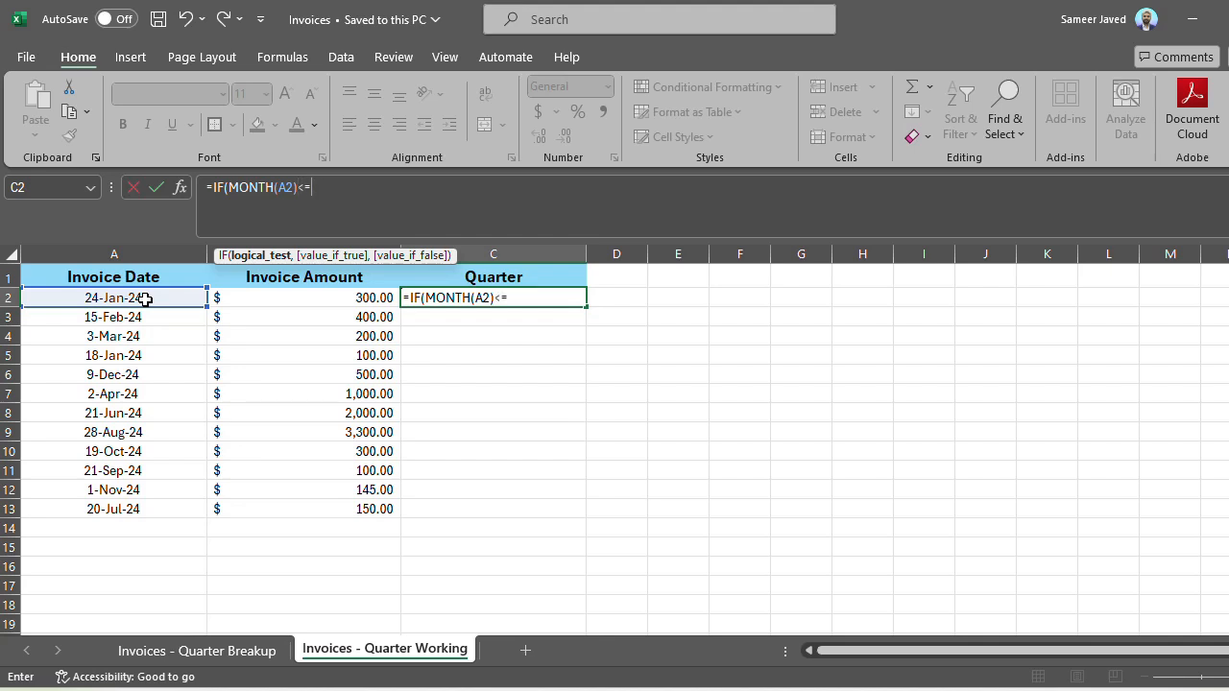
type("3")
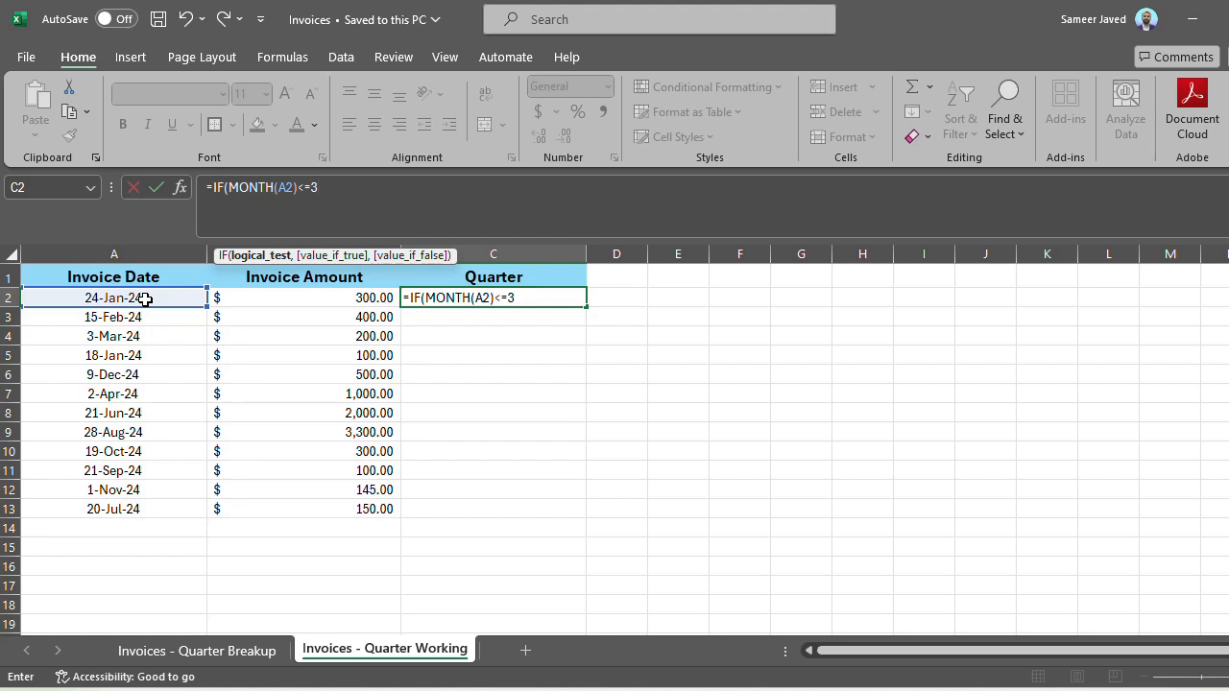
- Extend the formula with ,"Q1",IF(MONTH(A2)<=6 for the second quarter test
type(",")
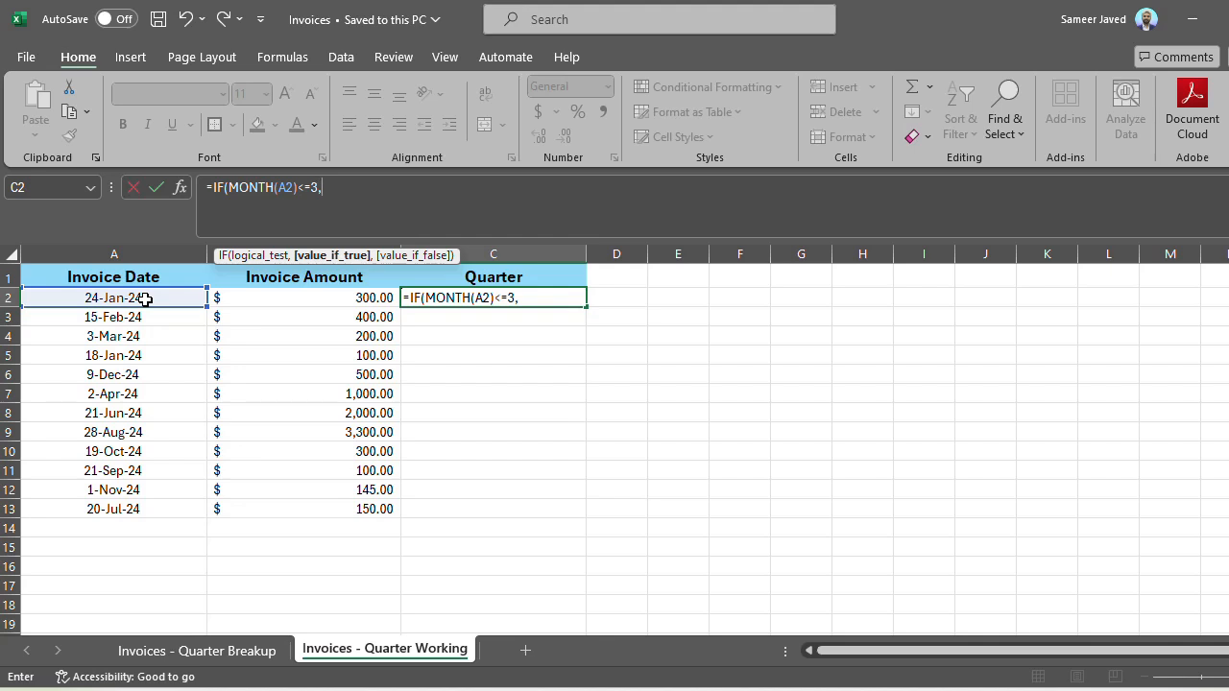
type("\"")
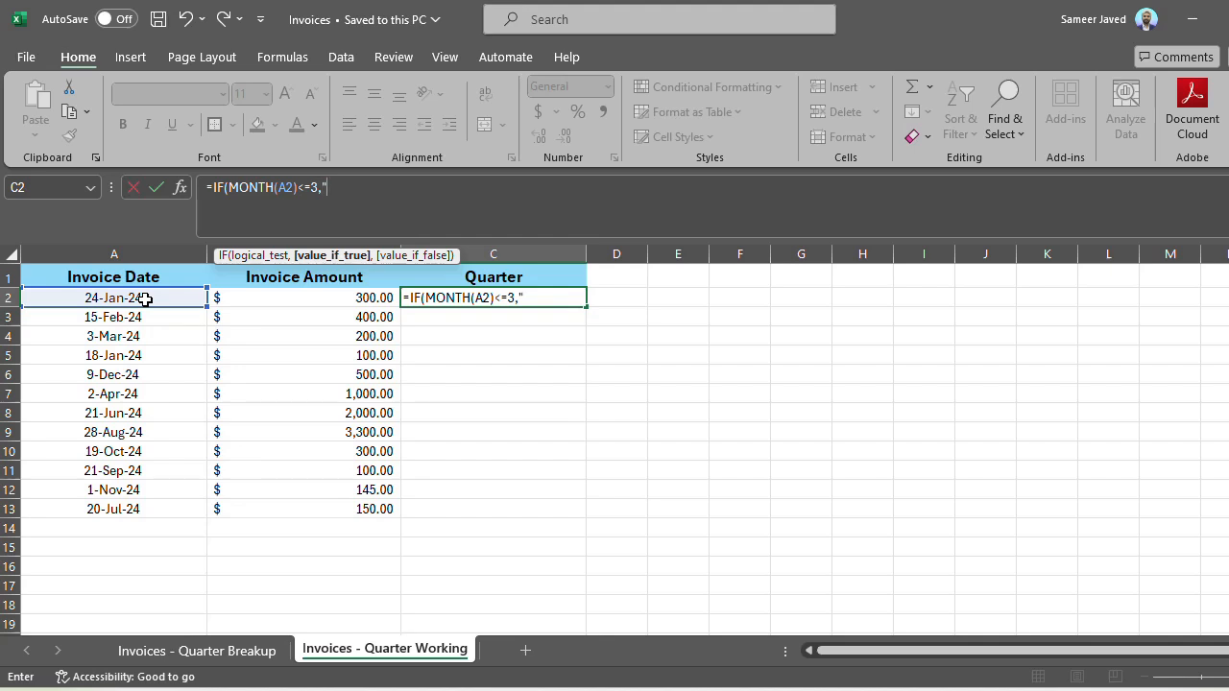
type("Q")
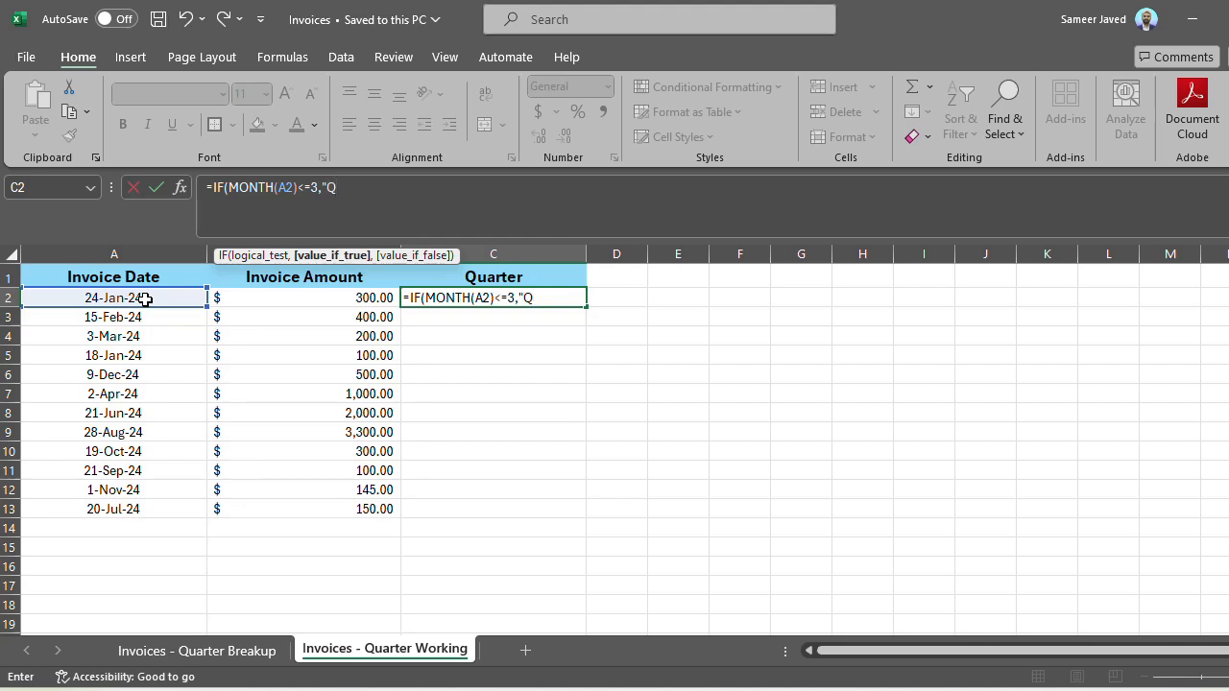
type("1")
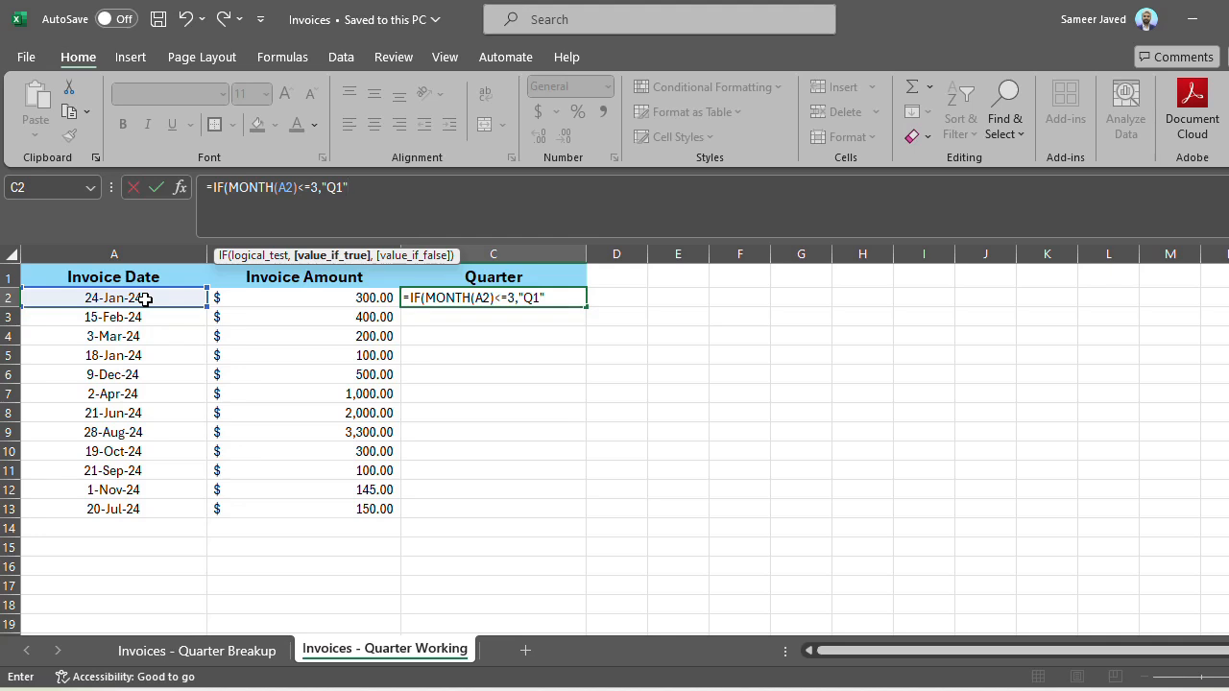
type(",")
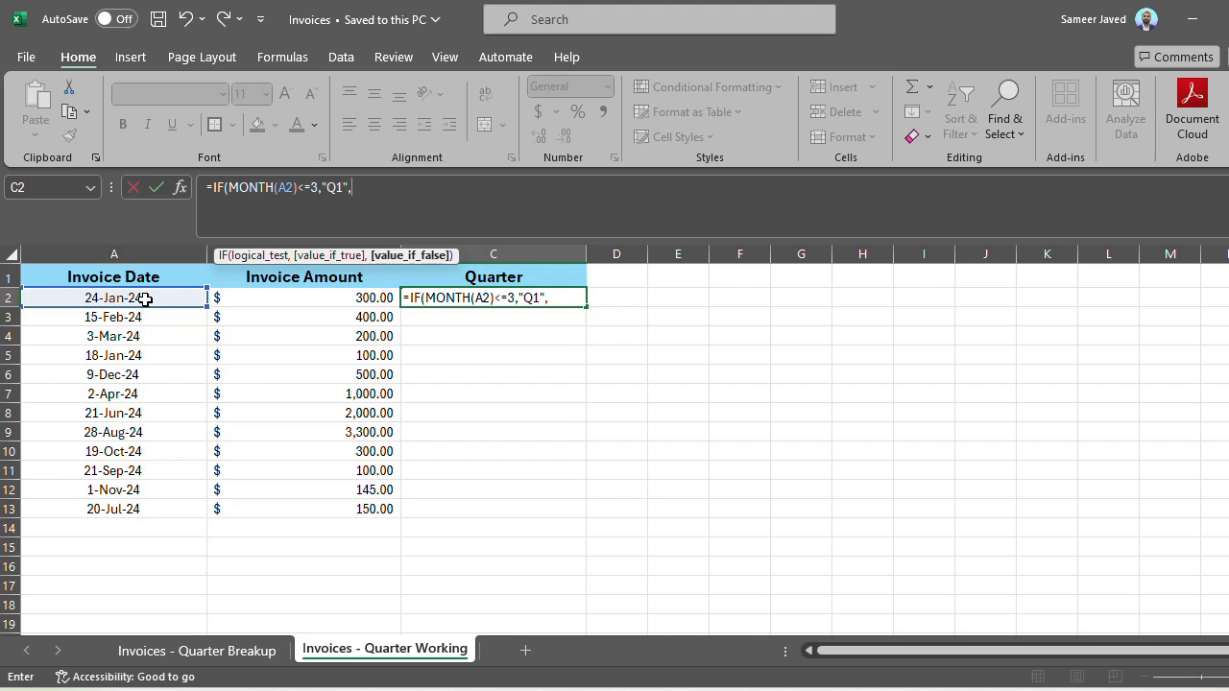
type("If")
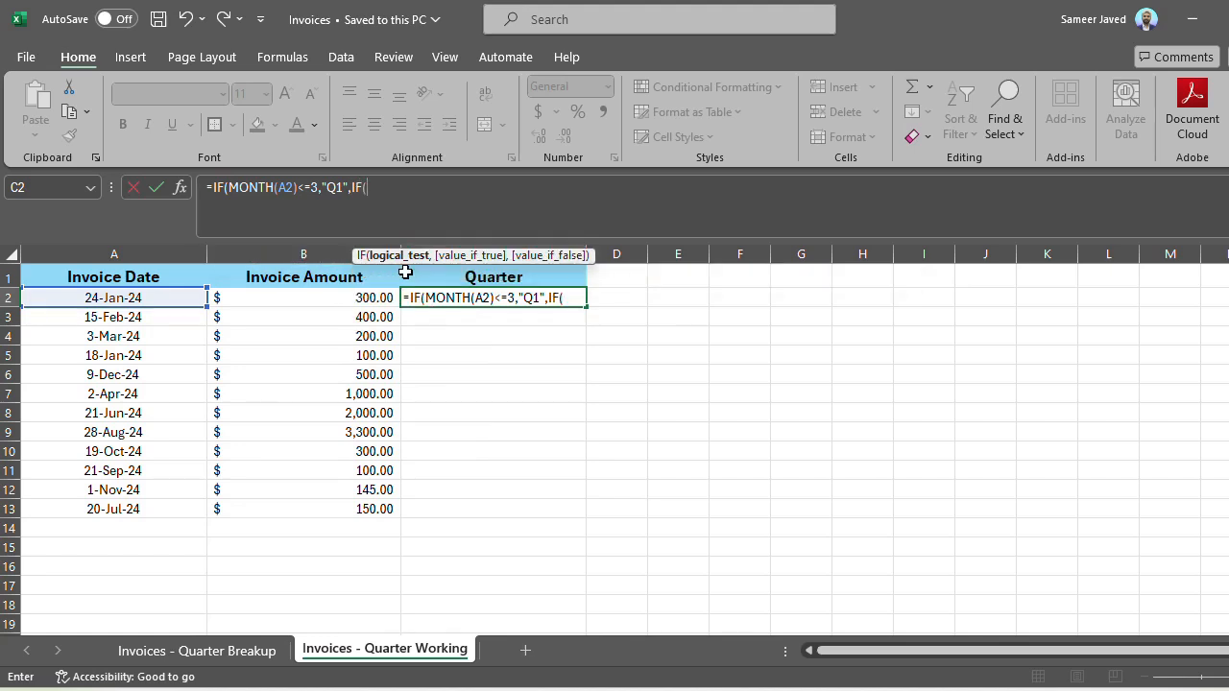
type("MONTH(")
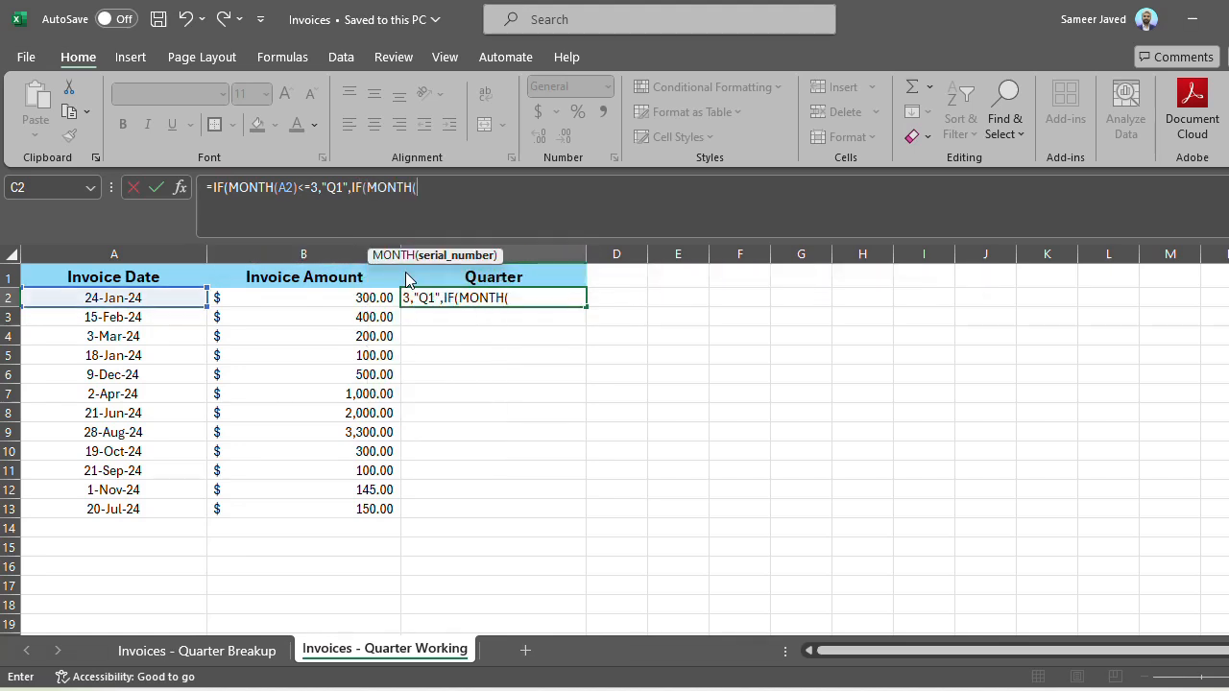
type("A2")
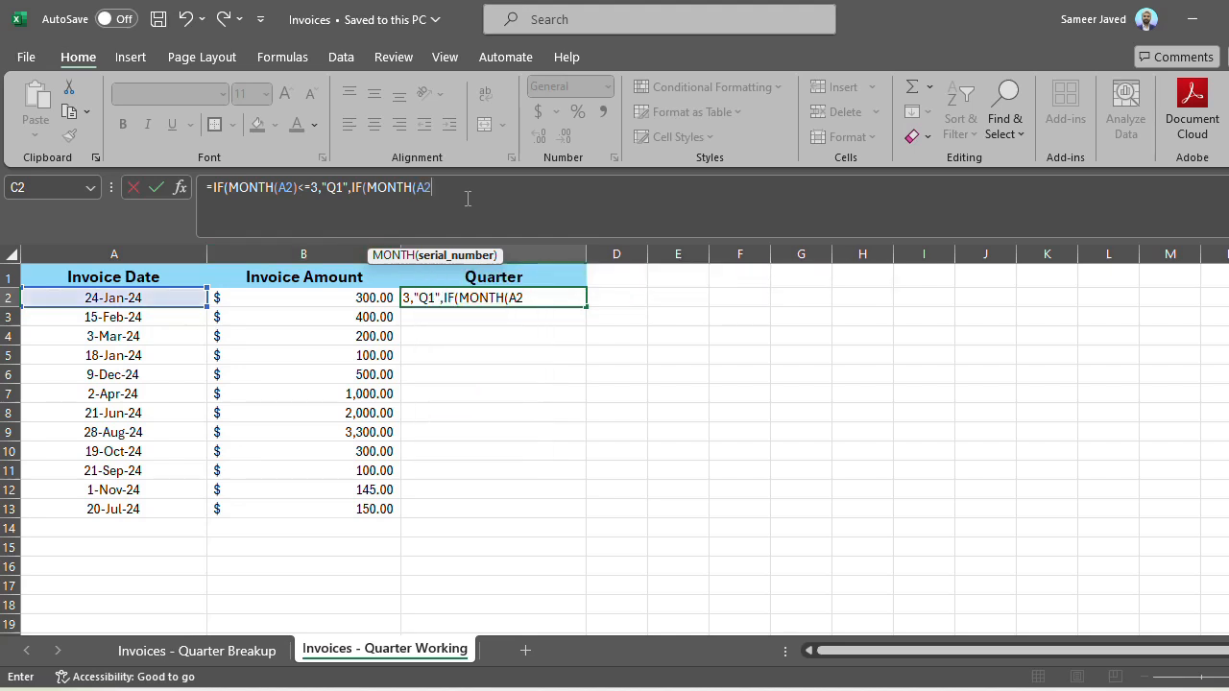
type(")")
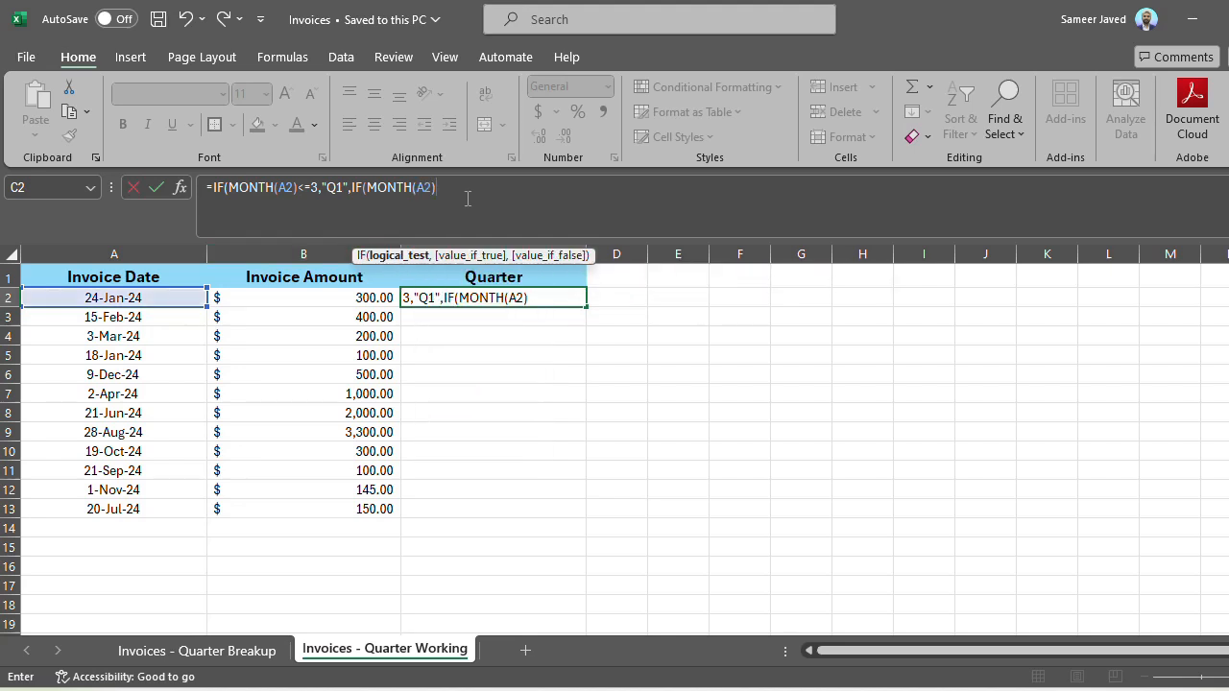
type(",")
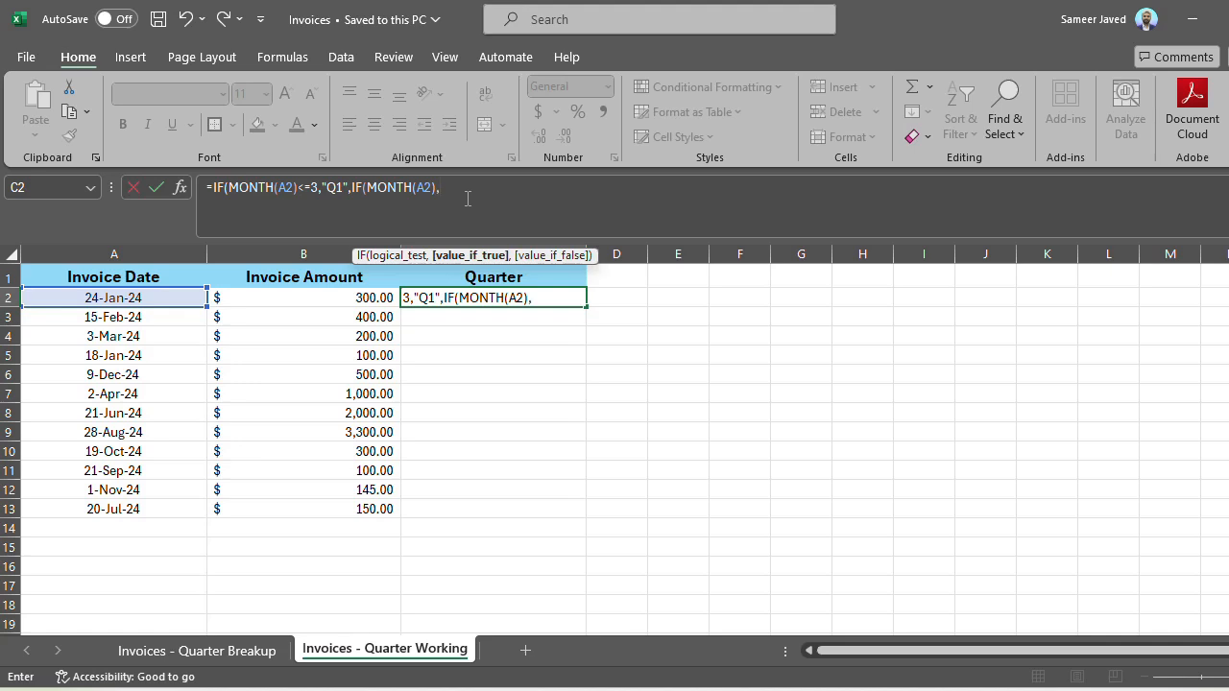
type("<")
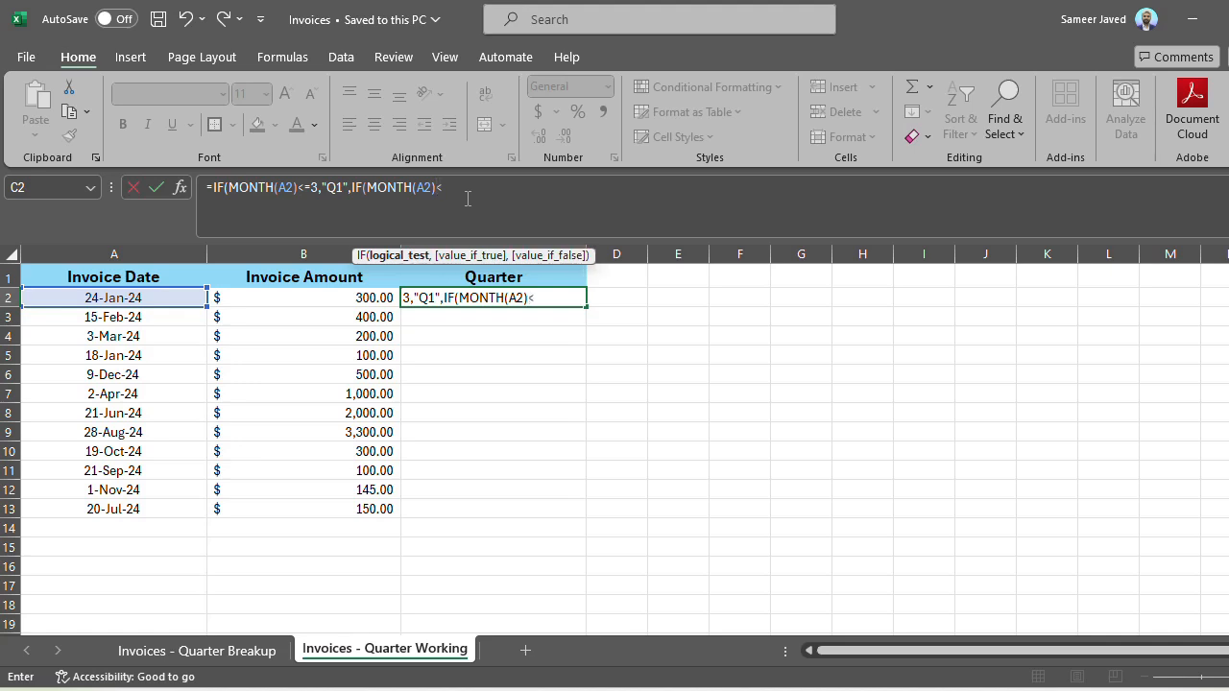
type("=")
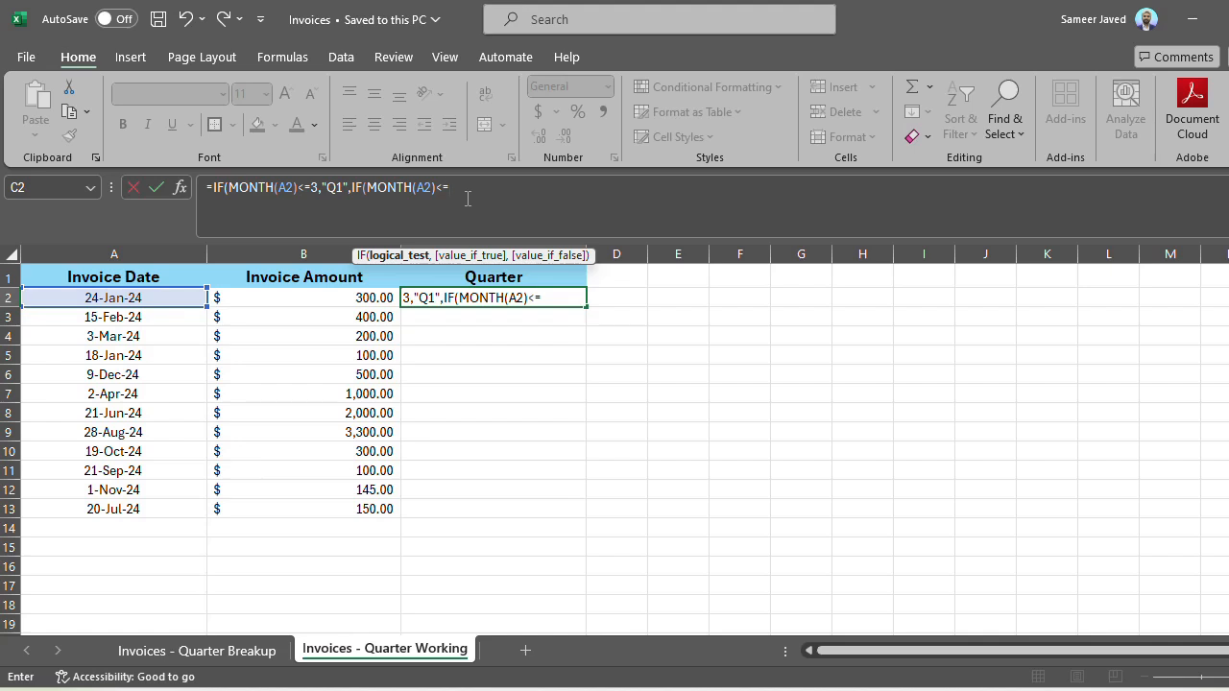
type("6")
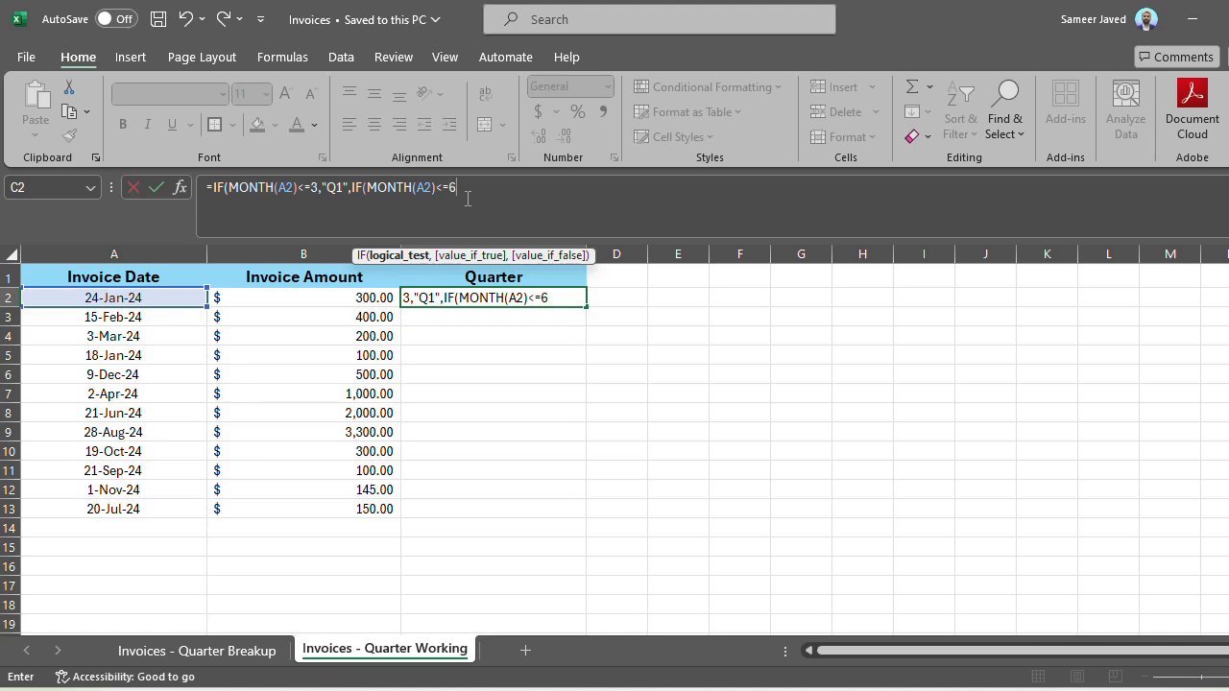
- Continue with ,"Q2",IF(MONTH(A2)<=9,"Q3",IF( nesting the third and fourth IF
type(",")
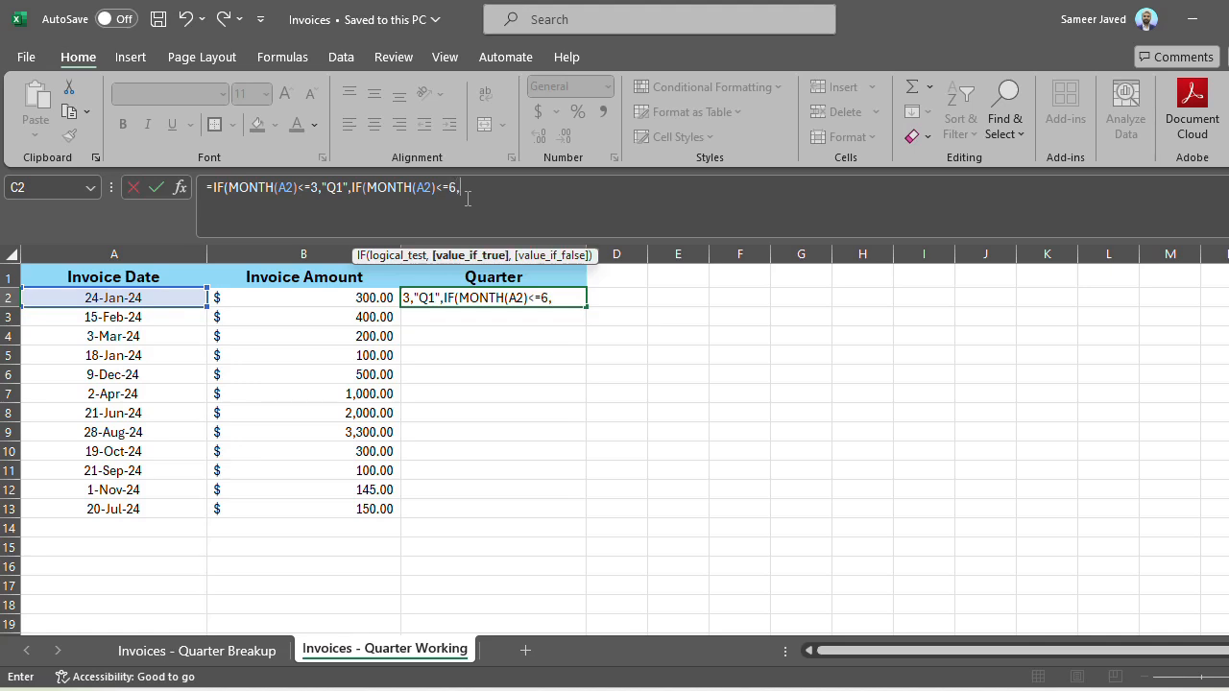
type("\"Q2\"")
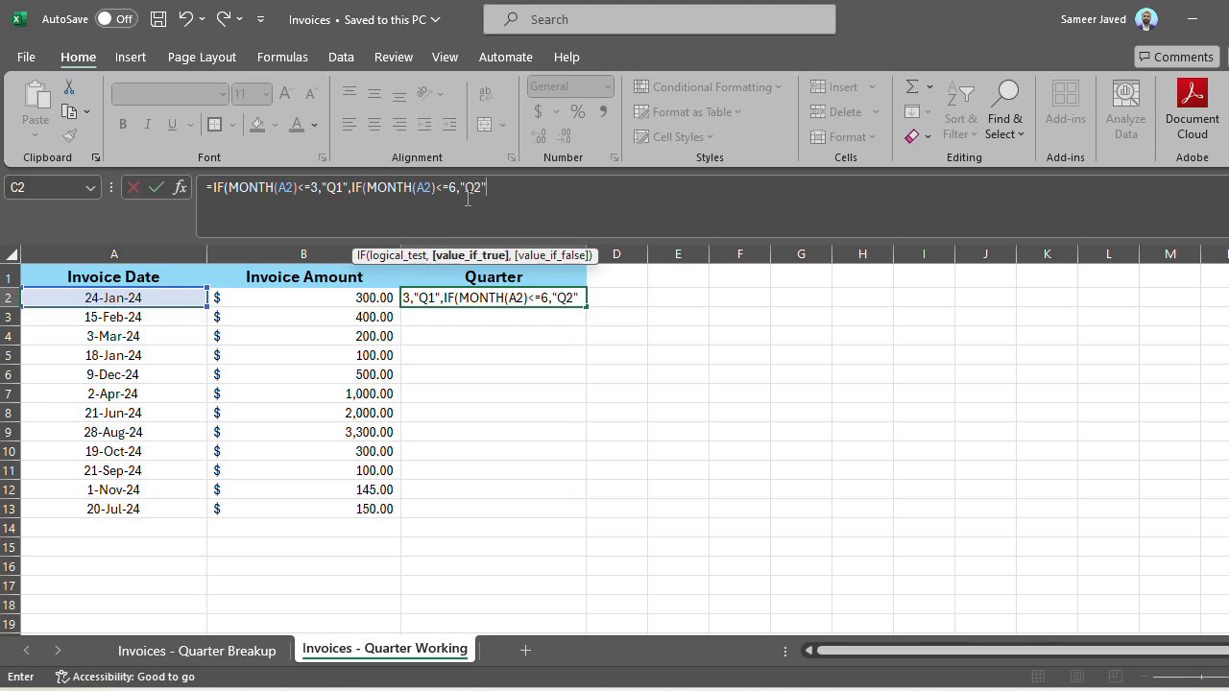
type(",")
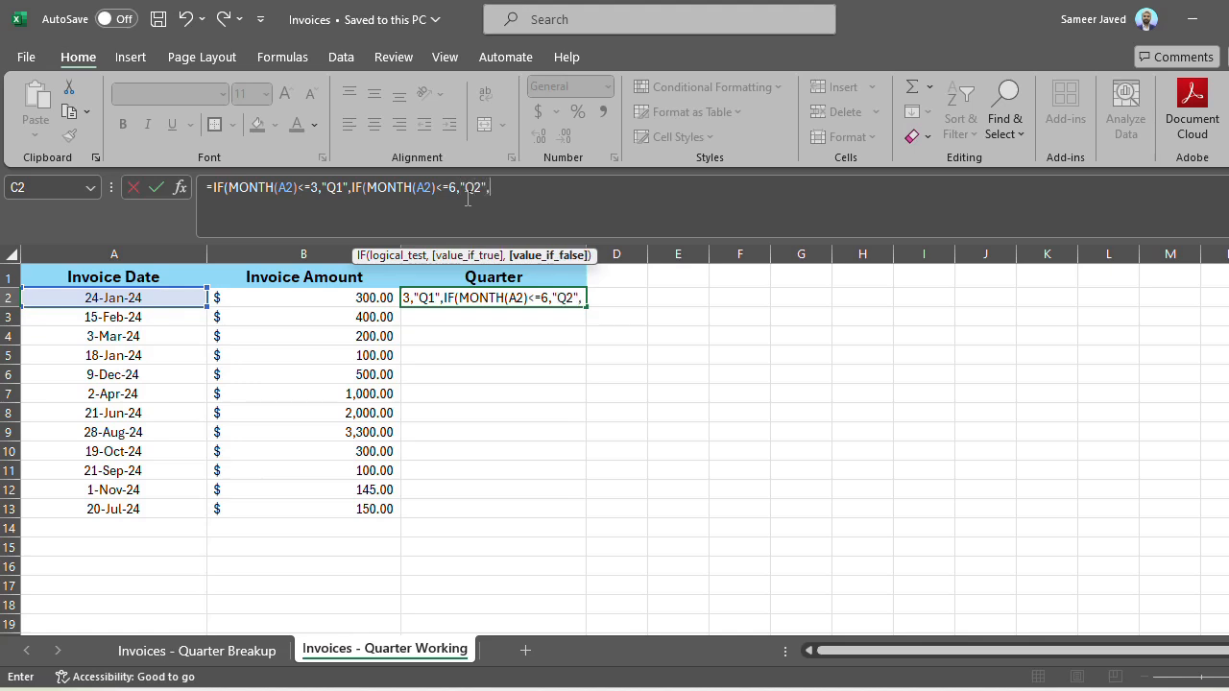
type("if")
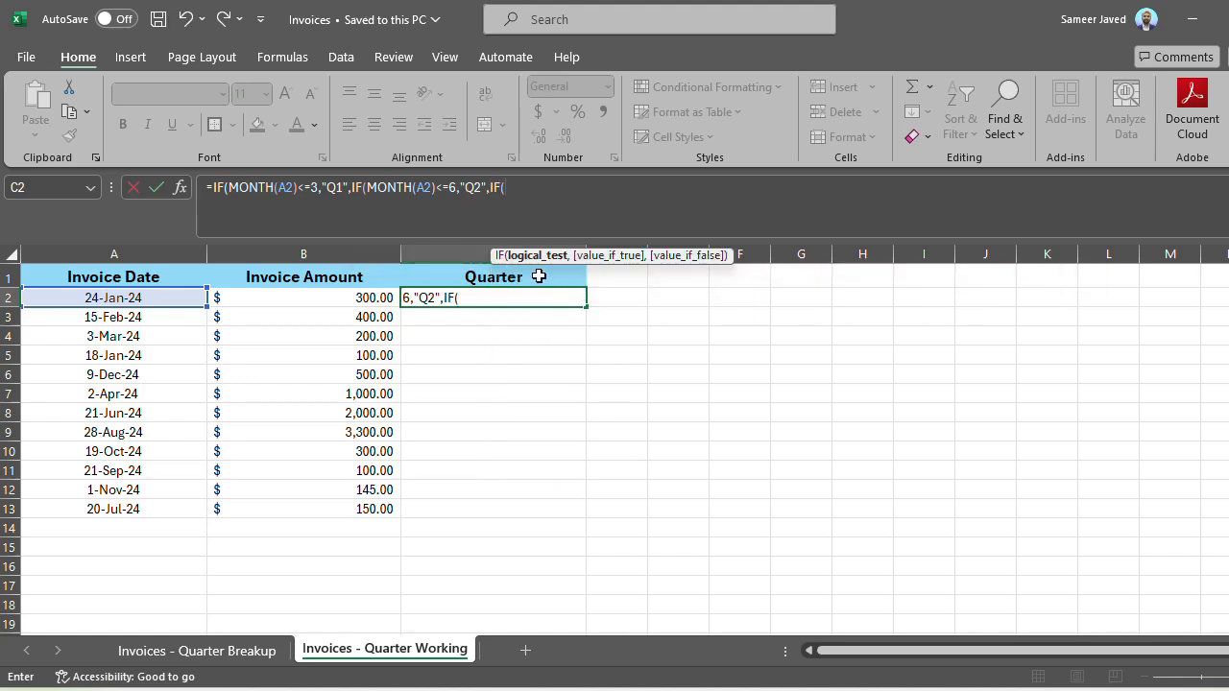
type("mon")
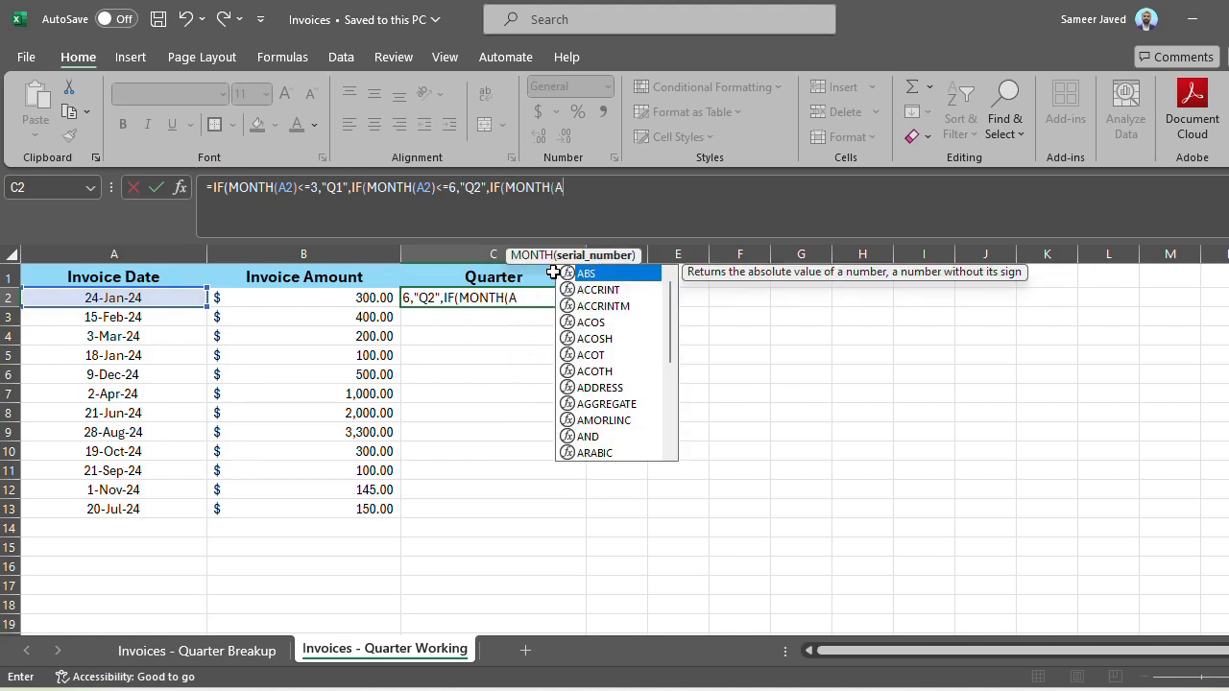
type("2)")
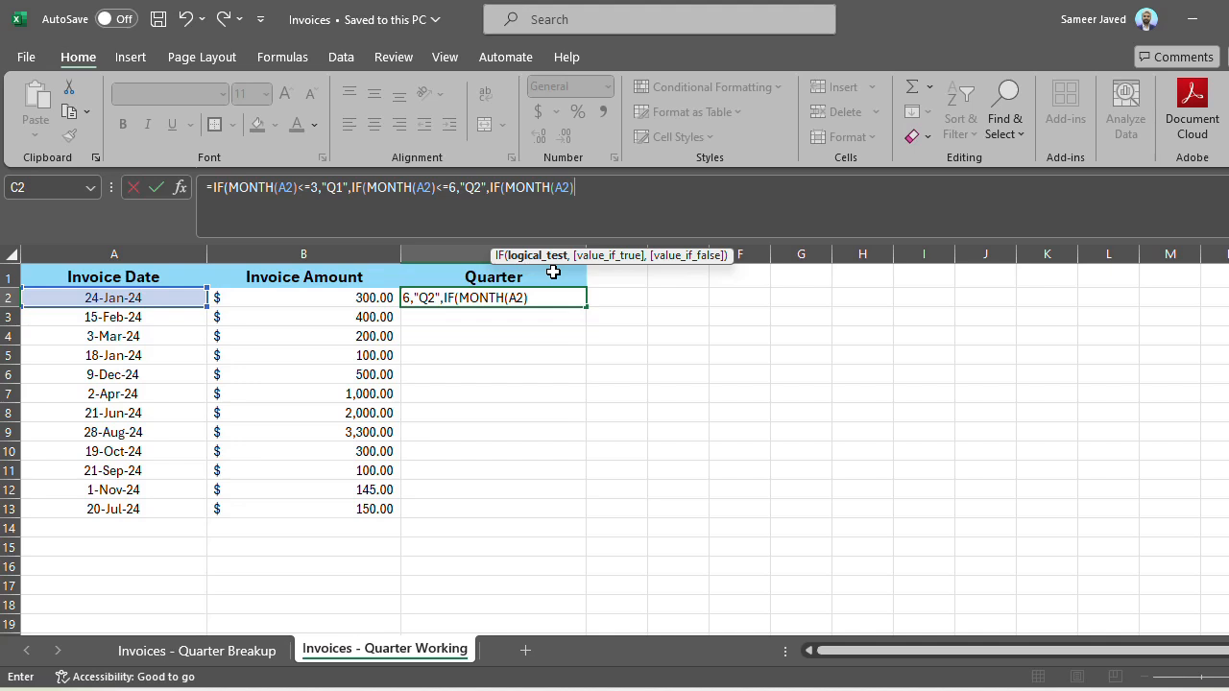
type("<=")
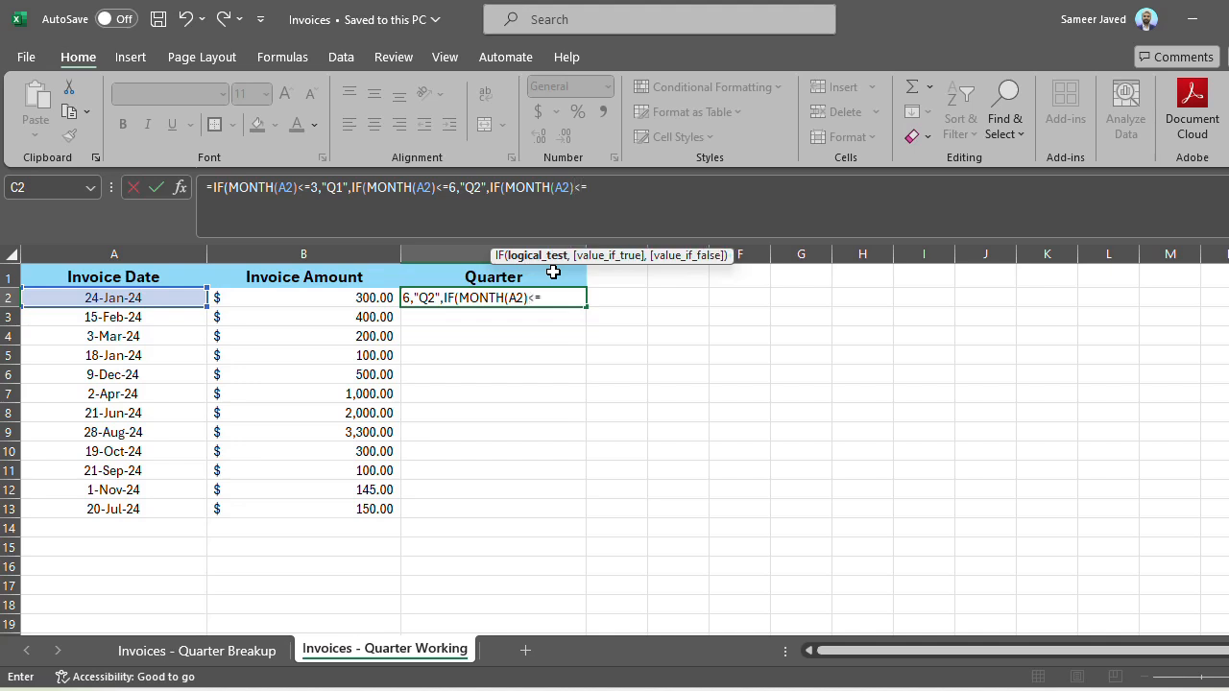
type("9,")
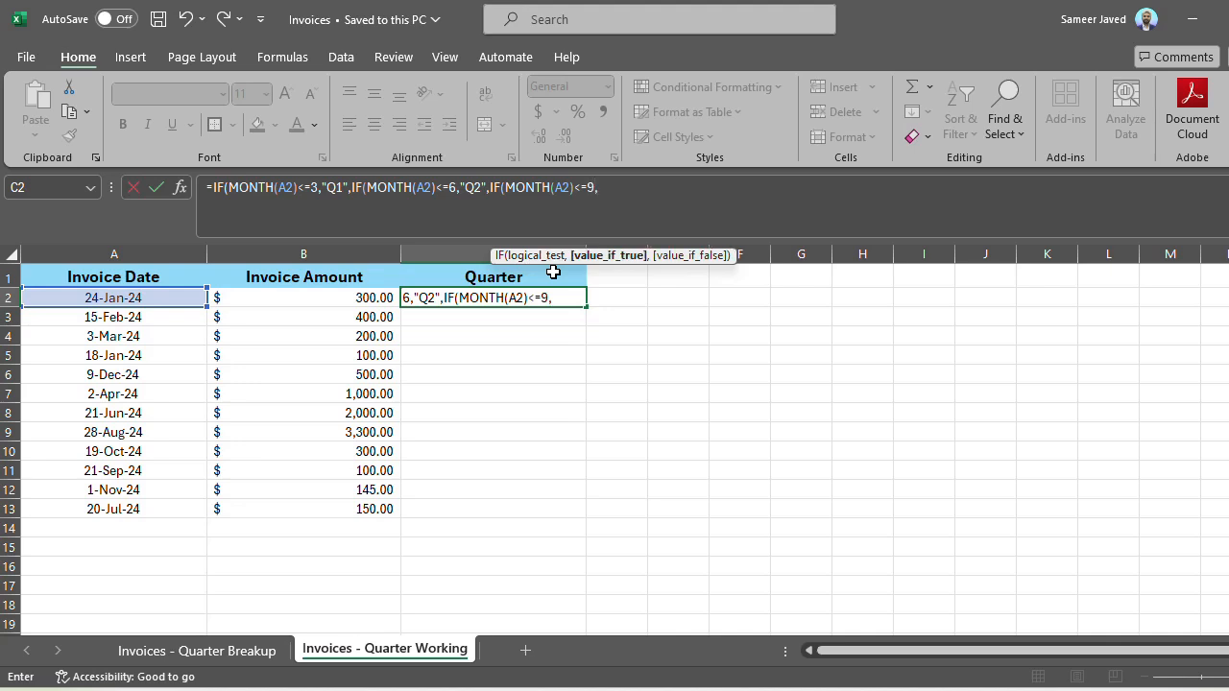
type(":")
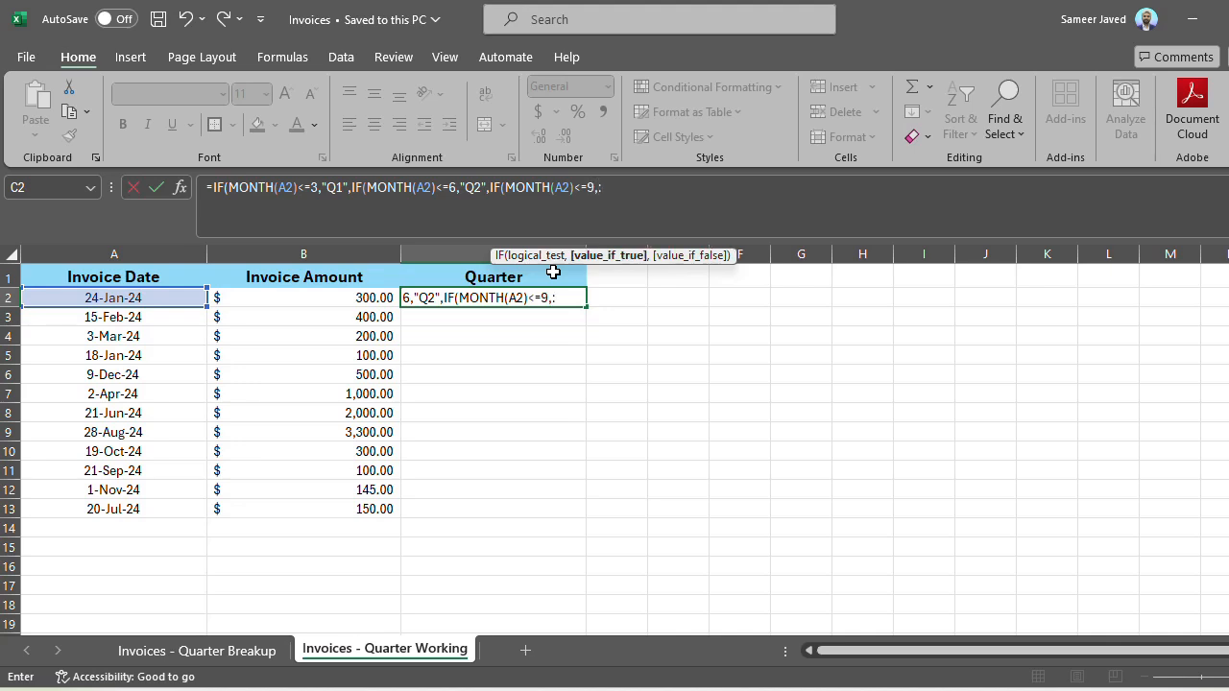
type("\"")
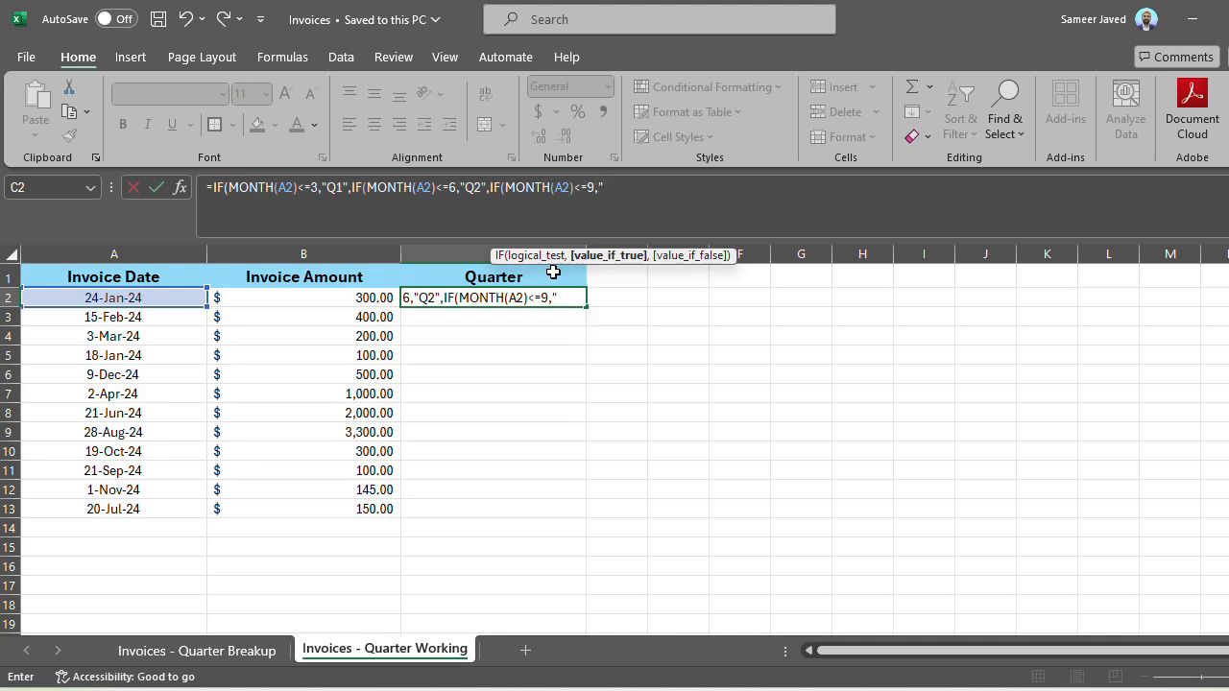
type("\"Q3\"")
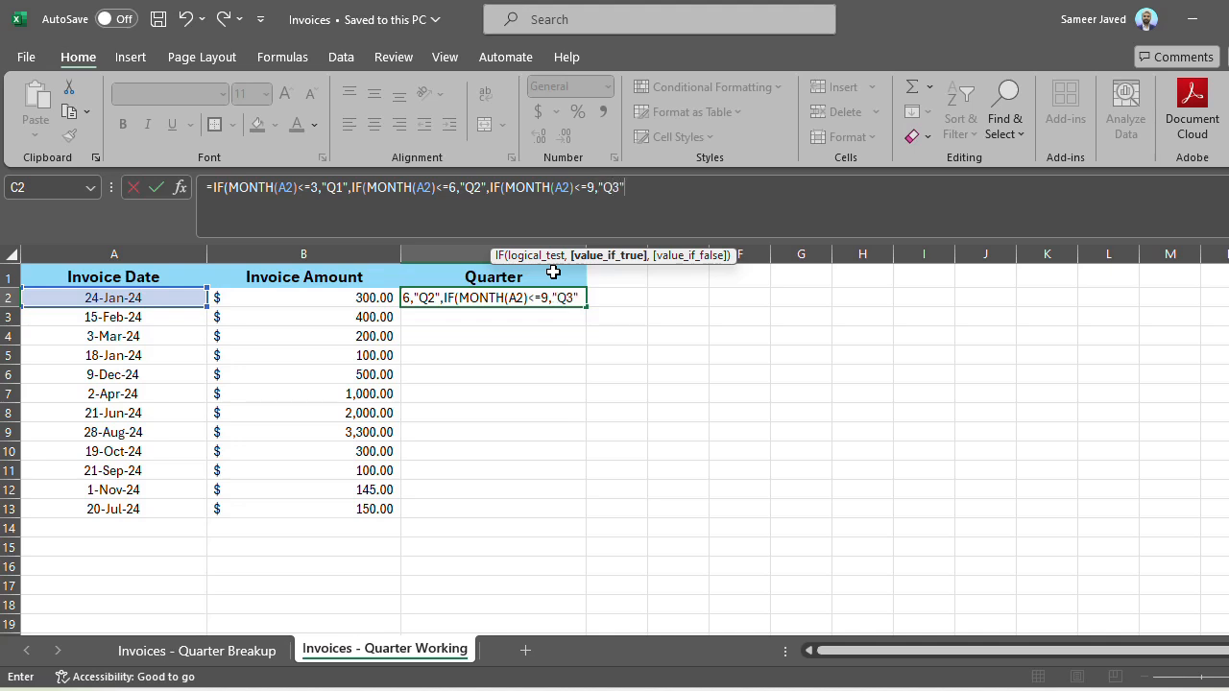
type(",")
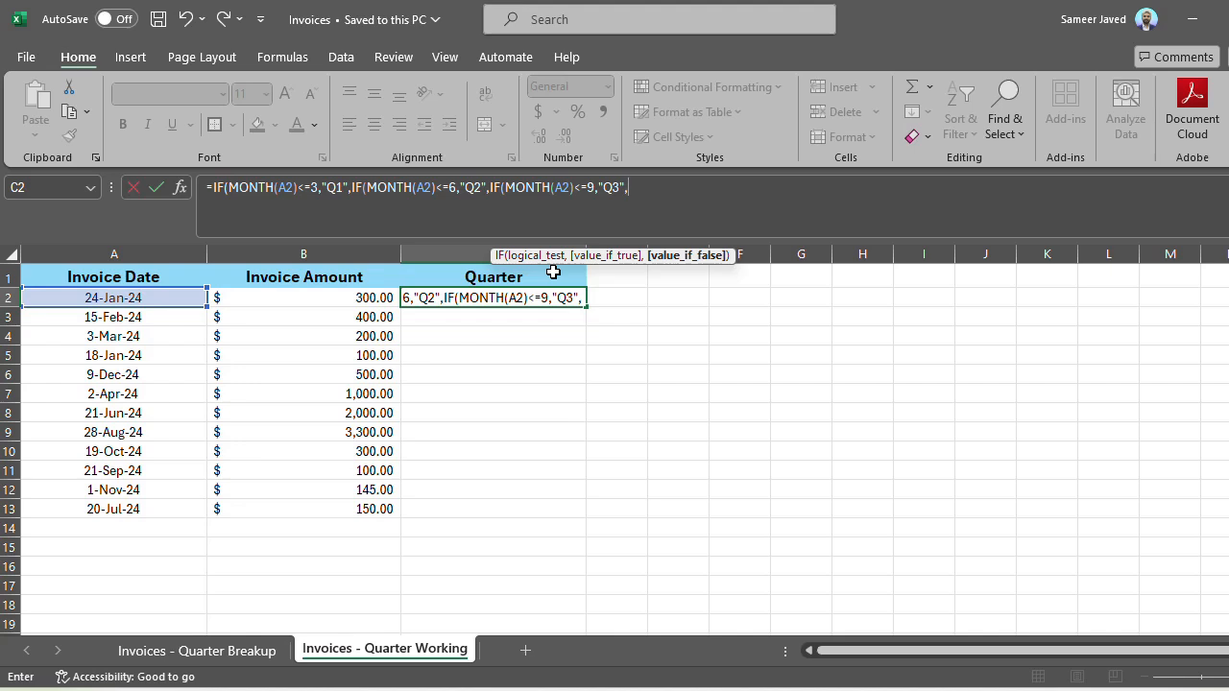
type("if")
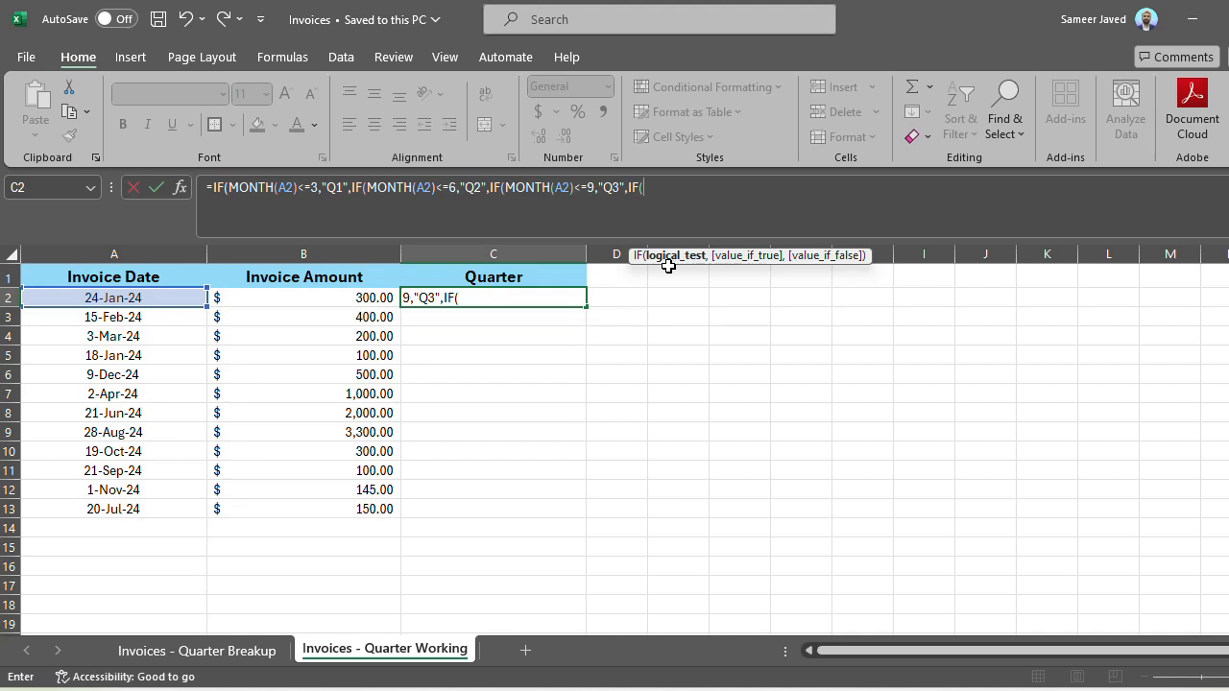
- Complete the formula with MONTH(A2)<=12,"Q4","-")))) closing all brackets
type("m")
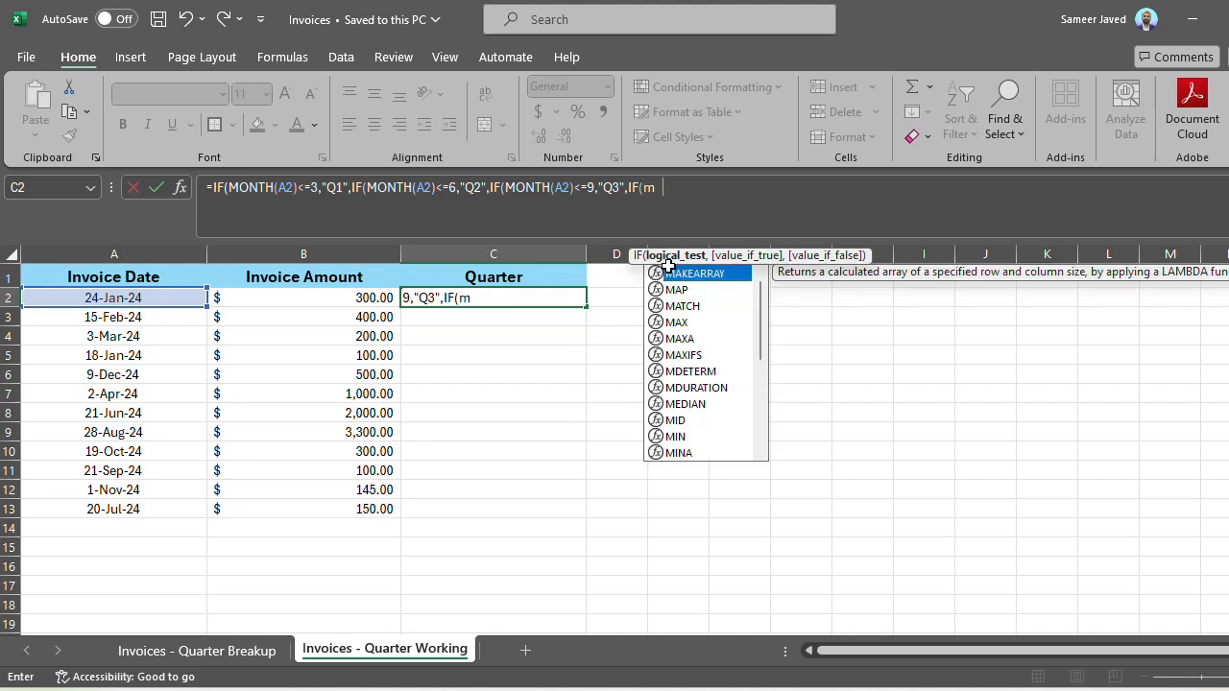
type("ONTH(")
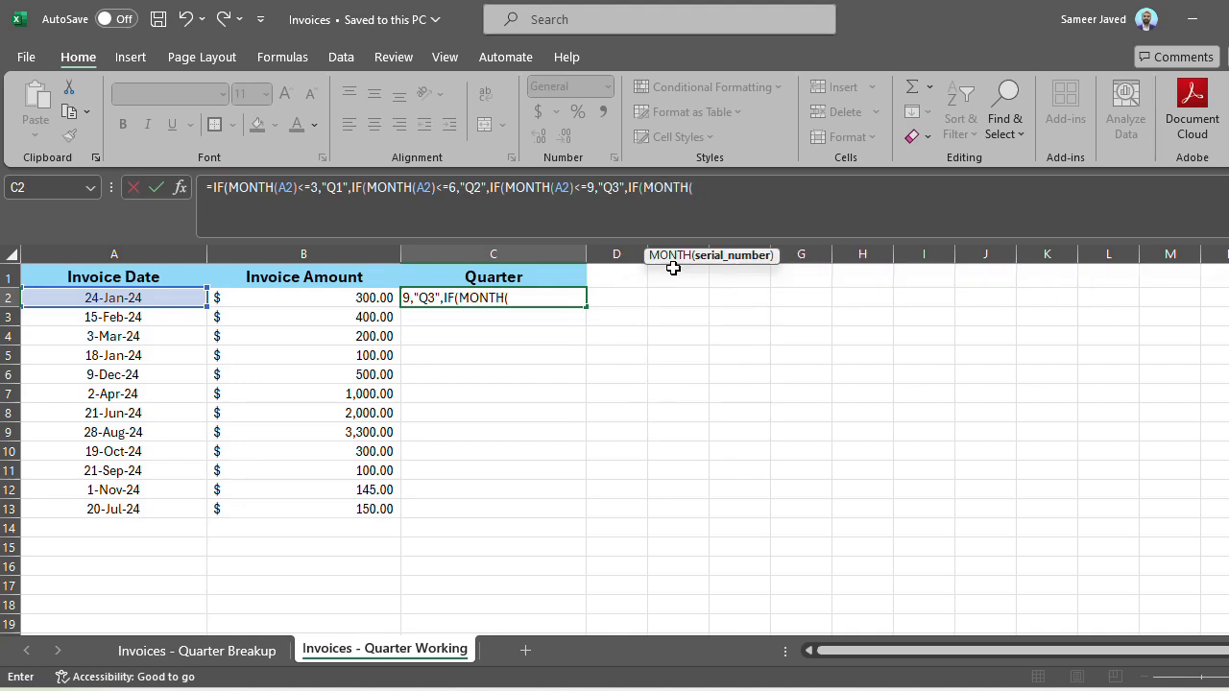
type("A")
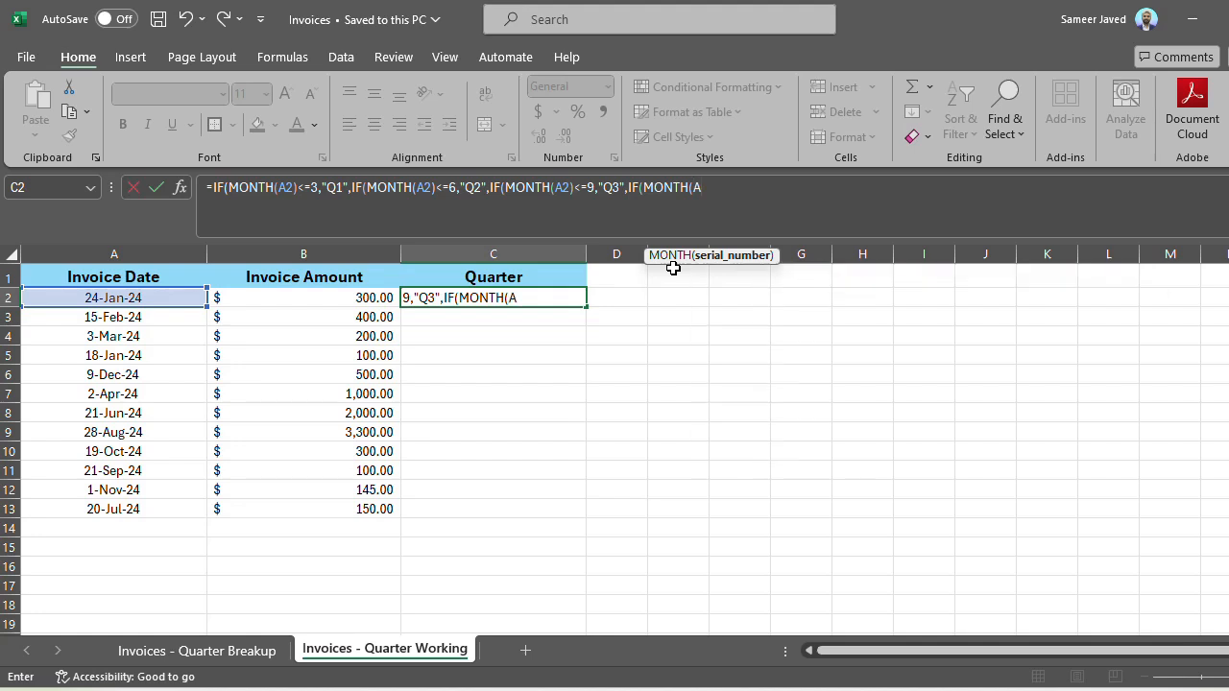
type("2)")
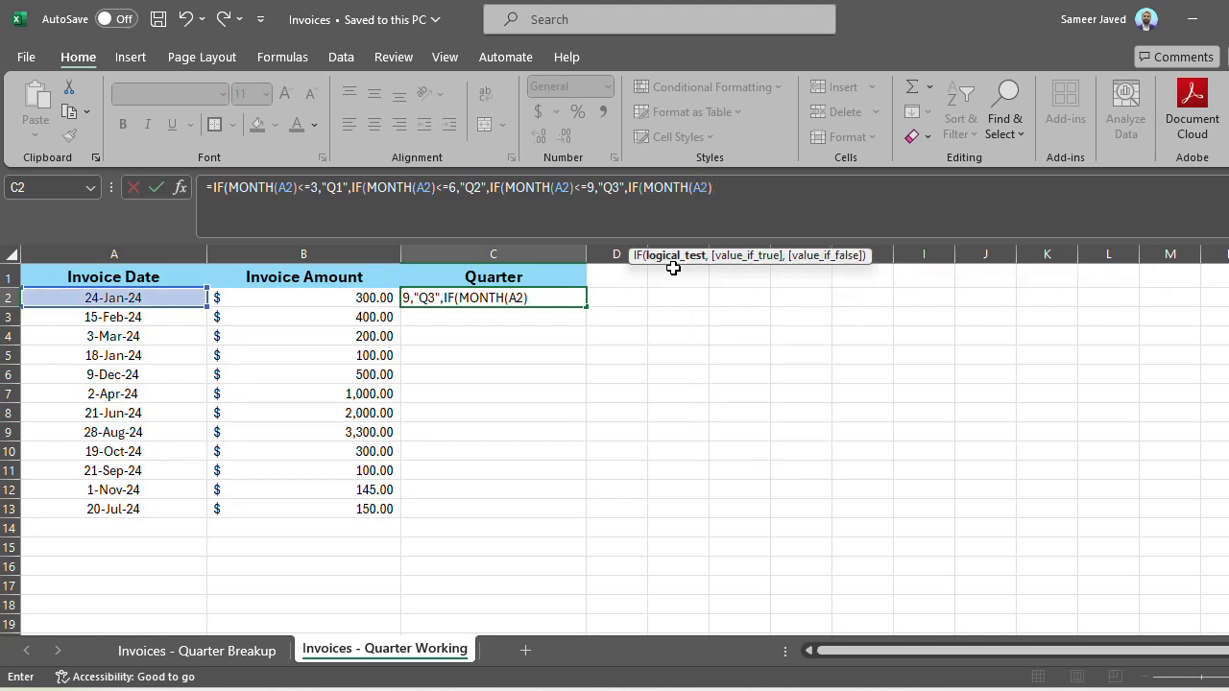
type("<=1")
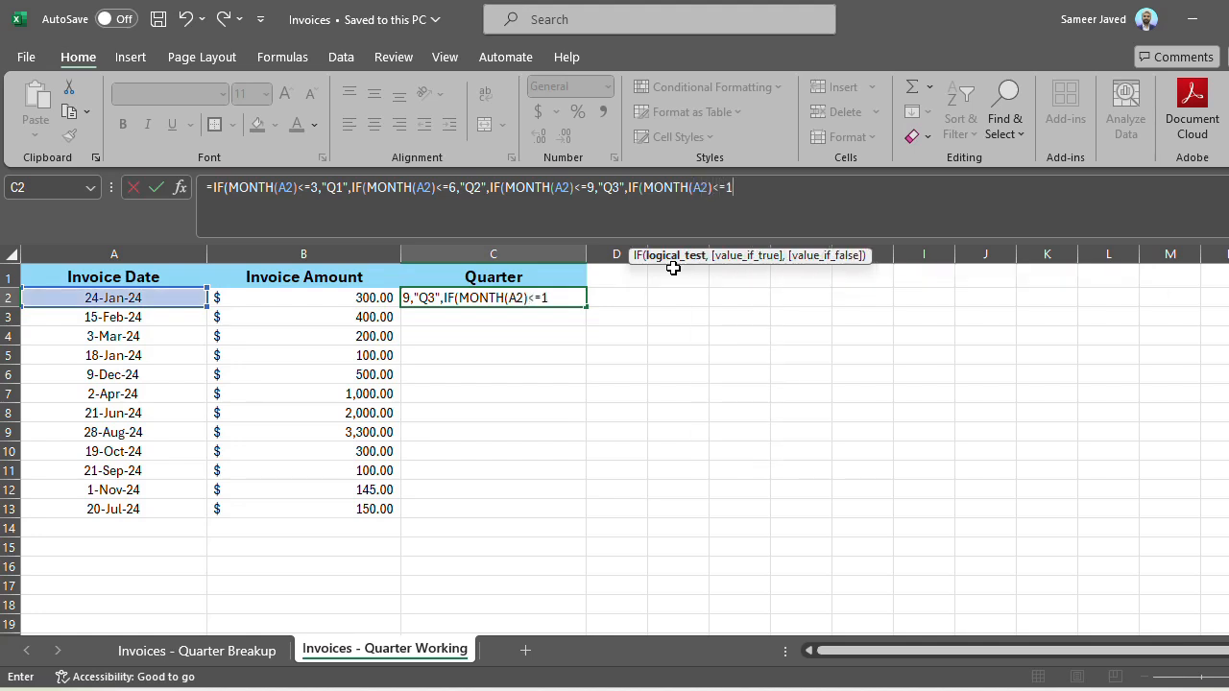
type("2")
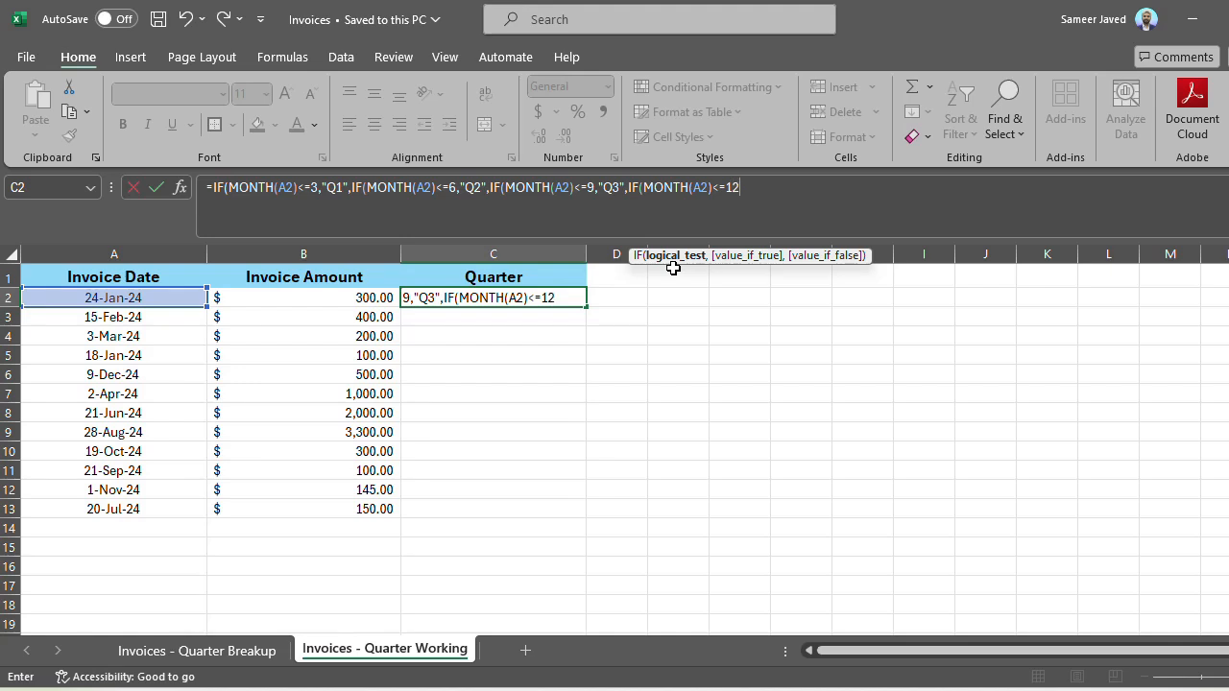
type(",\"Q")
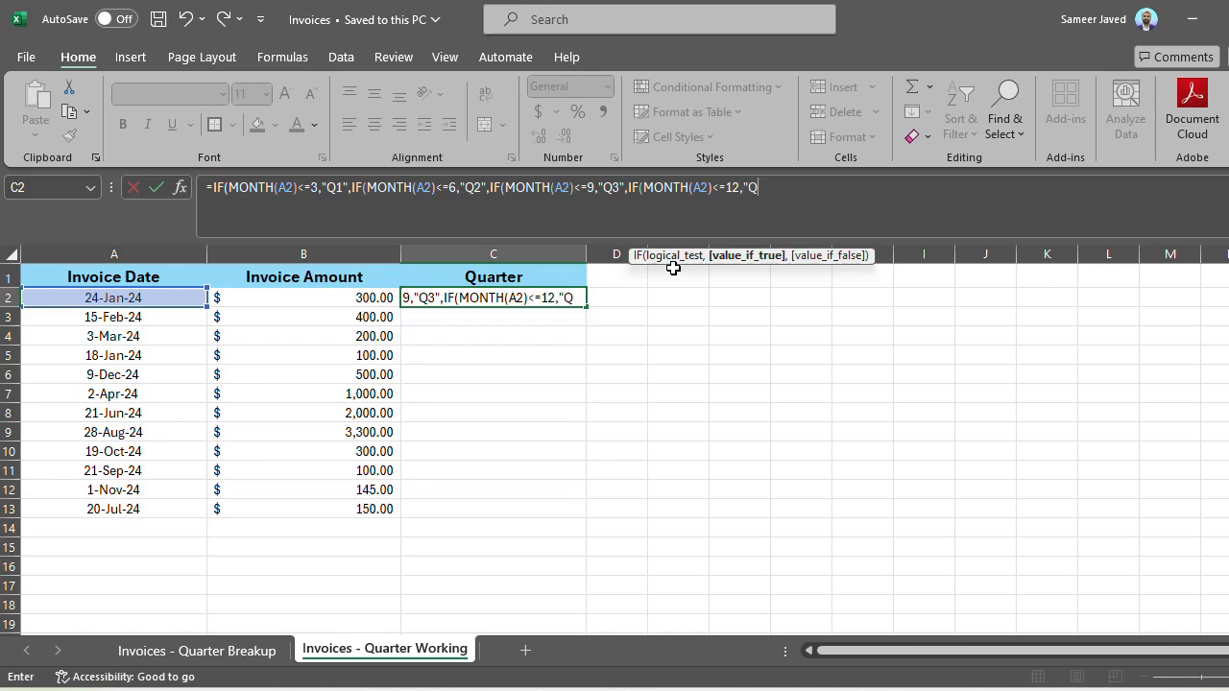
type("4\"")
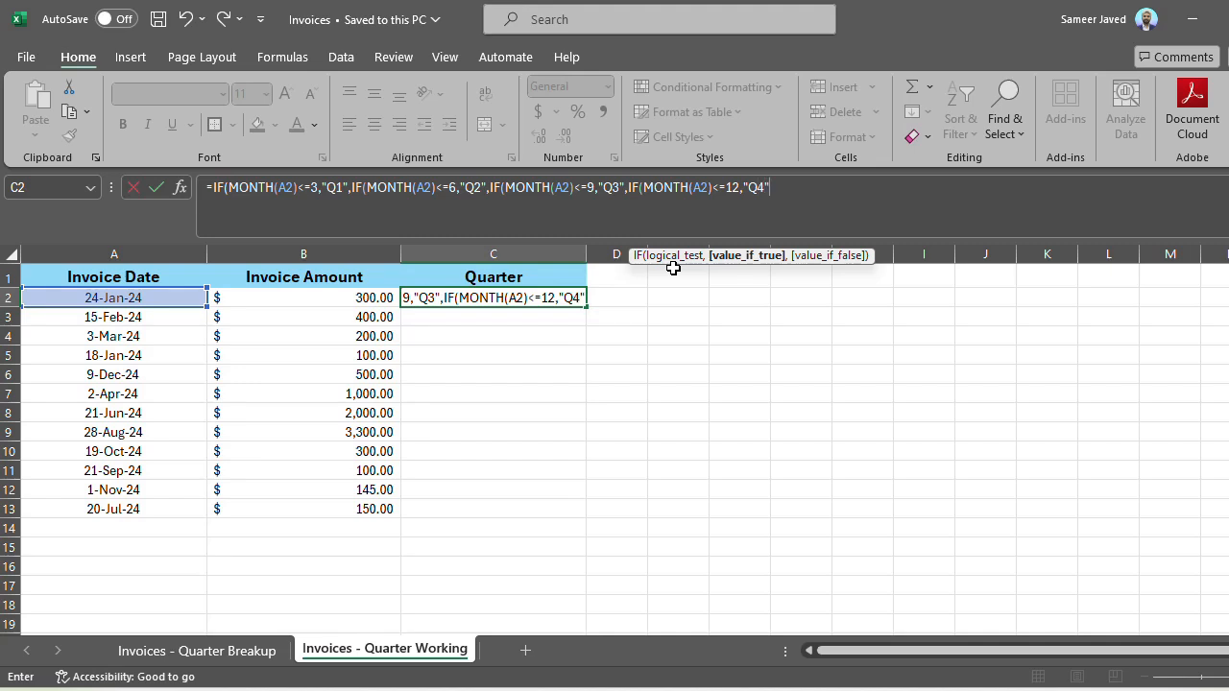
type(",")
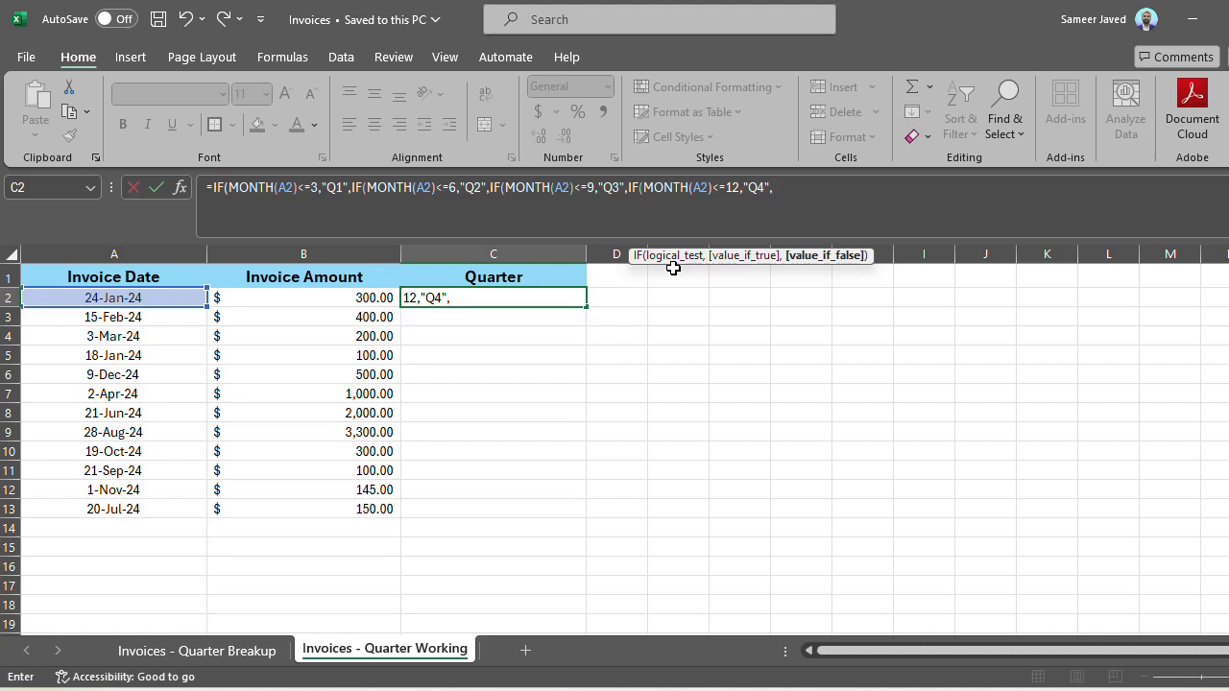
type("\"")
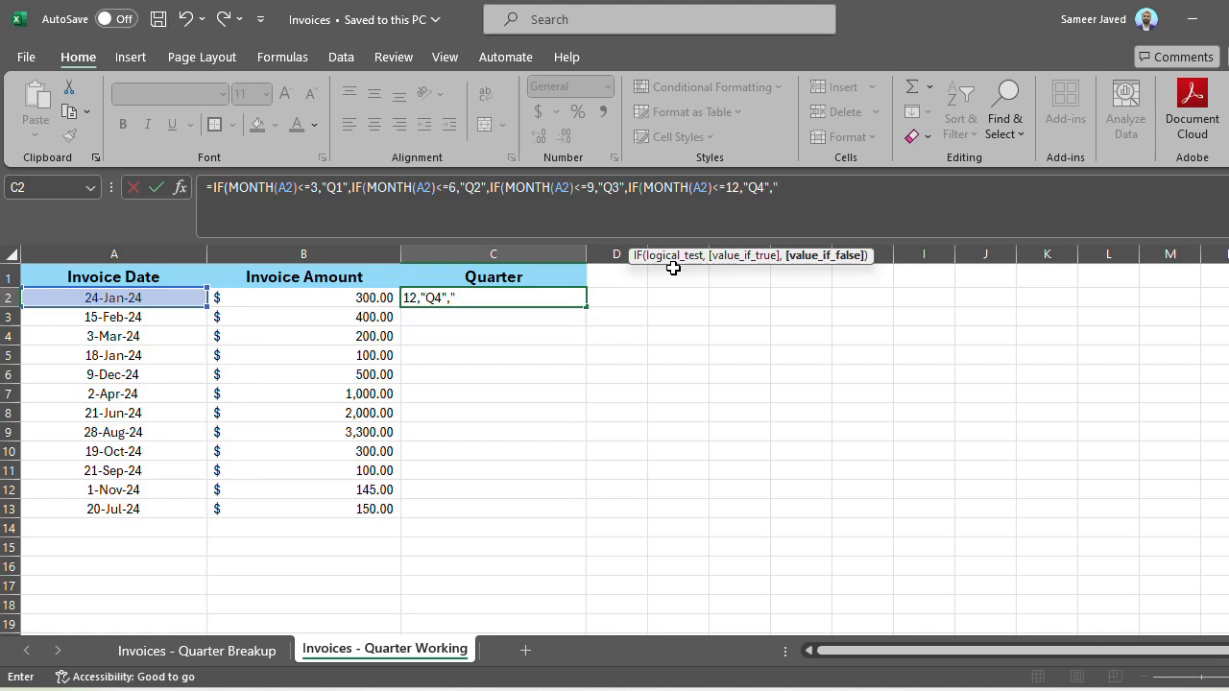
type("-")
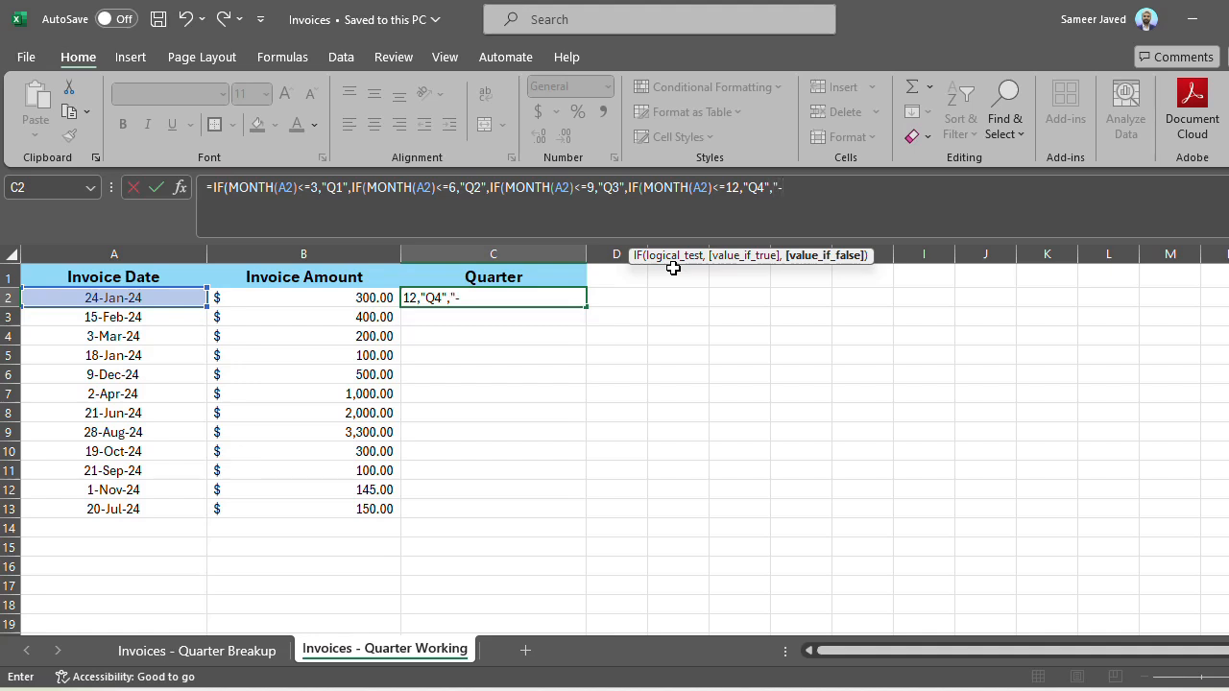
type("\"")
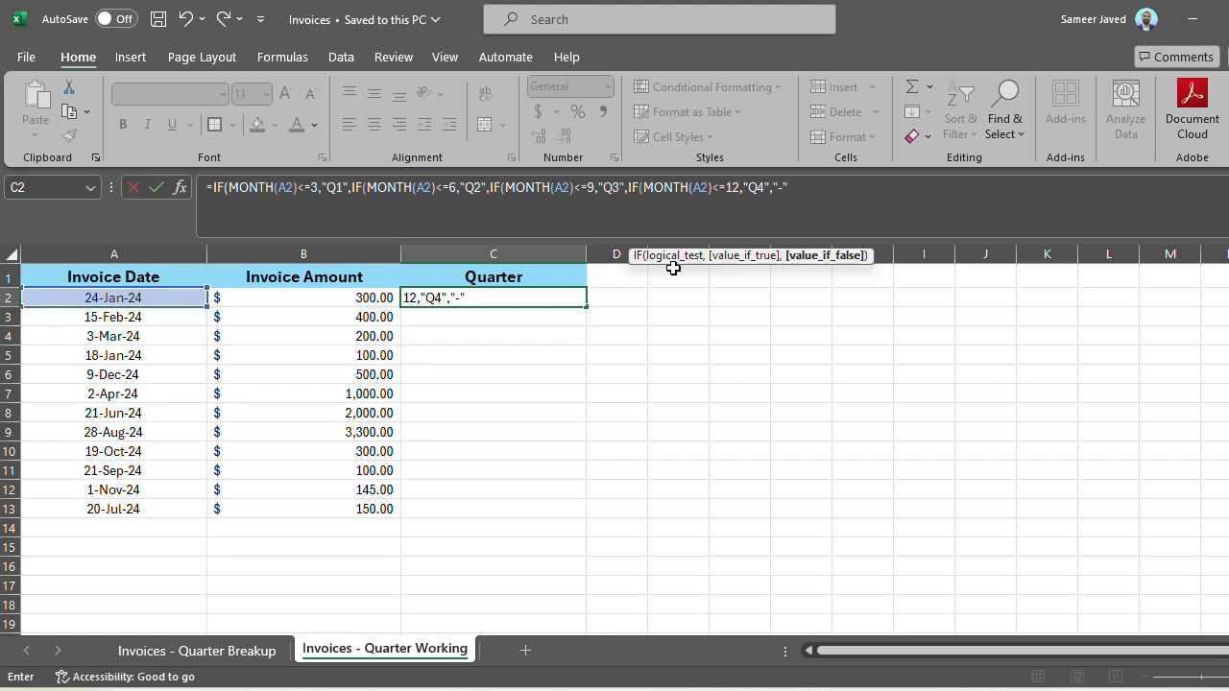
type("))))")
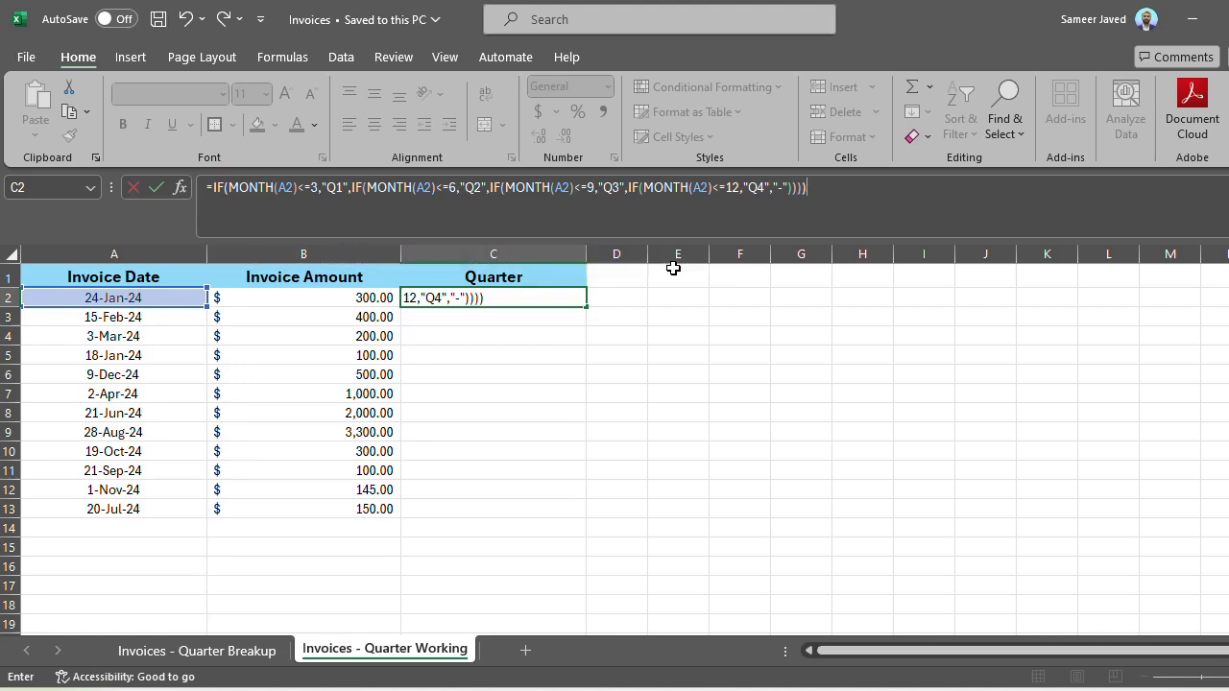
- Commit the nested quarter formula in C2 and fill it down to C13
key("Return")
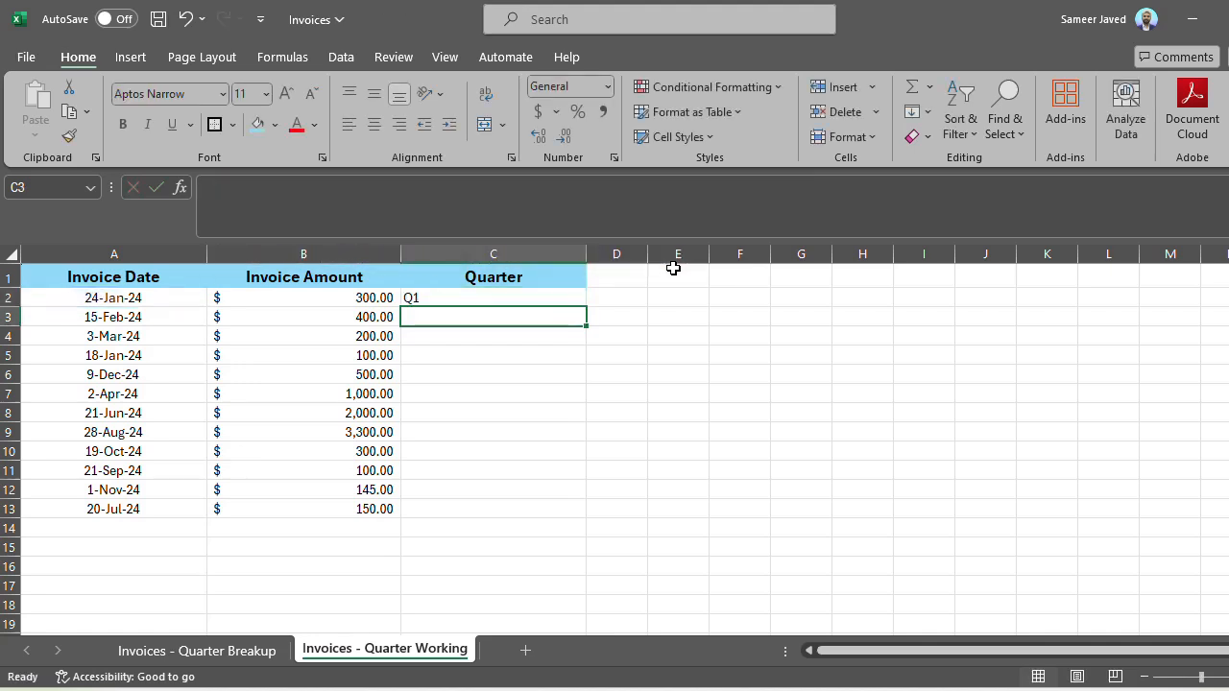
left_click(492, 296)
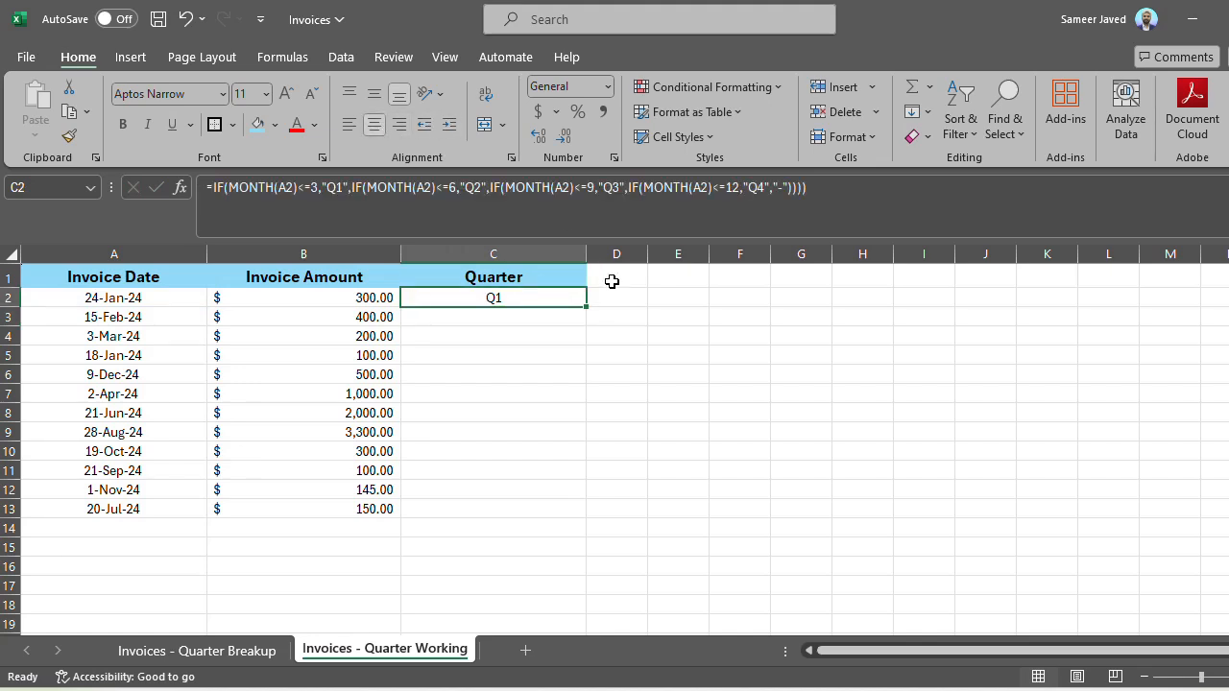
mouse_move(581, 315)
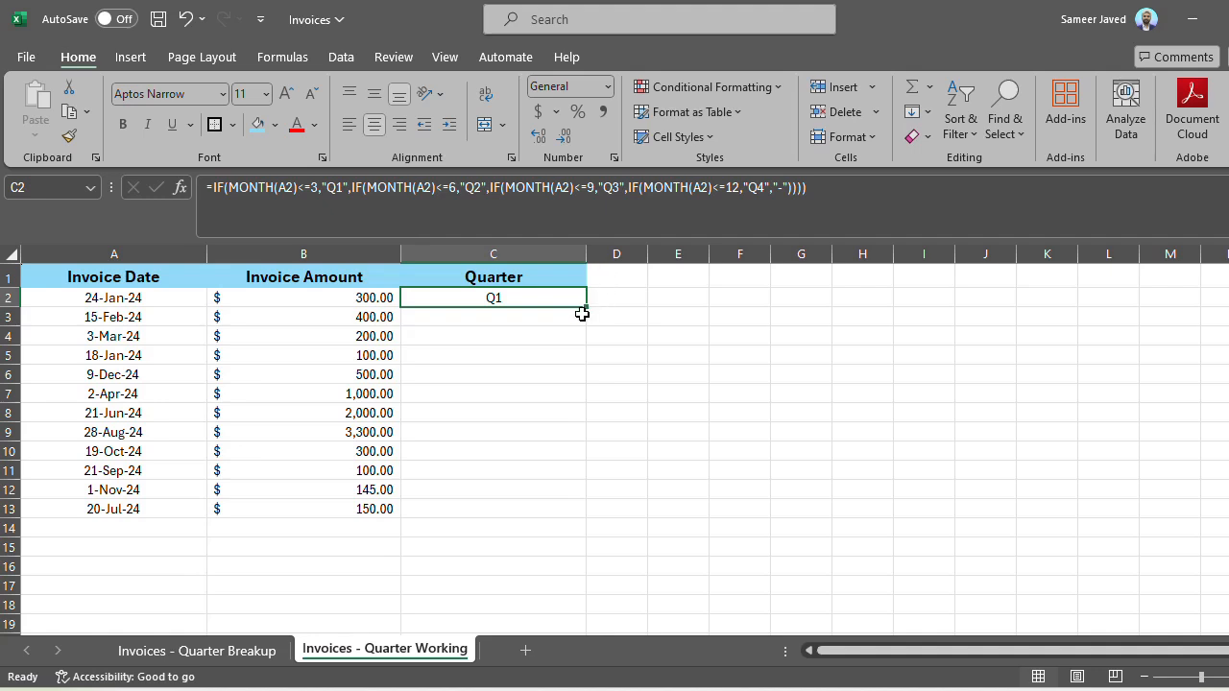
mouse_move(586, 307)
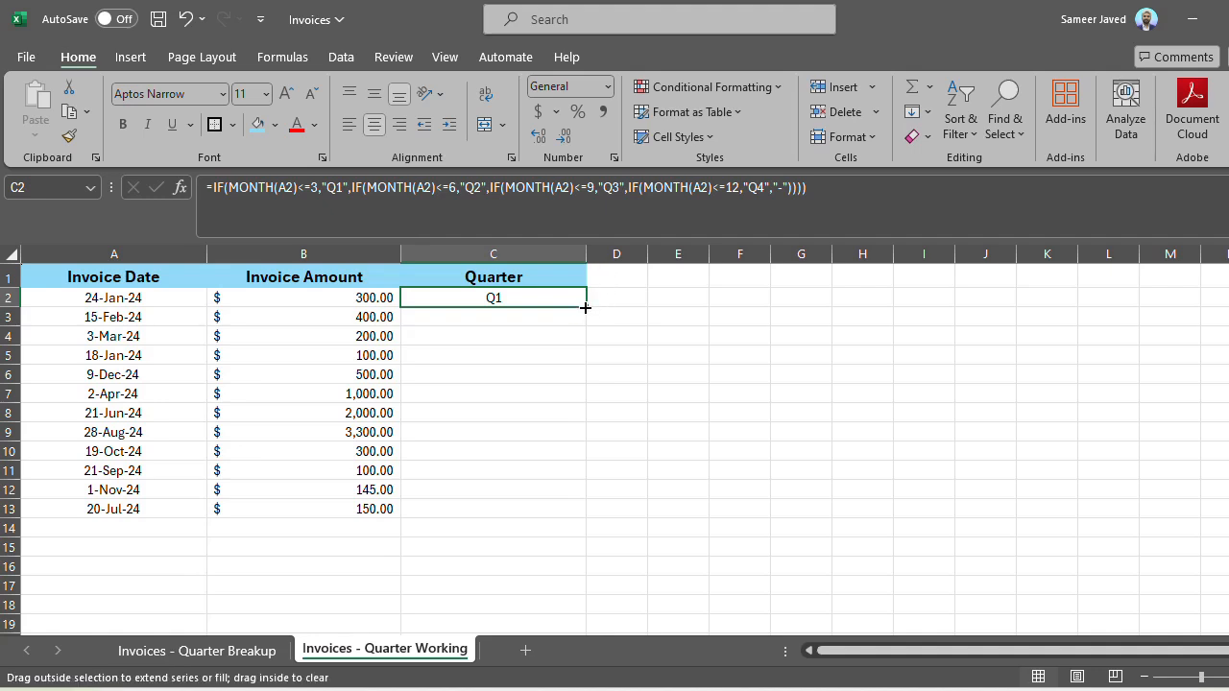
left_click_drag(586, 307, 587, 336)
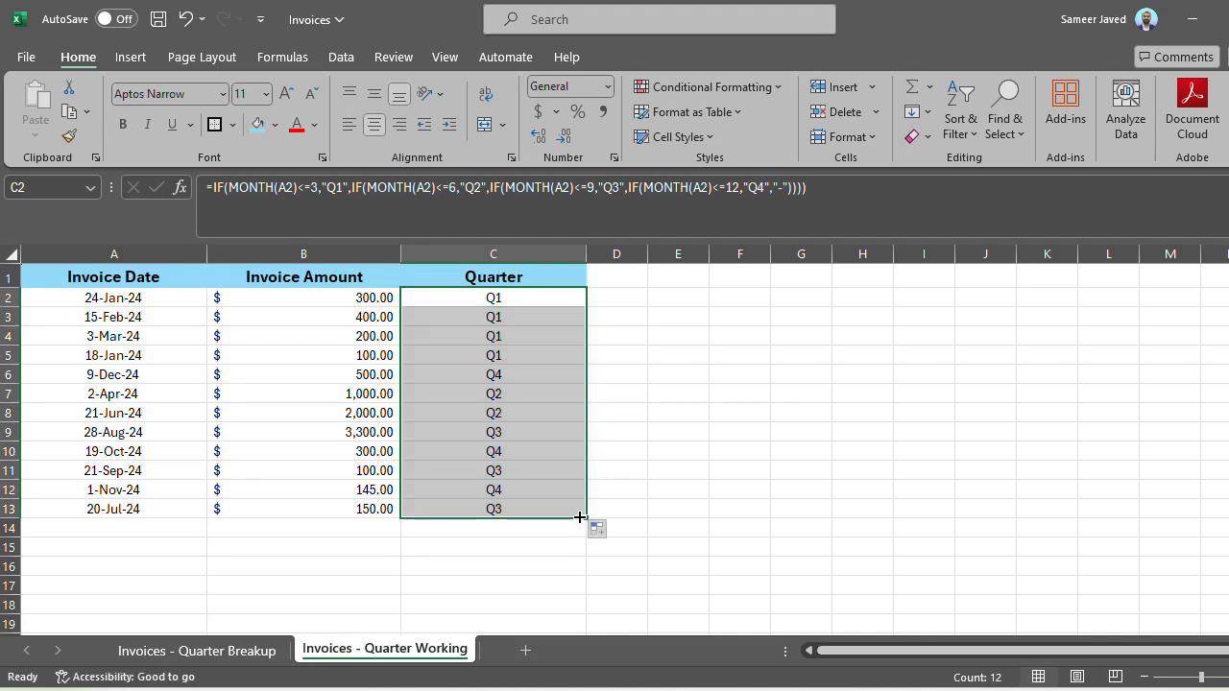
- Check C2, C6, C10 and C13 reference their own row's date, then return to the Breakup sheet
left_click(677, 431)
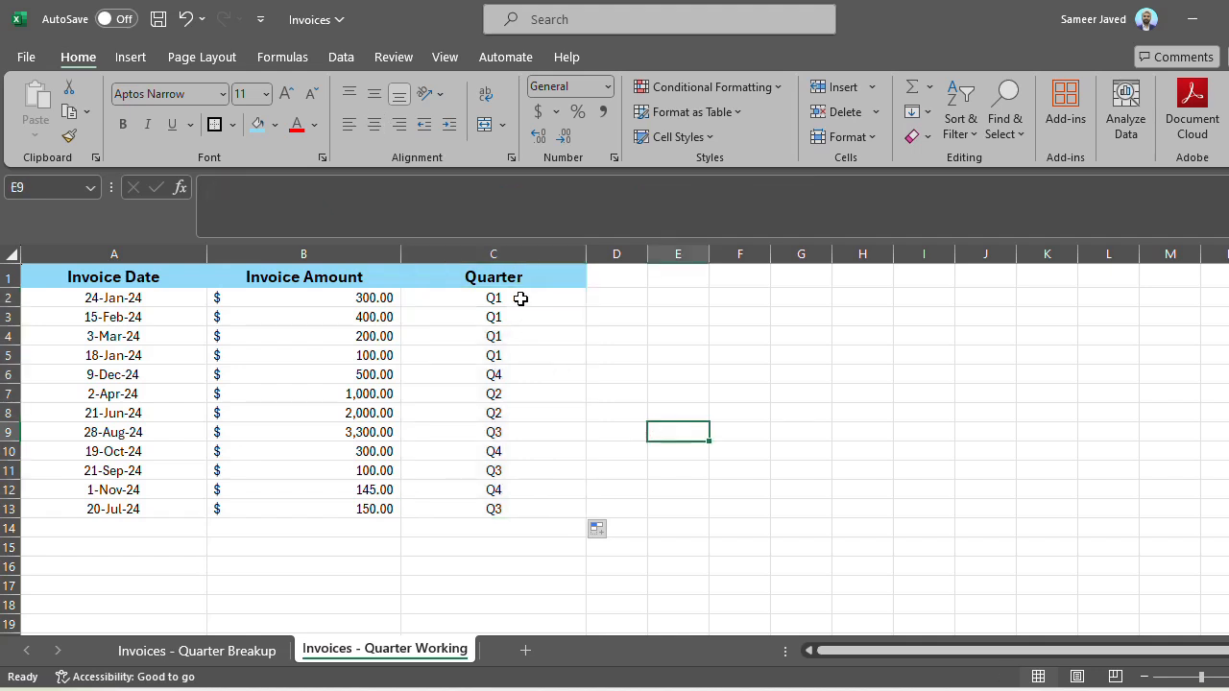
left_click(494, 298)
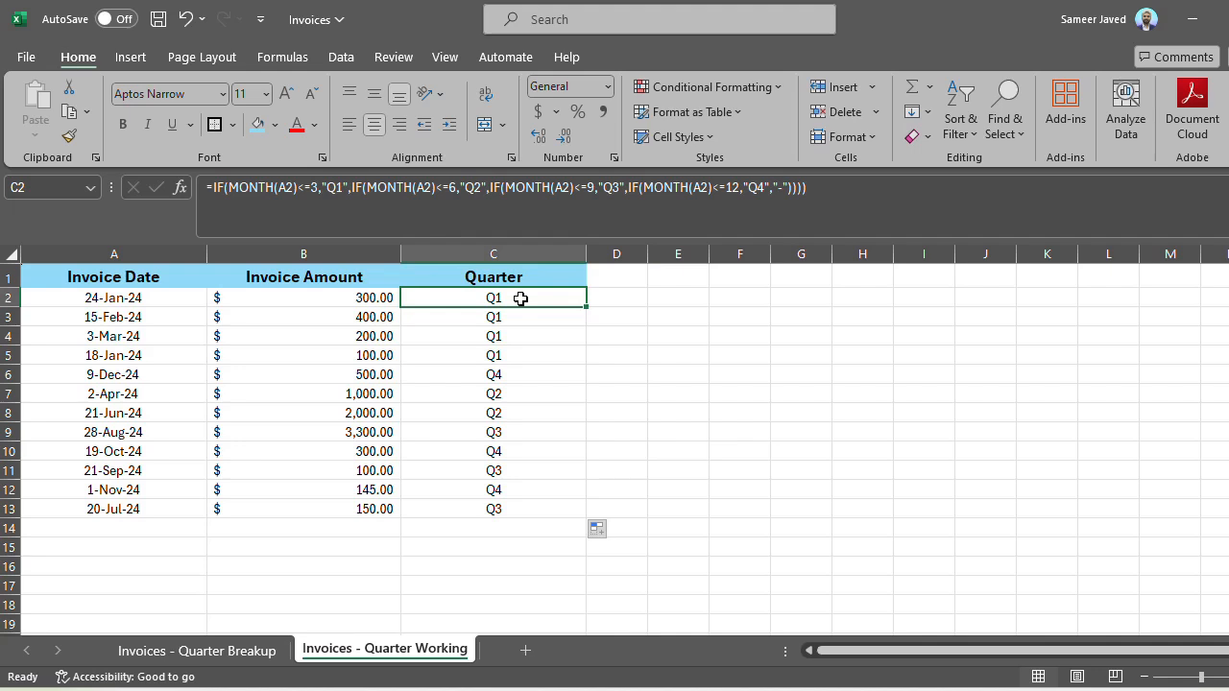
left_click(494, 336)
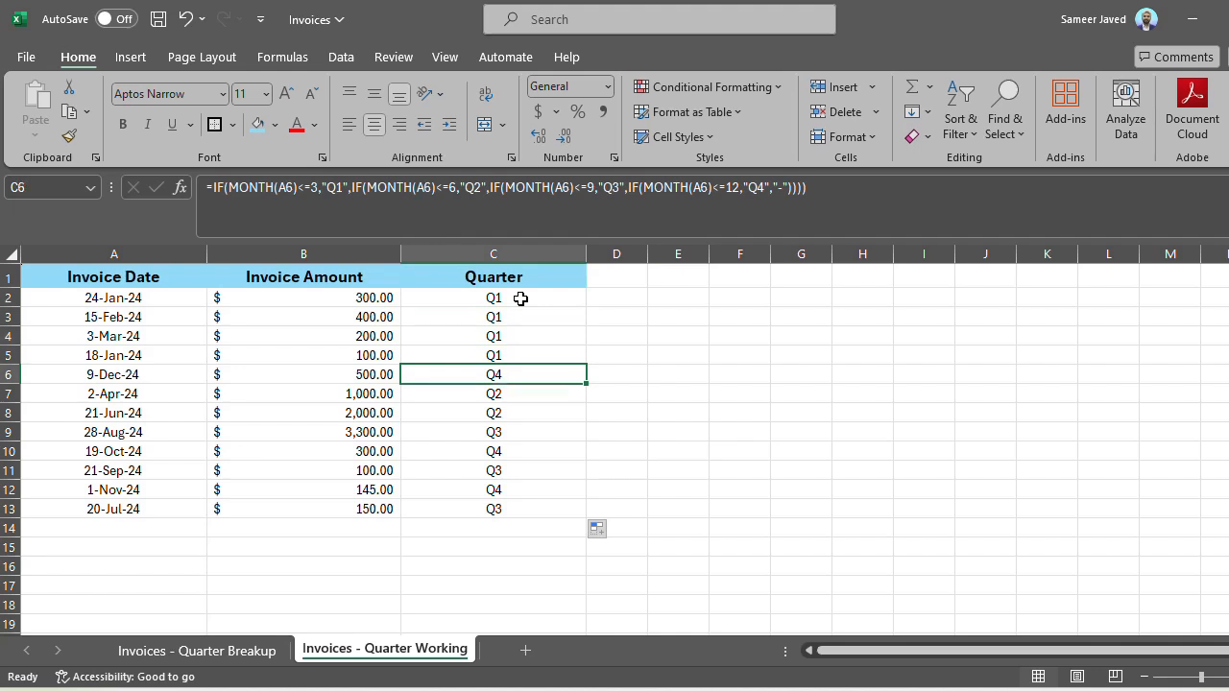
left_click(493, 394)
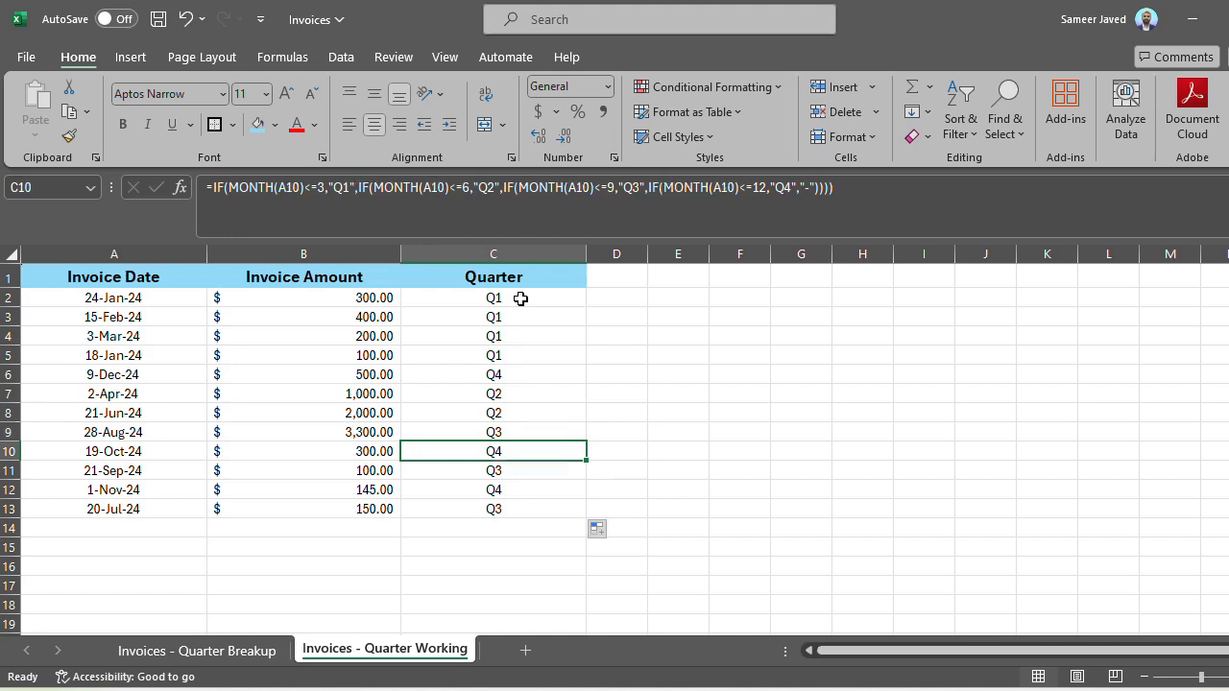
left_click(493, 470)
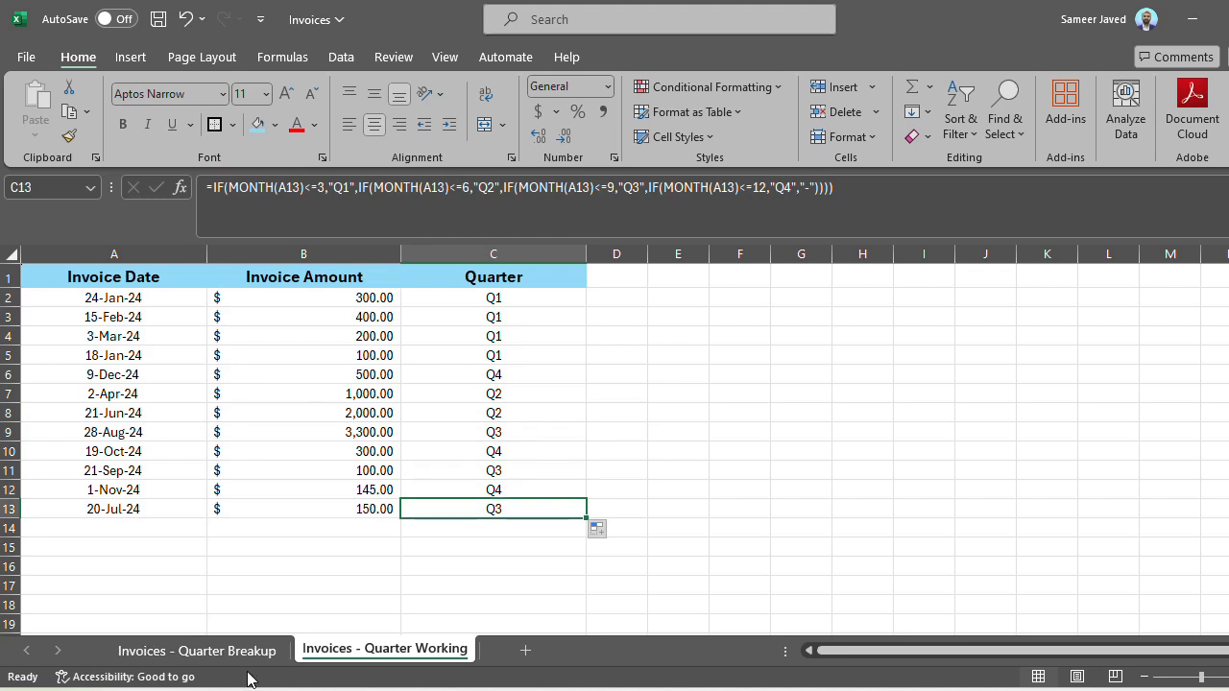
left_click(196, 649)
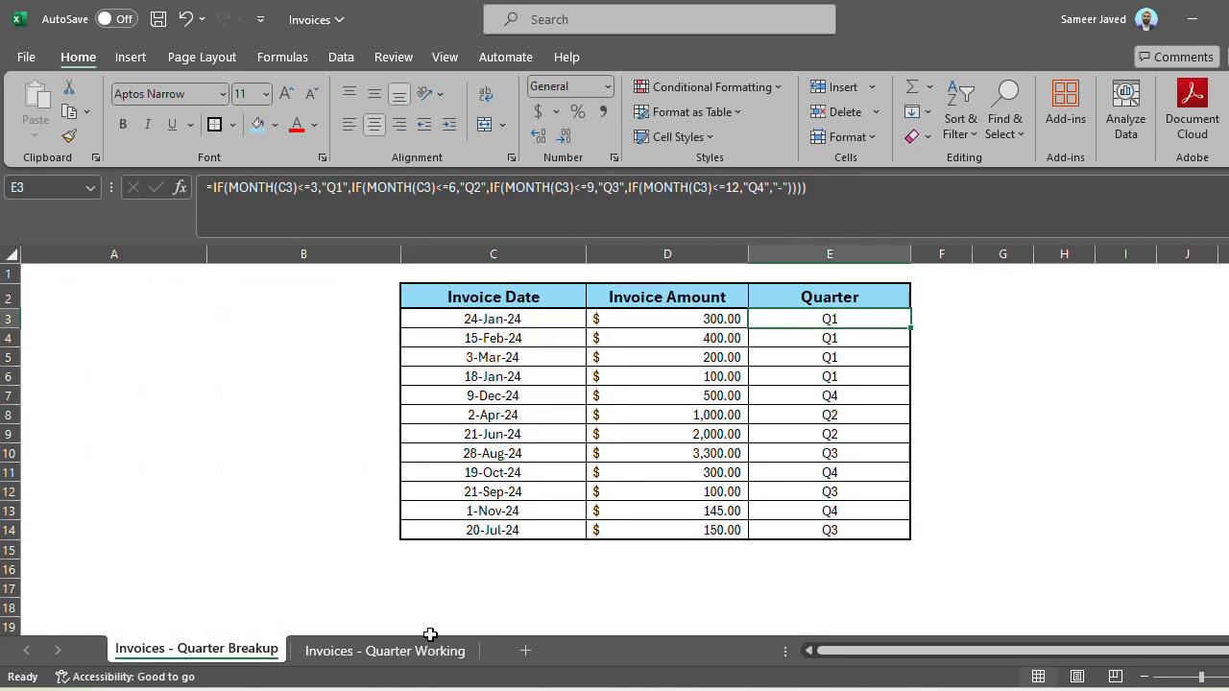
- Return to the Invoices - Quarter Working sheet with its completed Quarter column
left_click(384, 651)
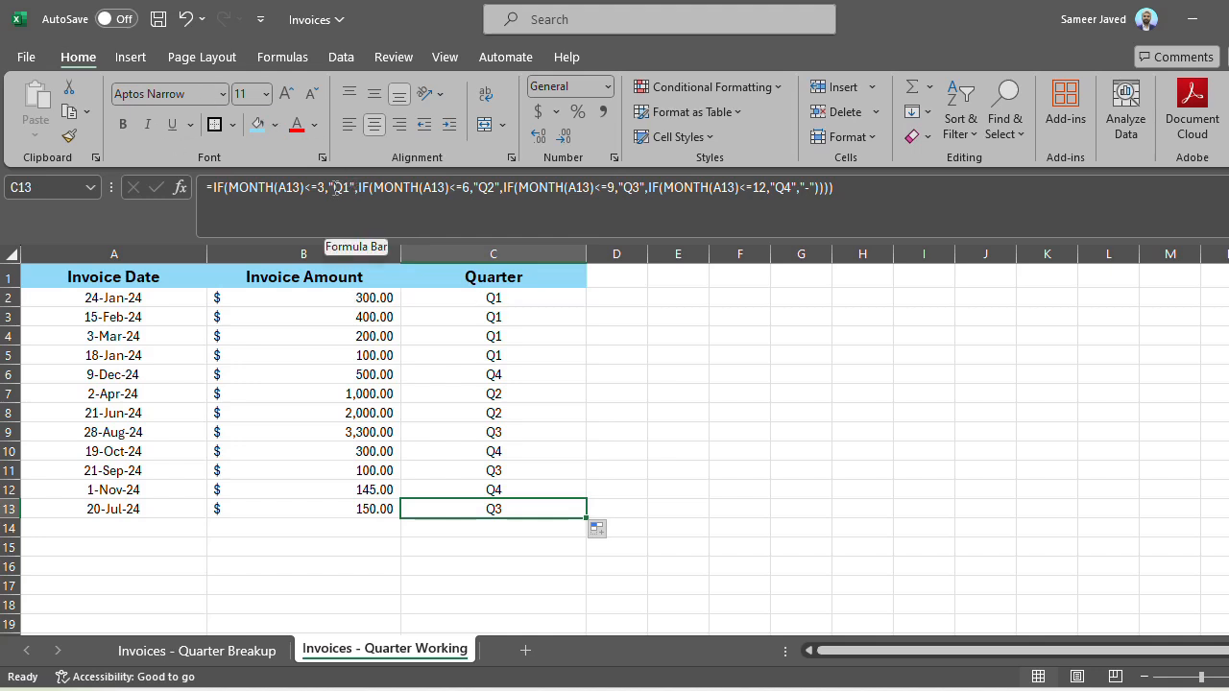
double_click(492, 508)
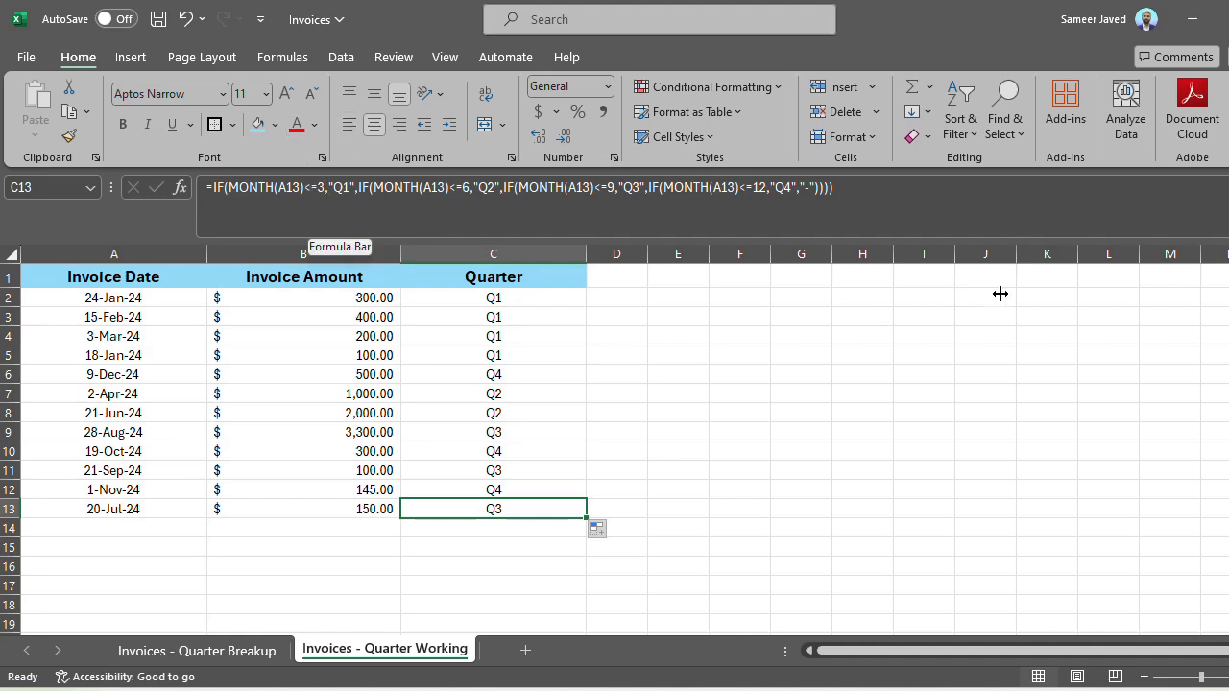
mouse_move(994, 296)
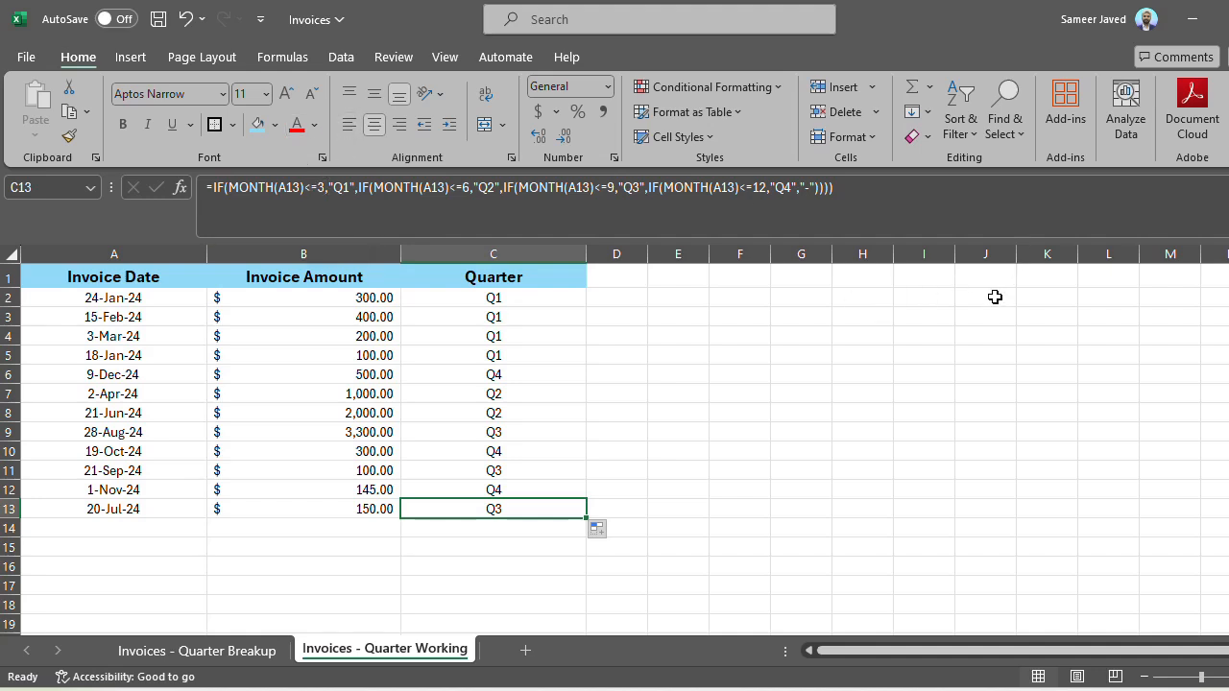
mouse_move(631, 338)
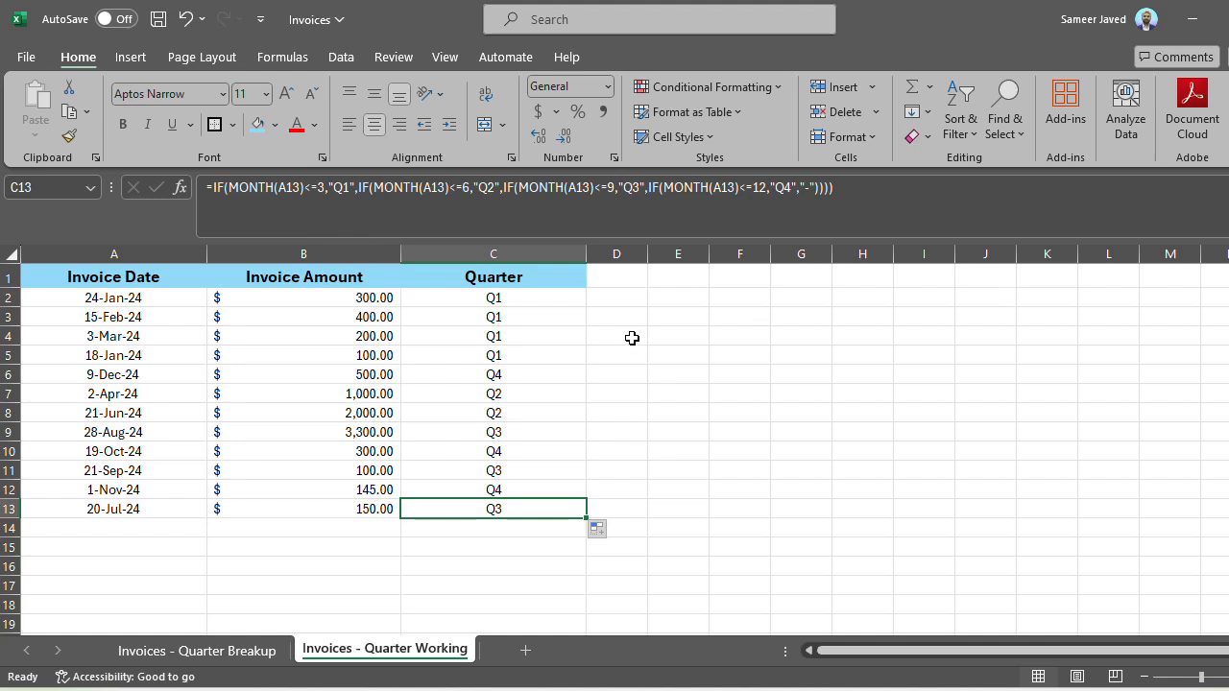